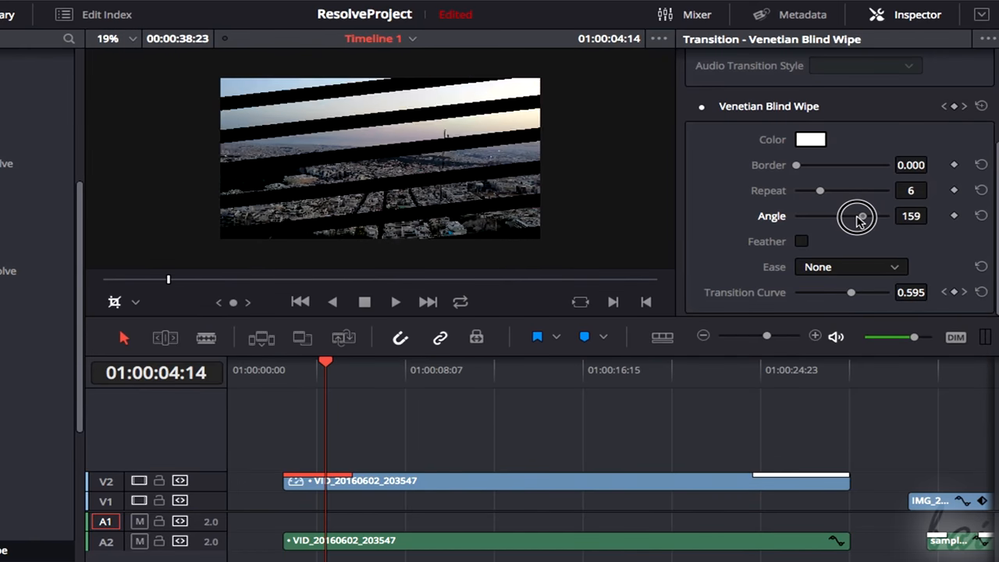
# Set the Venetian Blind Wipe angle to 14 degrees and raise the clip's cropping softness.
pyautogui.moveTo(861, 215); pyautogui.dragTo(844, 216)
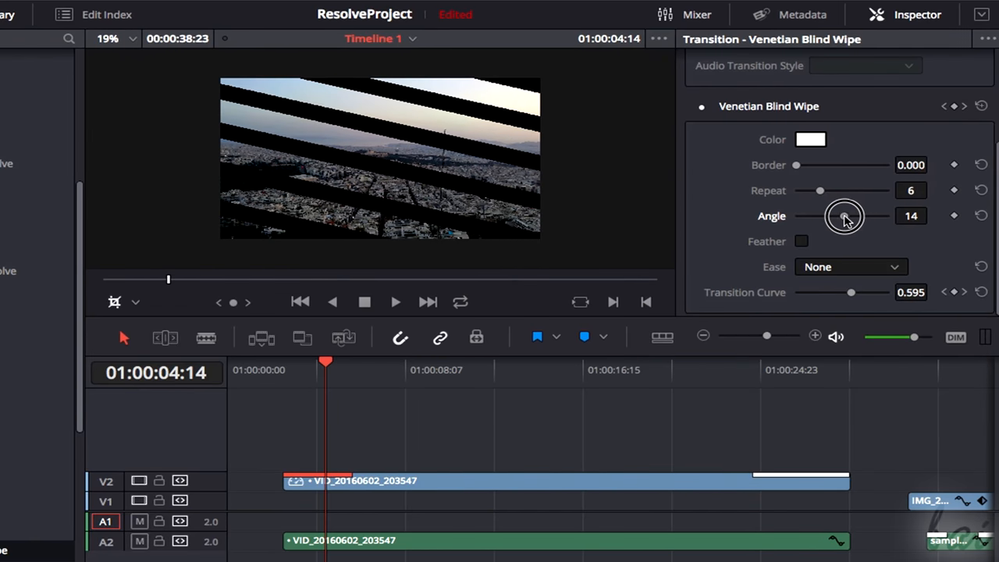
pyautogui.moveTo(855, 299)
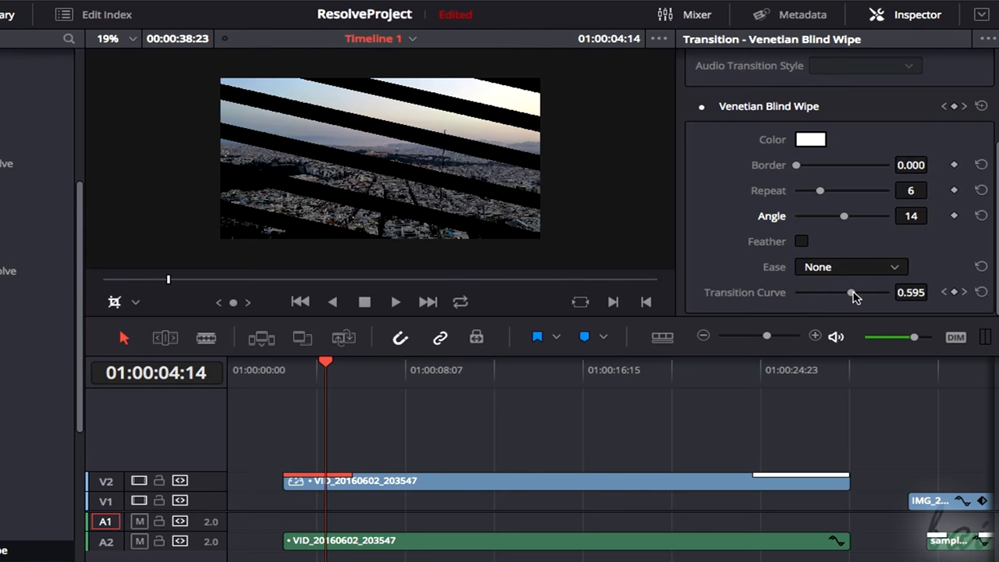
pyautogui.moveTo(850, 292); pyautogui.dragTo(830, 291)
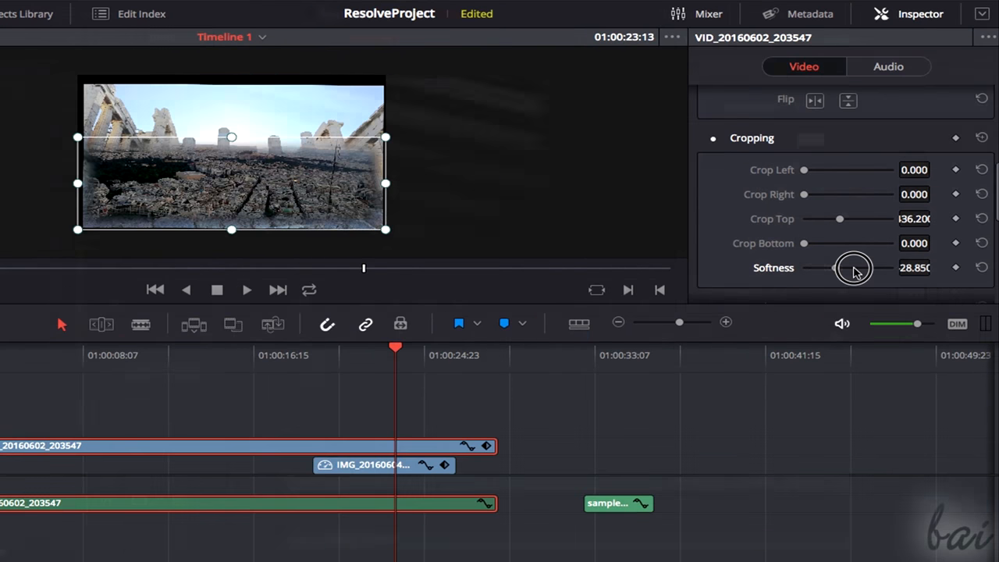
pyautogui.moveTo(852, 268); pyautogui.dragTo(874, 269)
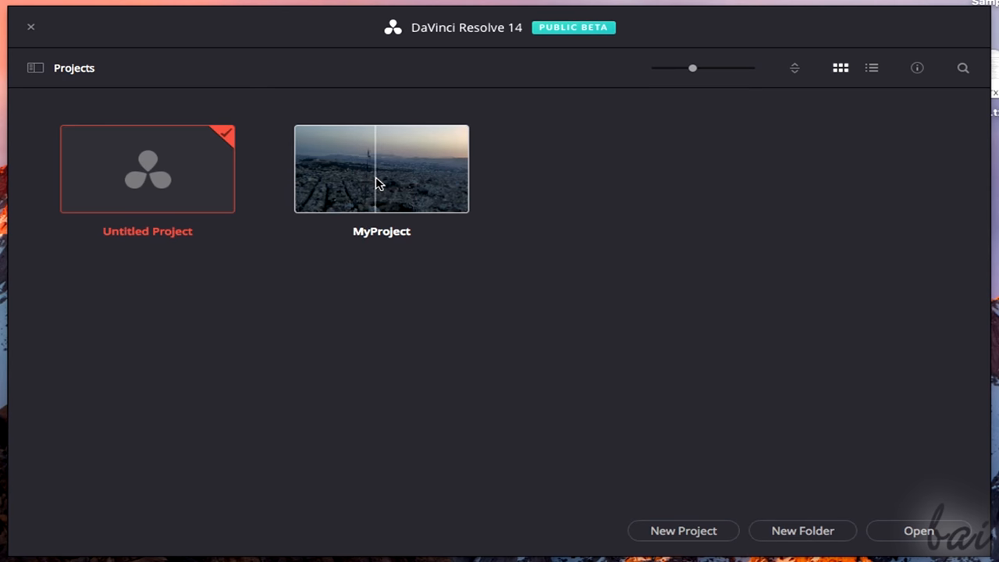
# Show the Databases sidebar with the Local Database's status and location.
pyautogui.doubleClick(381, 168)
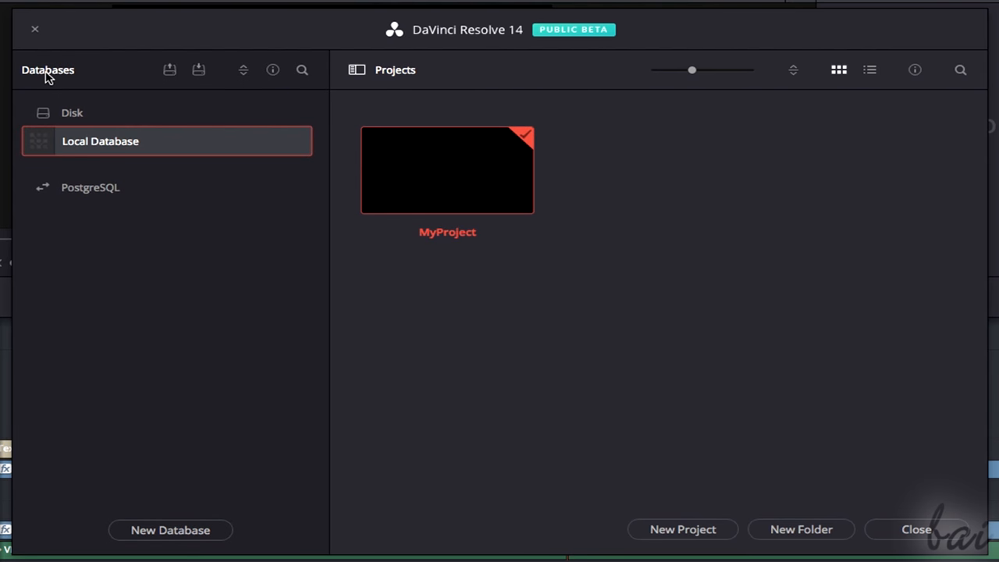
pyautogui.moveTo(128, 148)
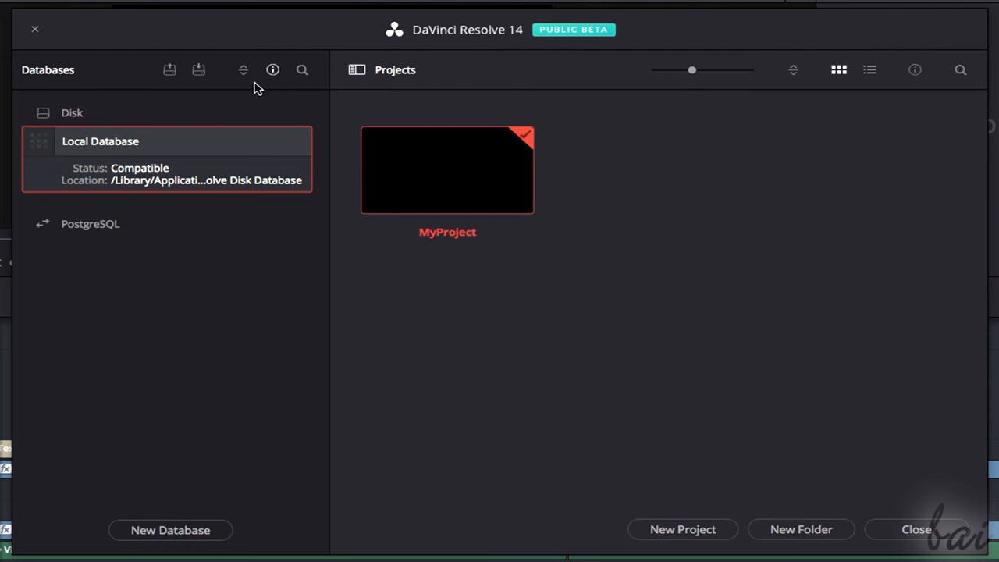
pyautogui.moveTo(164, 179)
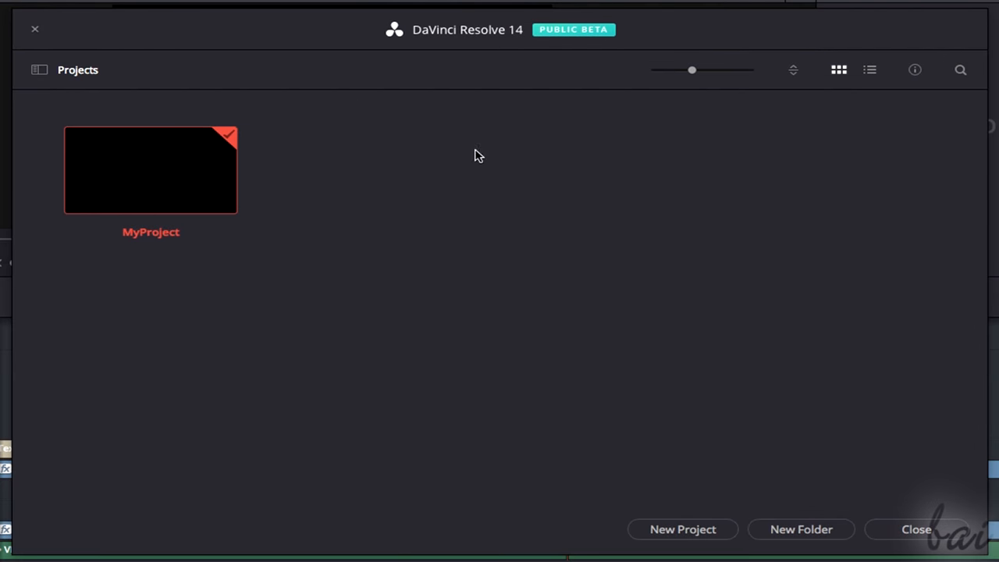
pyautogui.moveTo(682, 529)
pyautogui.write('ResolvePr')
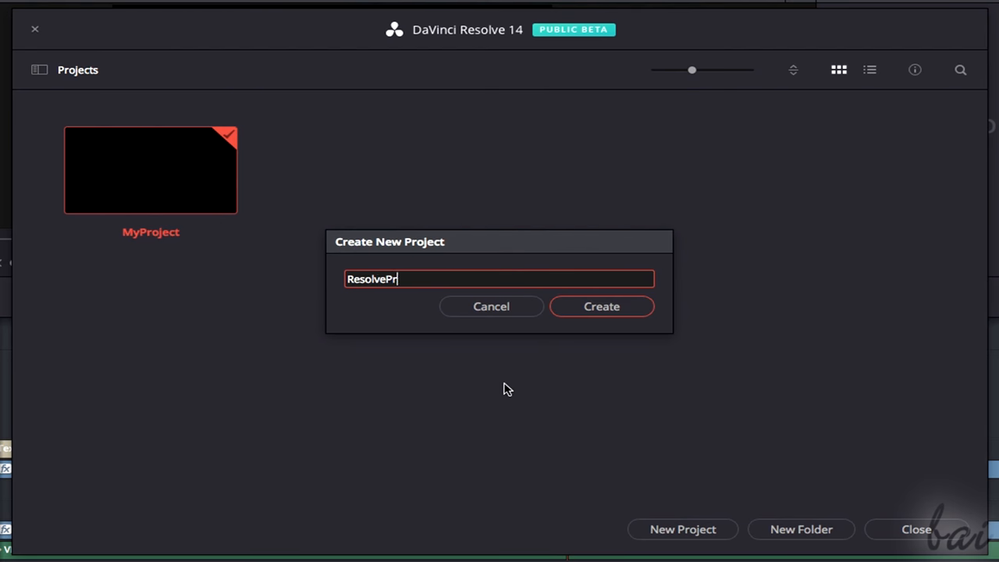
# Create the new ResolveProject and open its empty edit page.
pyautogui.click(601, 305)
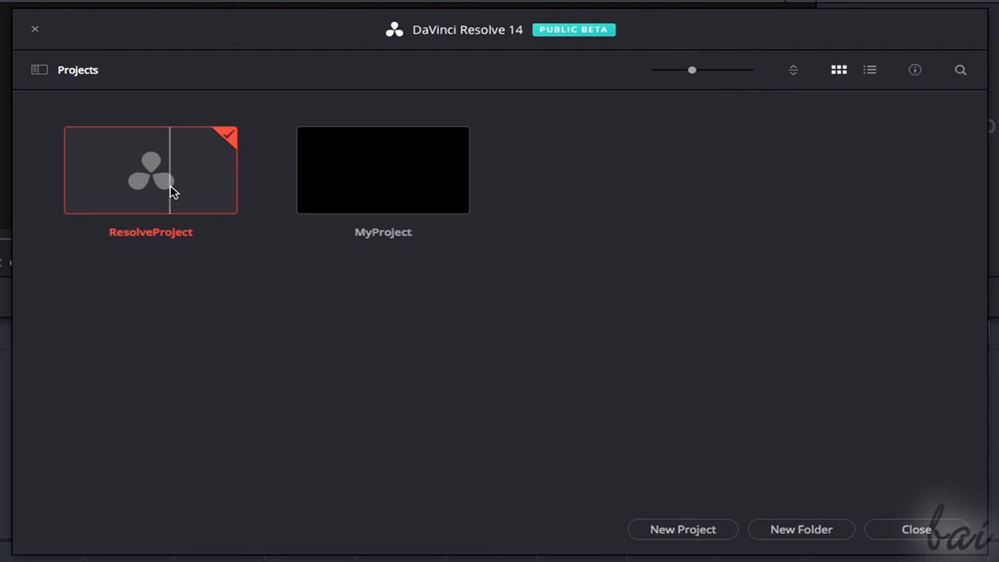
pyautogui.doubleClick(150, 168)
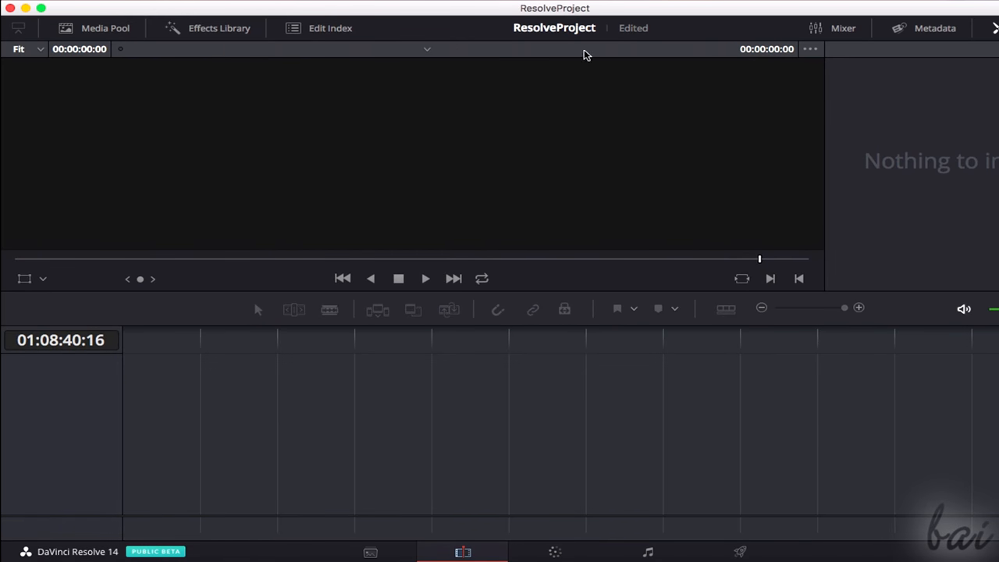
pyautogui.moveTo(550, 384)
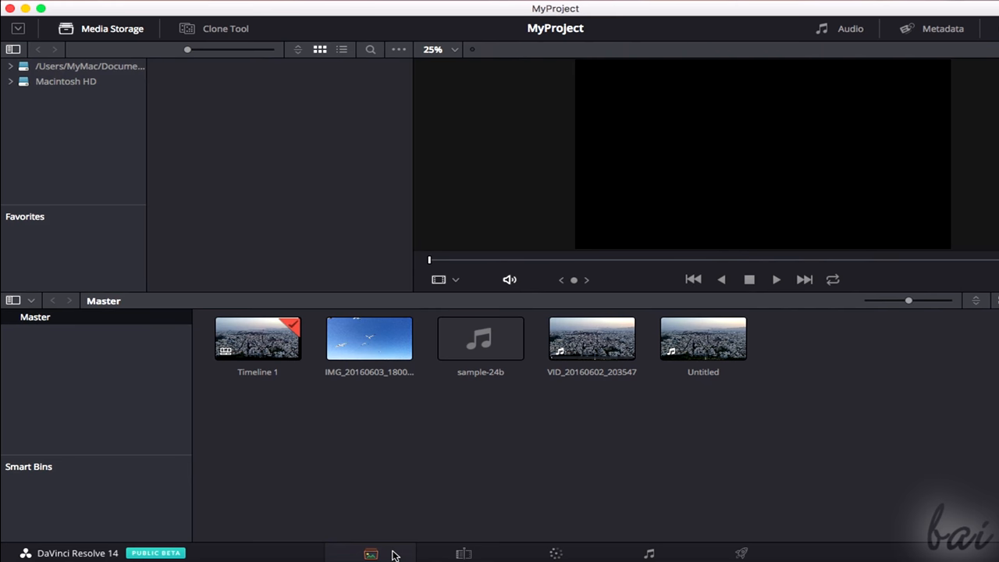
pyautogui.moveTo(462, 554)
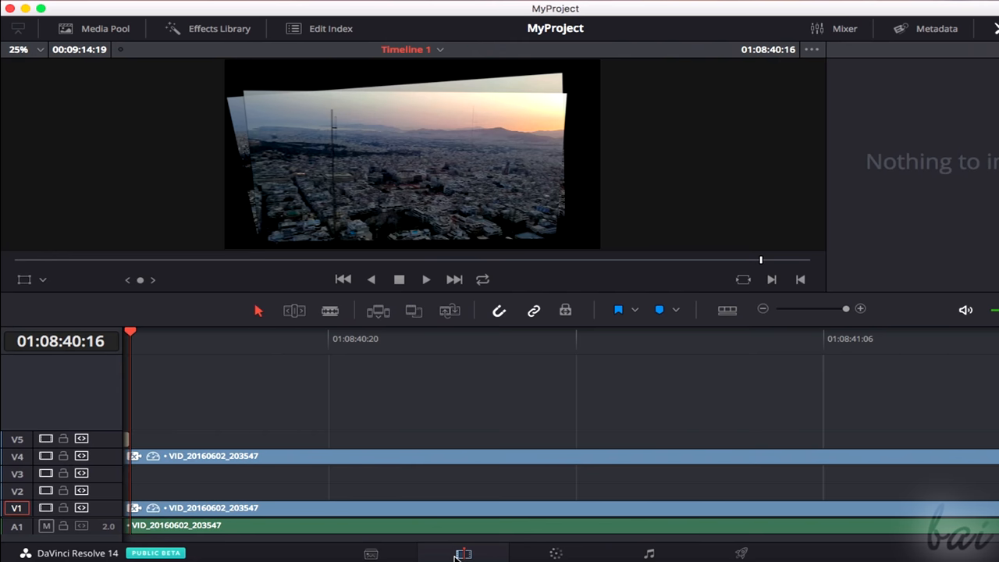
pyautogui.moveTo(556, 553)
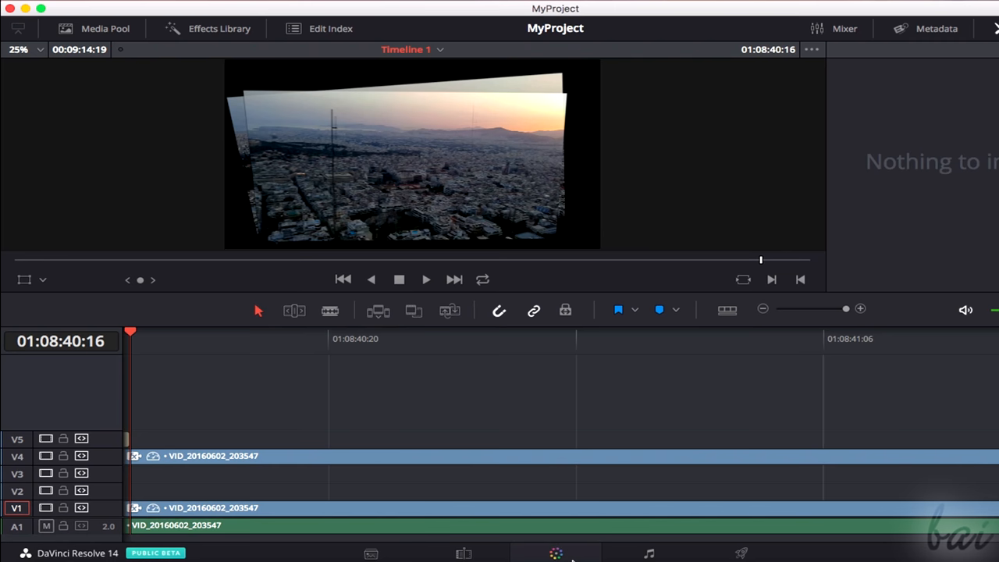
# Switch through the Color and Deliver page tabs at the bottom of the window.
pyautogui.click(556, 553)
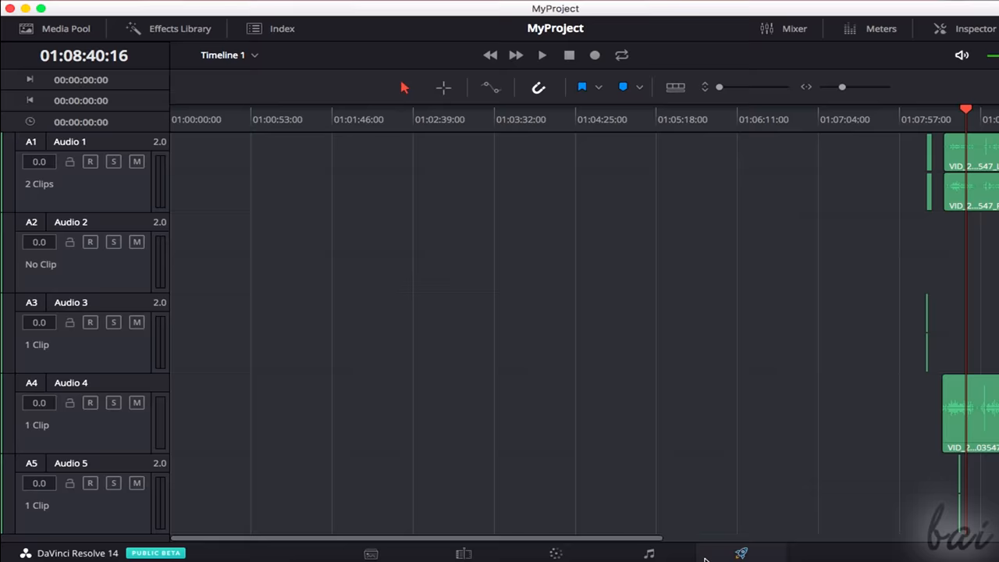
pyautogui.click(739, 552)
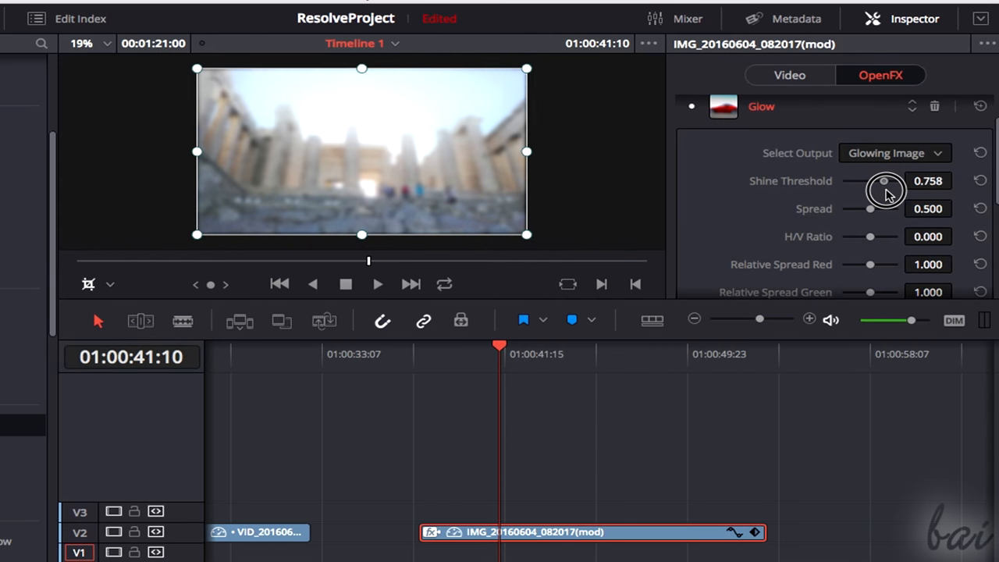
# Bend the wipe's keyframe curve to ease in and scrub the playhead back to preview.
pyautogui.click(758, 549)
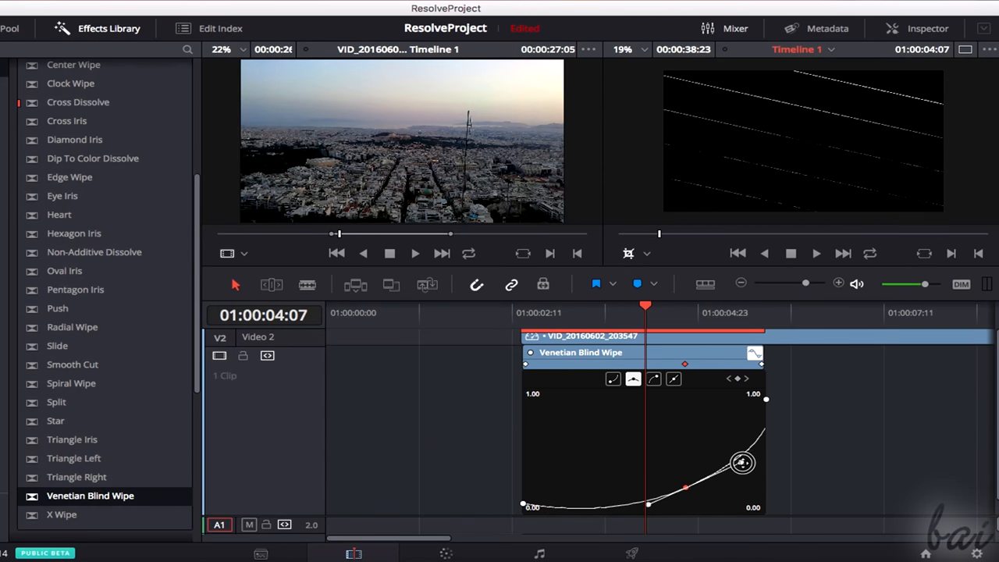
pyautogui.moveTo(742, 462); pyautogui.dragTo(714, 465)
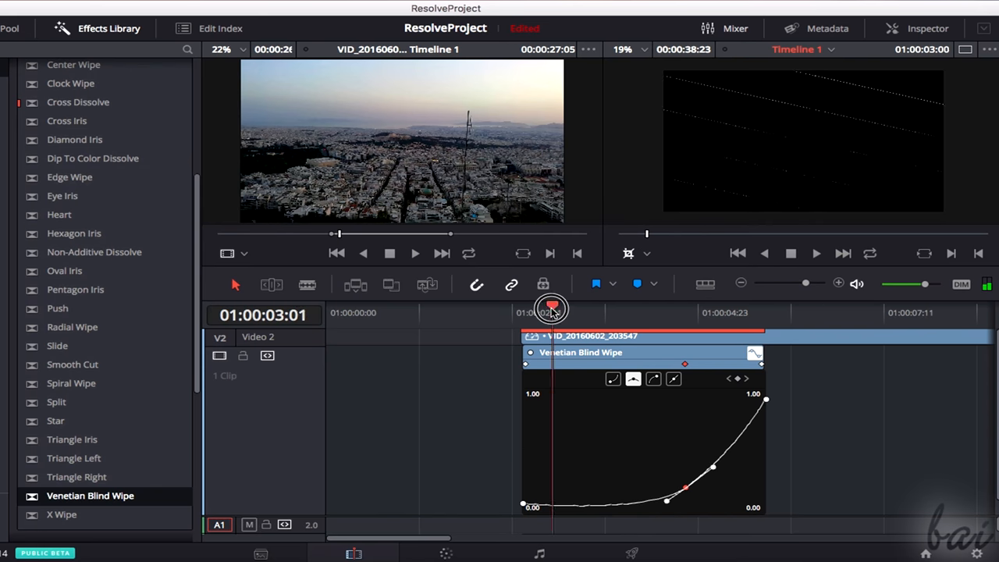
pyautogui.moveTo(553, 306); pyautogui.dragTo(677, 306)
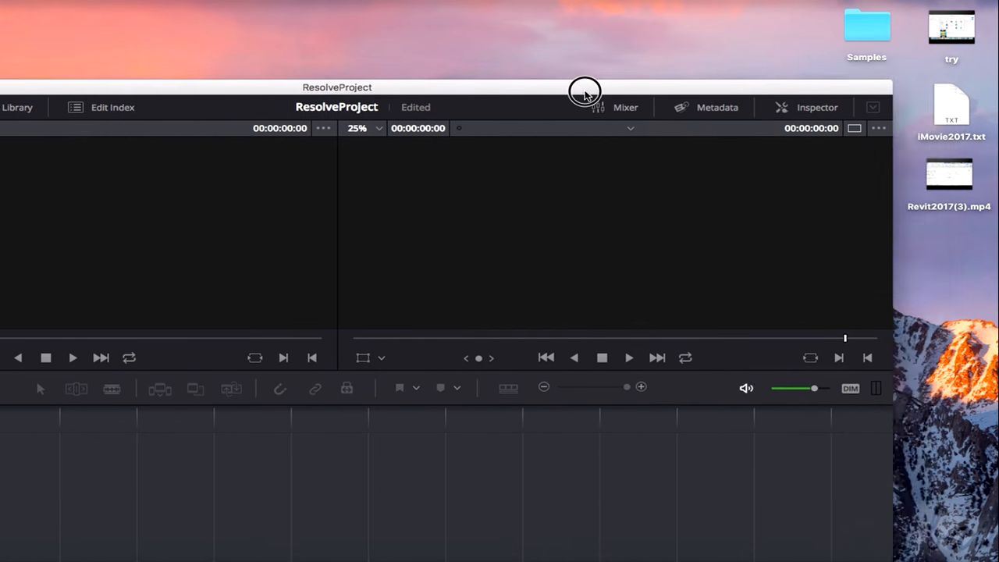
# Drag VID_20160602_203547 and the IMG photo from the Samples folder into the timeline.
pyautogui.doubleClick(866, 29)
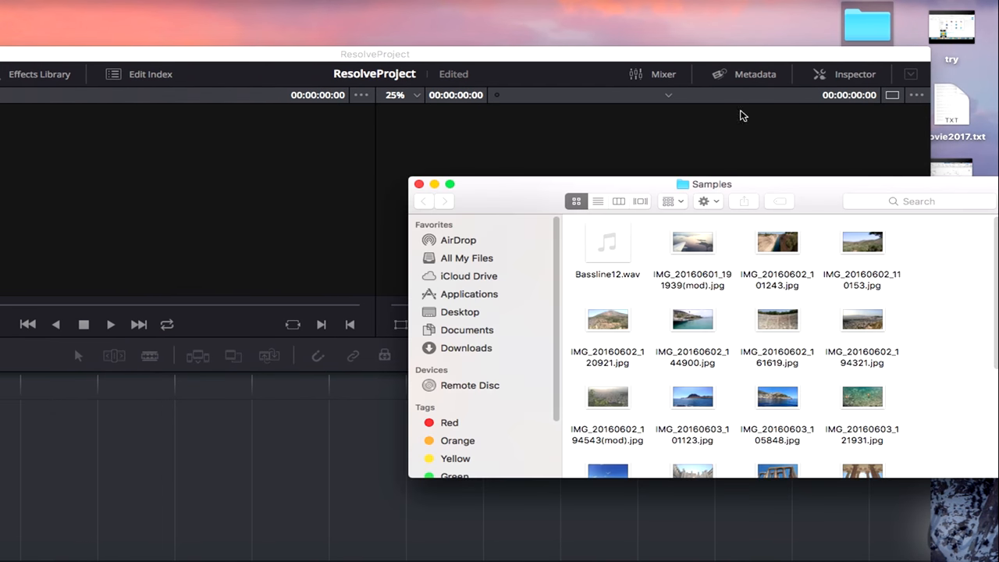
pyautogui.moveTo(712, 184); pyautogui.dragTo(700, 69)
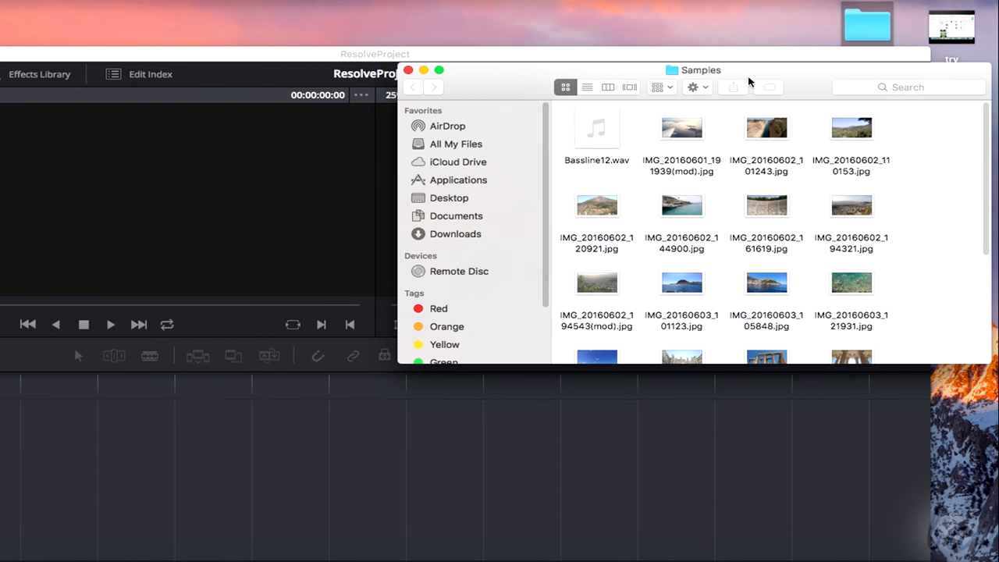
pyautogui.scroll(-3)
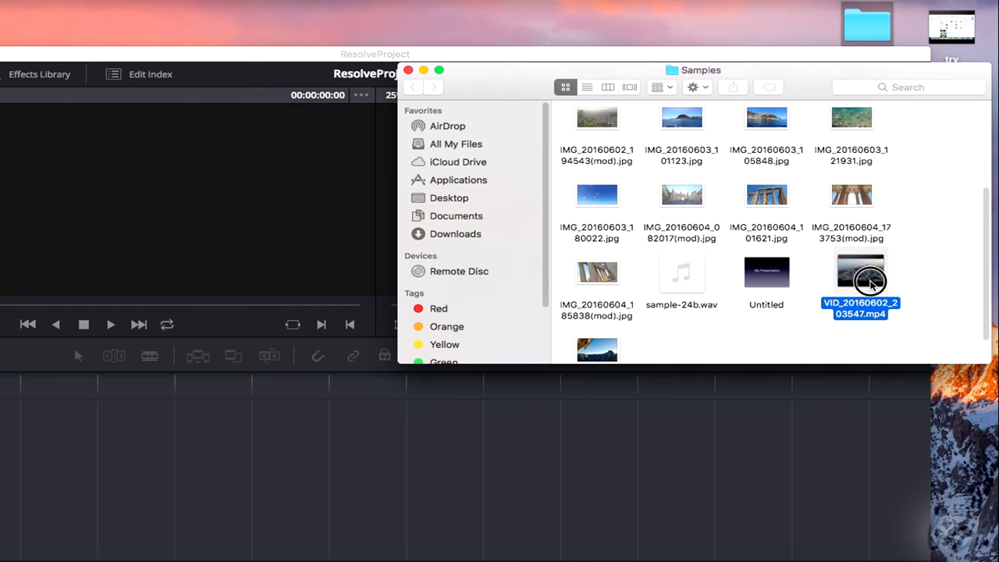
pyautogui.moveTo(860, 281); pyautogui.dragTo(350, 438)
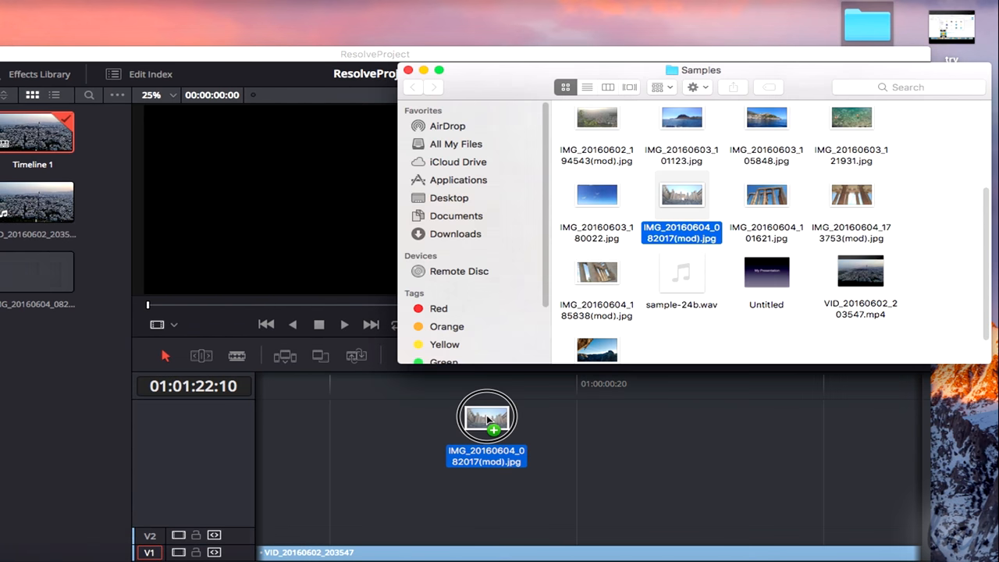
pyautogui.moveTo(487, 419); pyautogui.dragTo(421, 534)
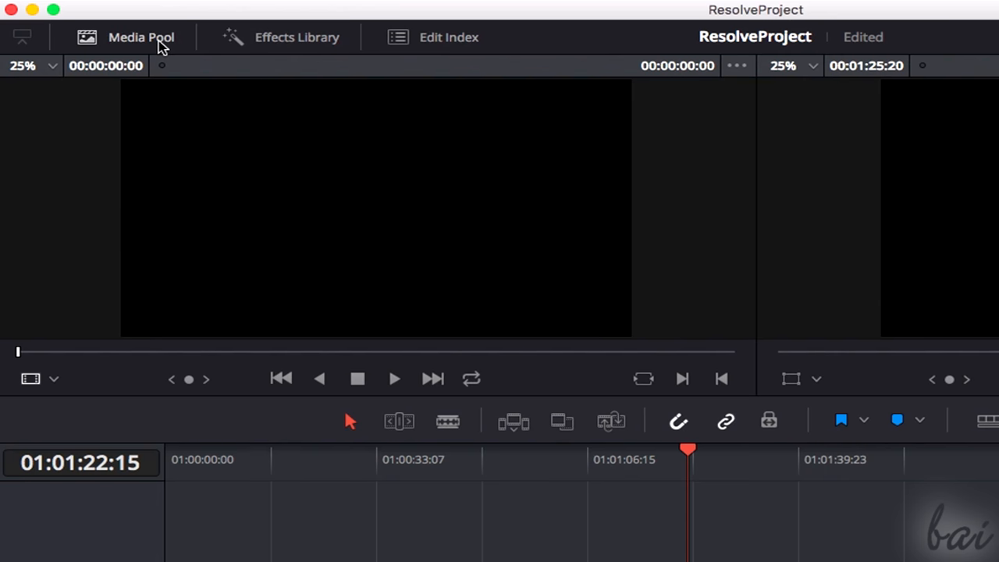
# Show the Media Pool and select the image clip on track V2.
pyautogui.click(140, 37)
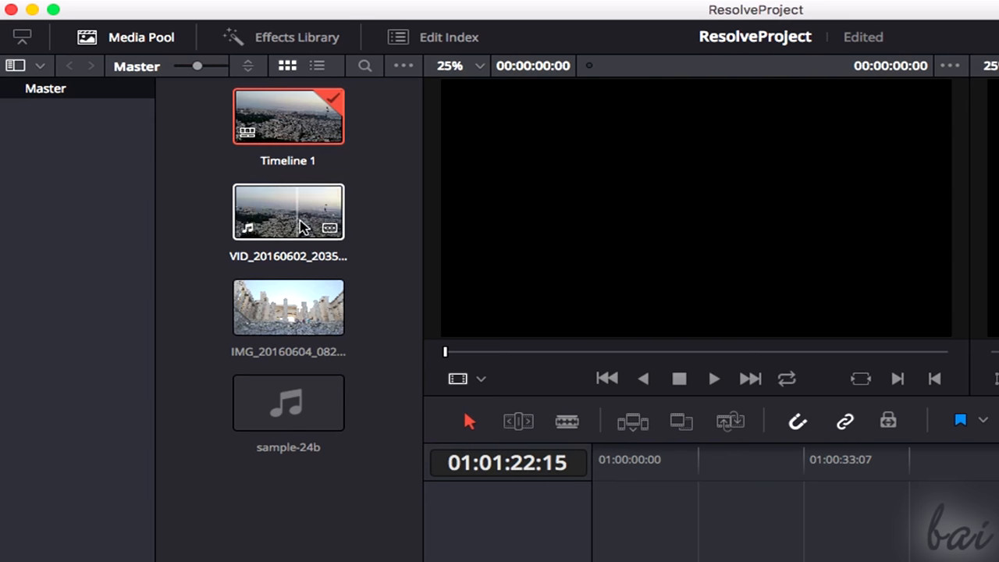
pyautogui.moveTo(284, 222)
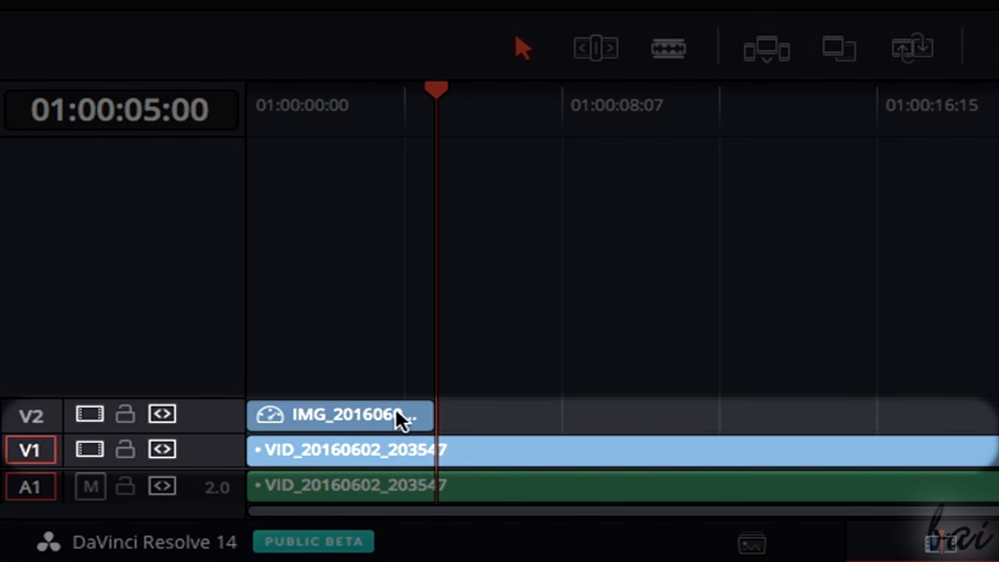
pyautogui.click(340, 415)
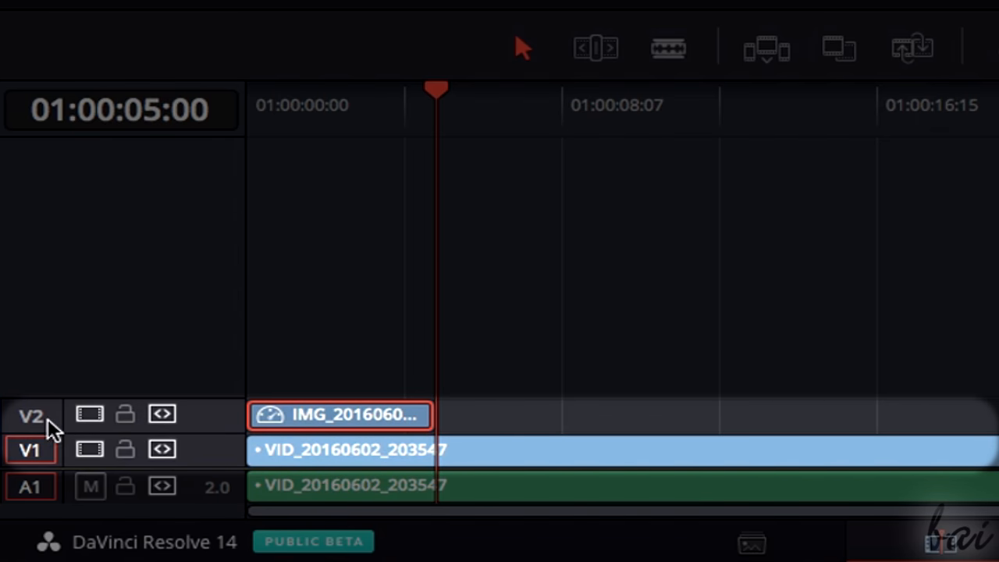
pyautogui.moveTo(142, 421)
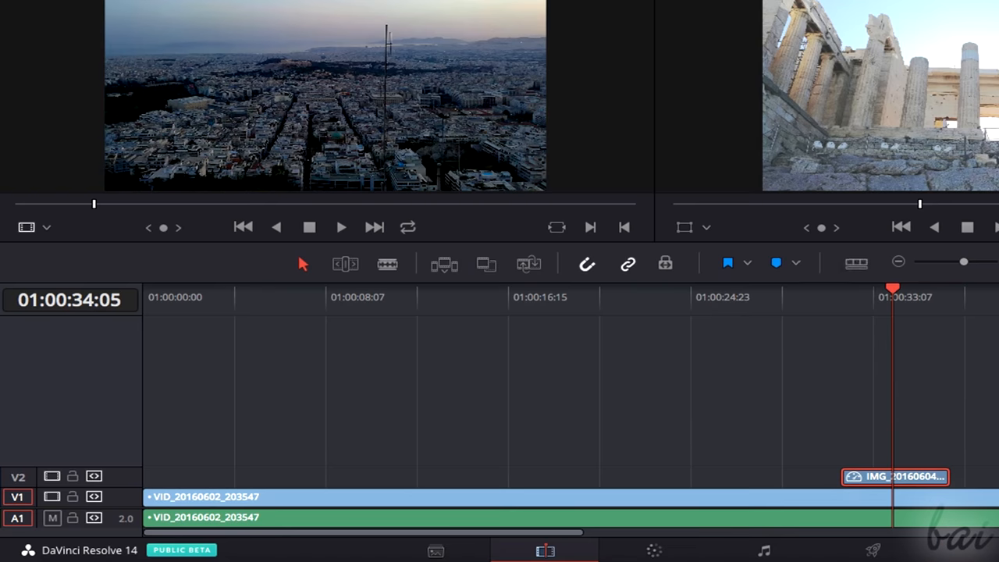
pyautogui.click(855, 262)
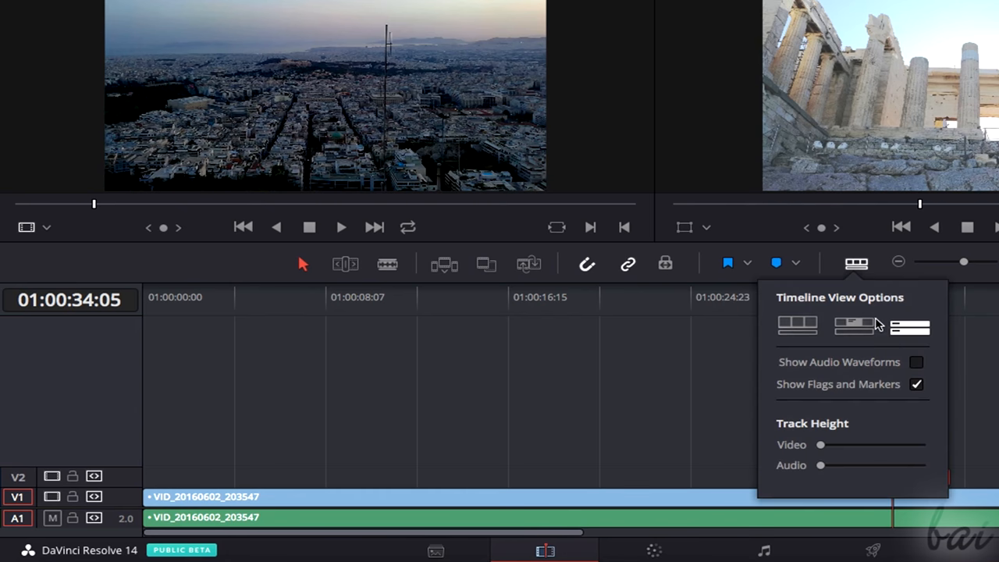
pyautogui.click(796, 326)
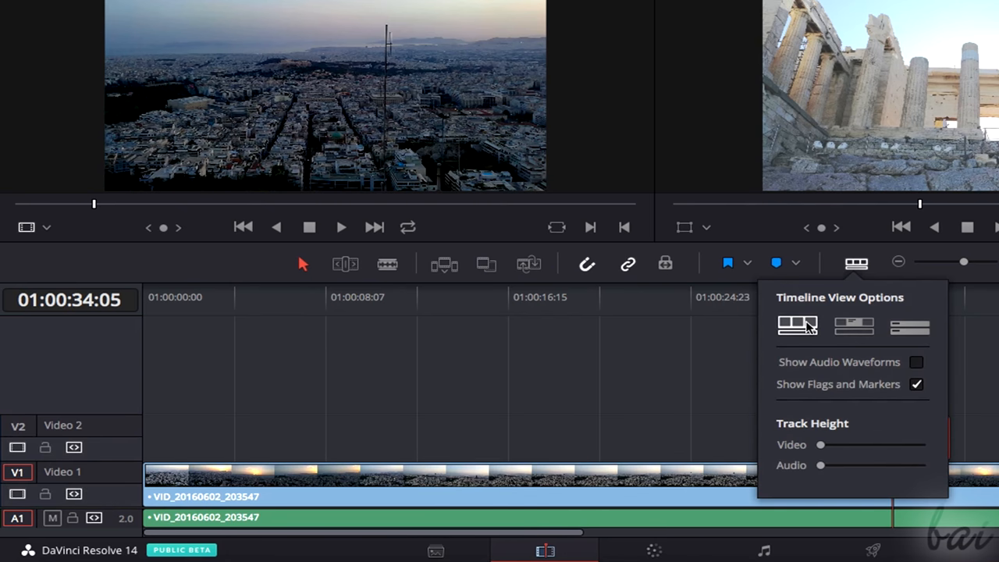
pyautogui.moveTo(819, 443); pyautogui.dragTo(870, 443)
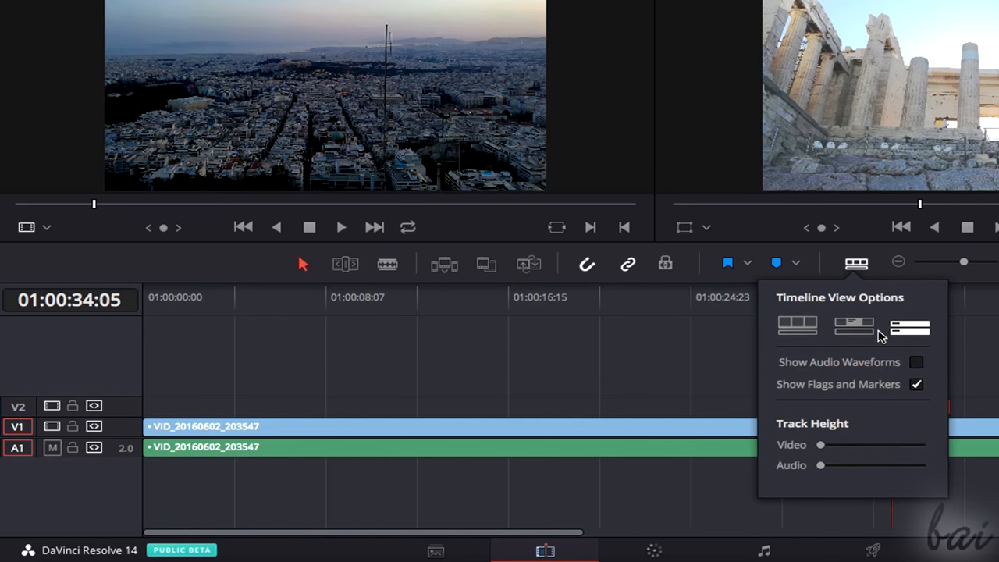
pyautogui.click(916, 362)
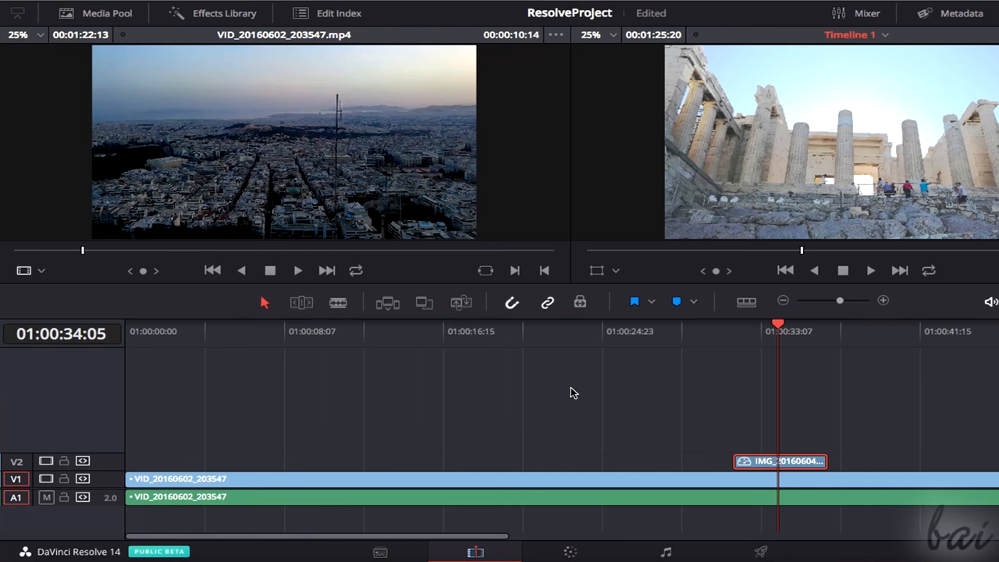
pyautogui.moveTo(552, 405)
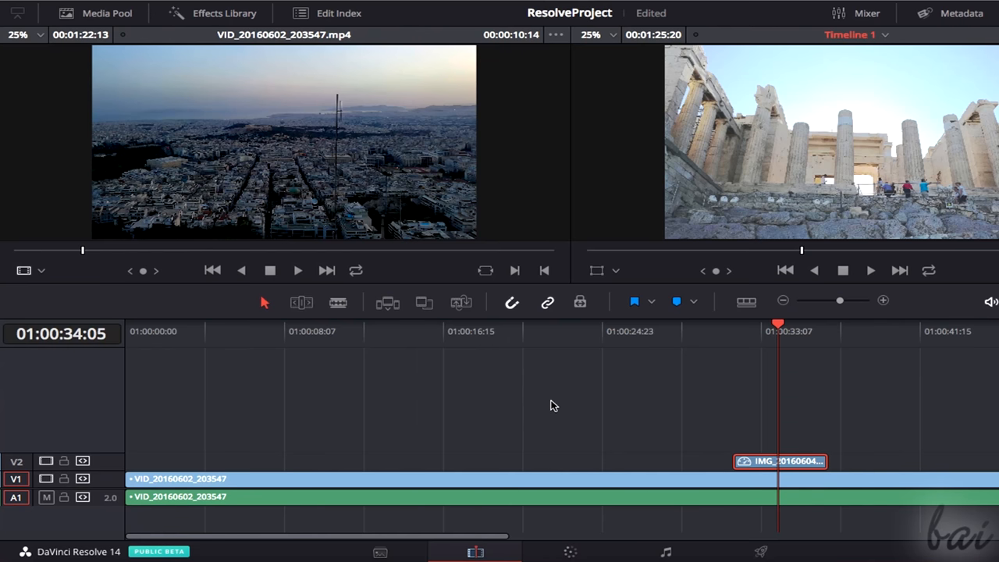
pyautogui.hscroll(3)
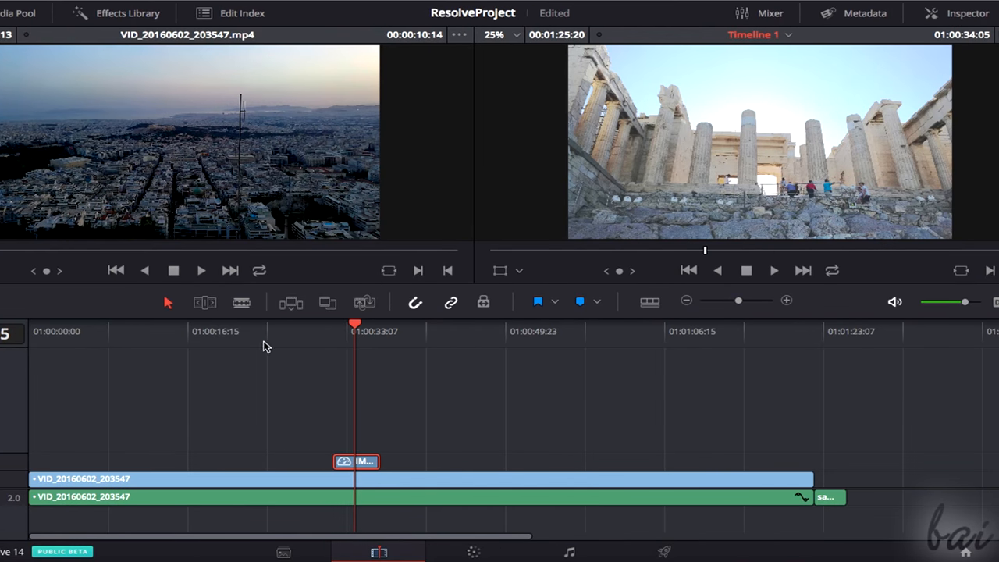
pyautogui.moveTo(356, 327); pyautogui.dragTo(173, 326)
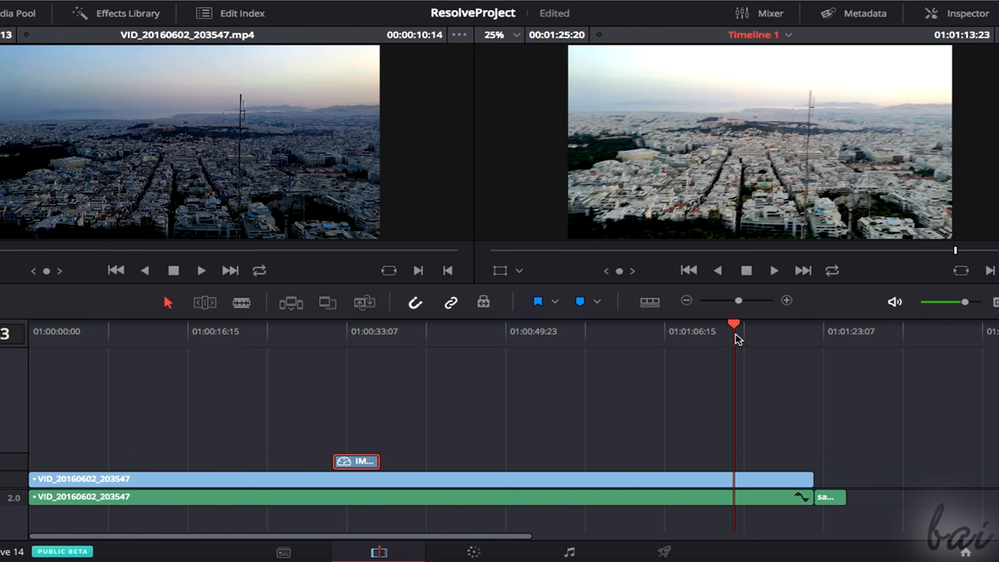
pyautogui.moveTo(740, 336)
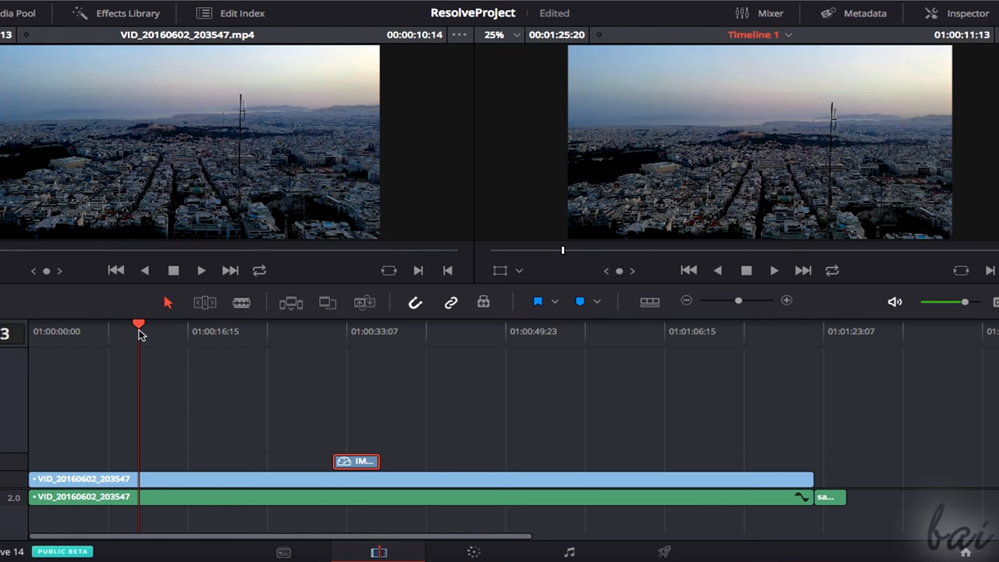
pyautogui.moveTo(139, 323); pyautogui.dragTo(734, 323)
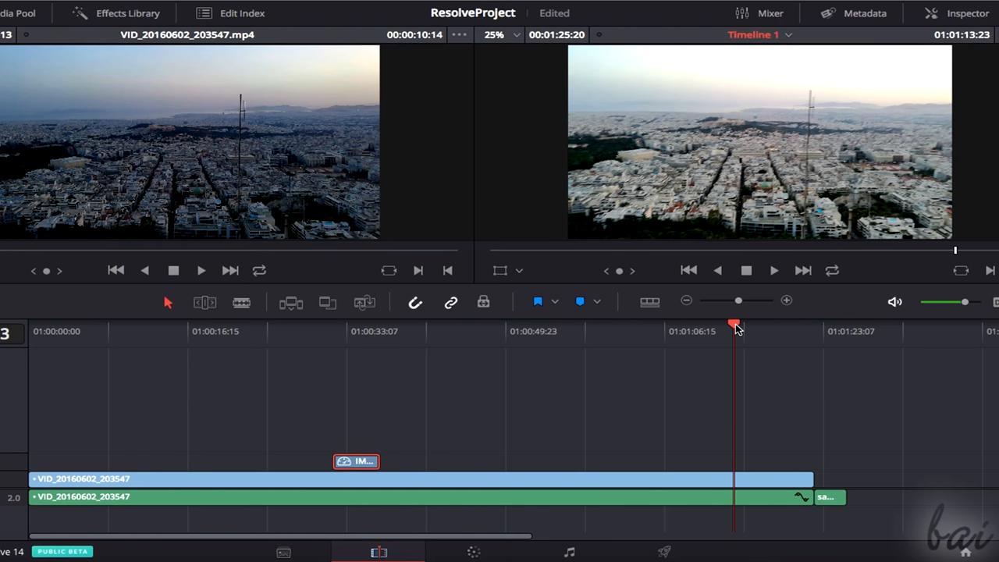
pyautogui.moveTo(733, 326); pyautogui.dragTo(718, 326)
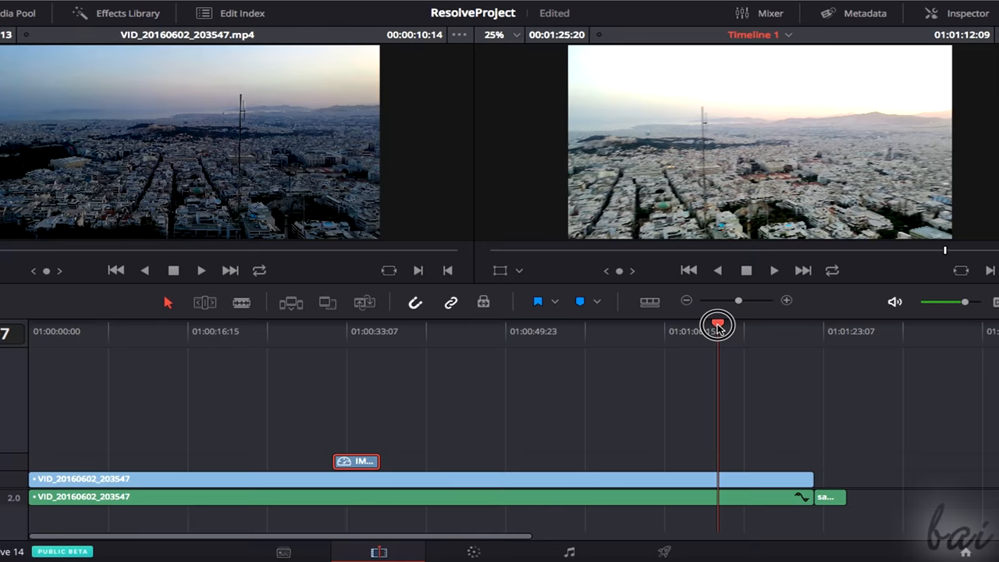
pyautogui.moveTo(718, 326); pyautogui.dragTo(679, 326)
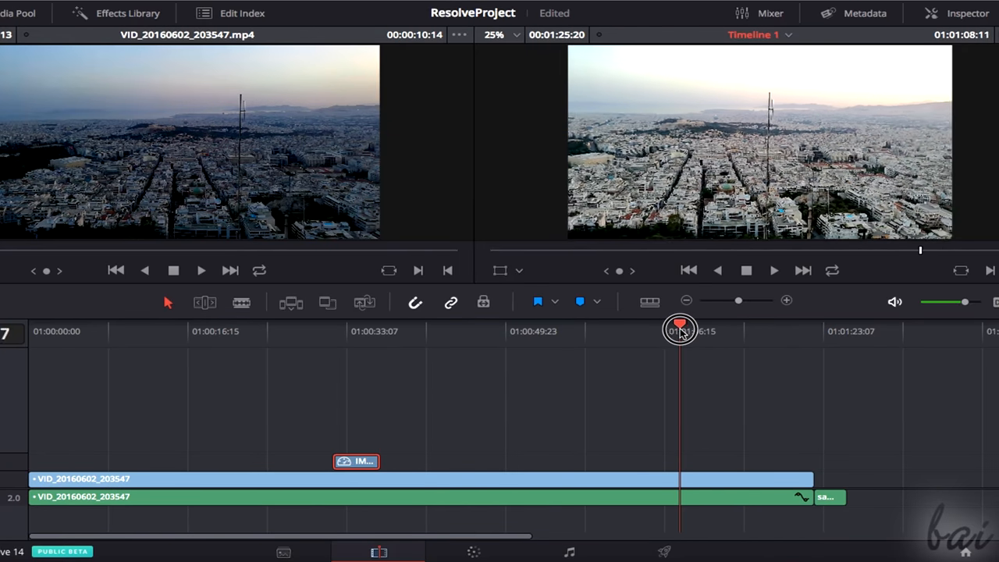
pyautogui.click(774, 270)
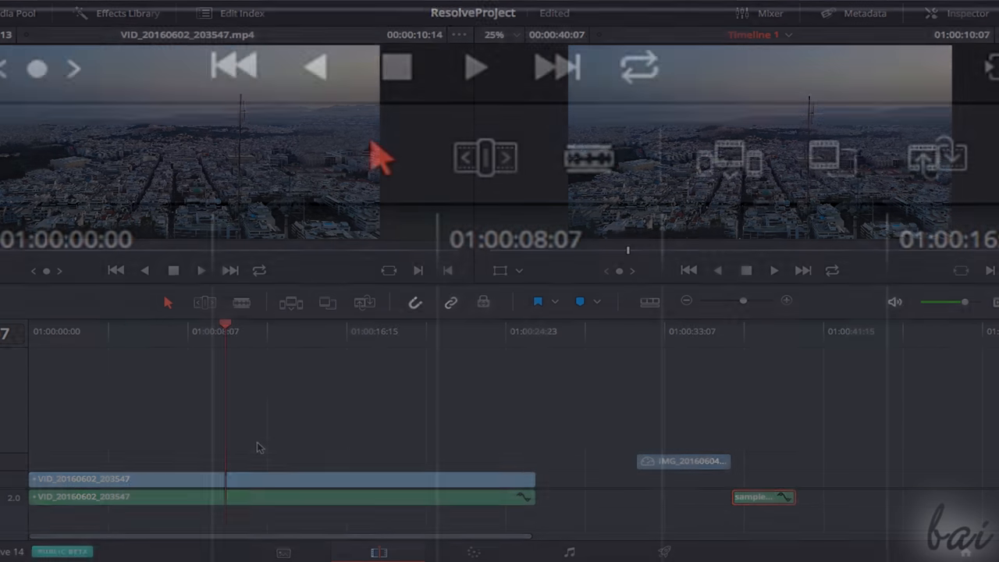
pyautogui.moveTo(382, 156)
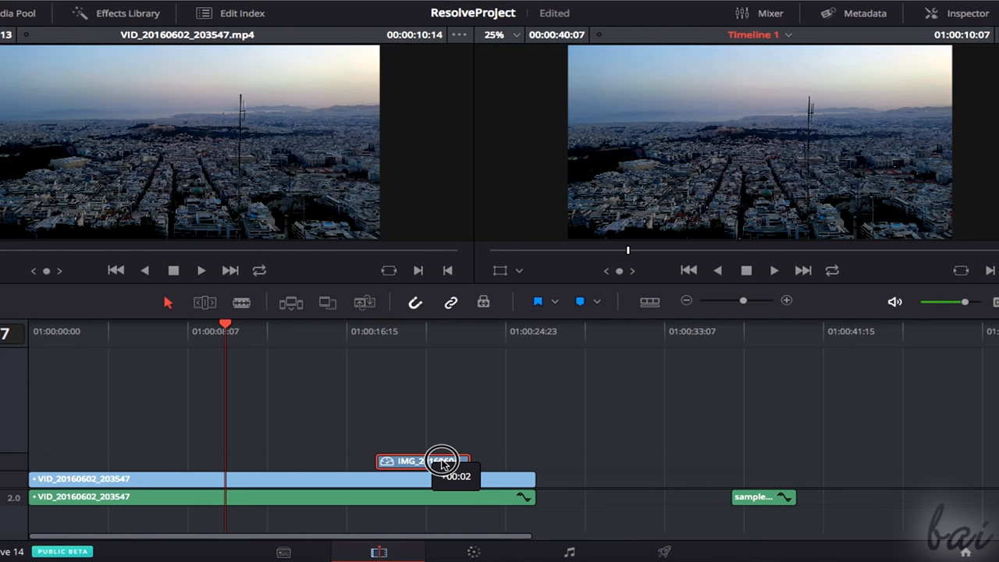
# Trim the aerial VID clip's end and slide it a few seconds later in the timeline.
pyautogui.moveTo(421, 460); pyautogui.dragTo(627, 461)
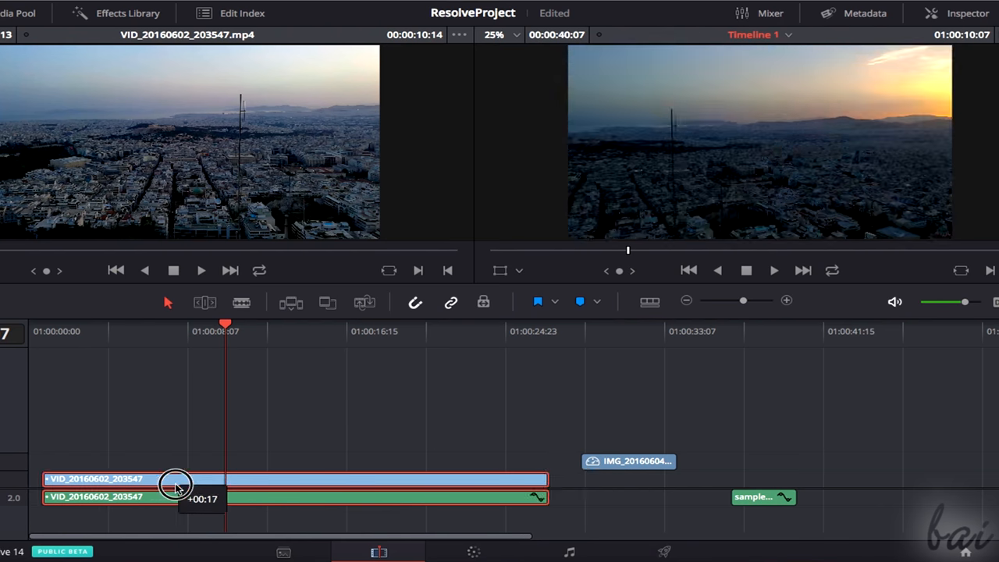
pyautogui.moveTo(175, 484); pyautogui.dragTo(266, 487)
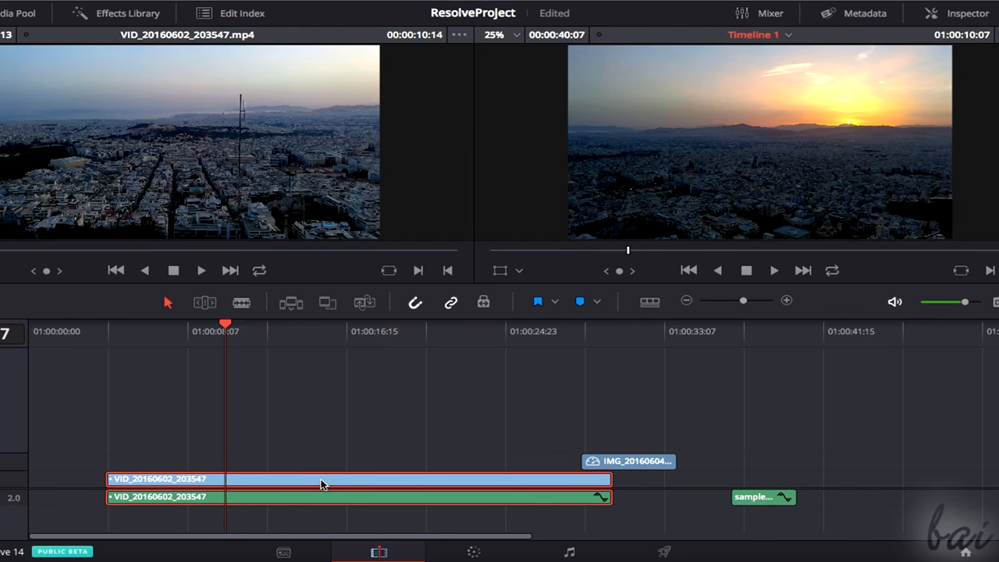
pyautogui.rightClick(320, 479)
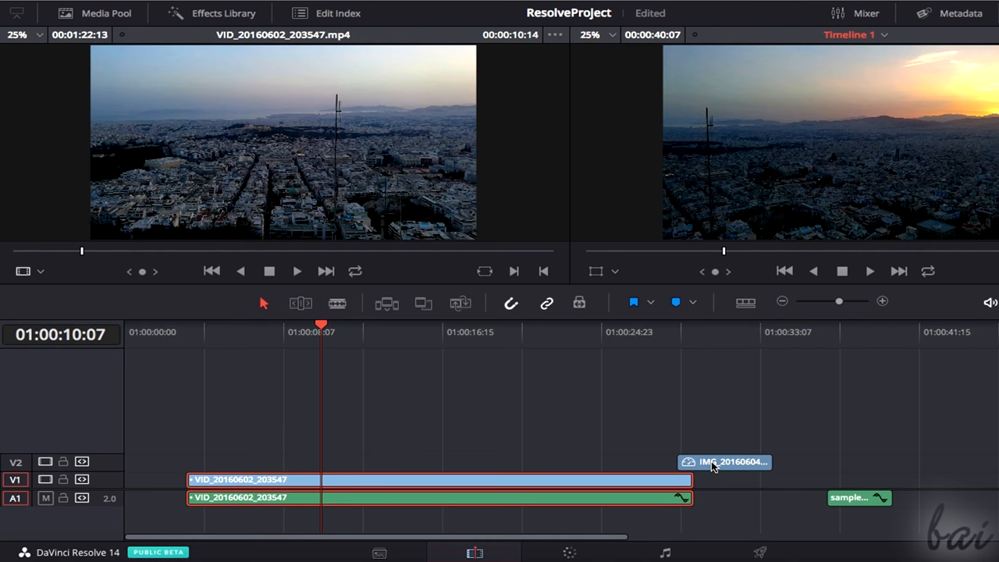
# Place the IMG clip on V2 over the middle of the aerial clip.
pyautogui.moveTo(726, 461); pyautogui.dragTo(537, 461)
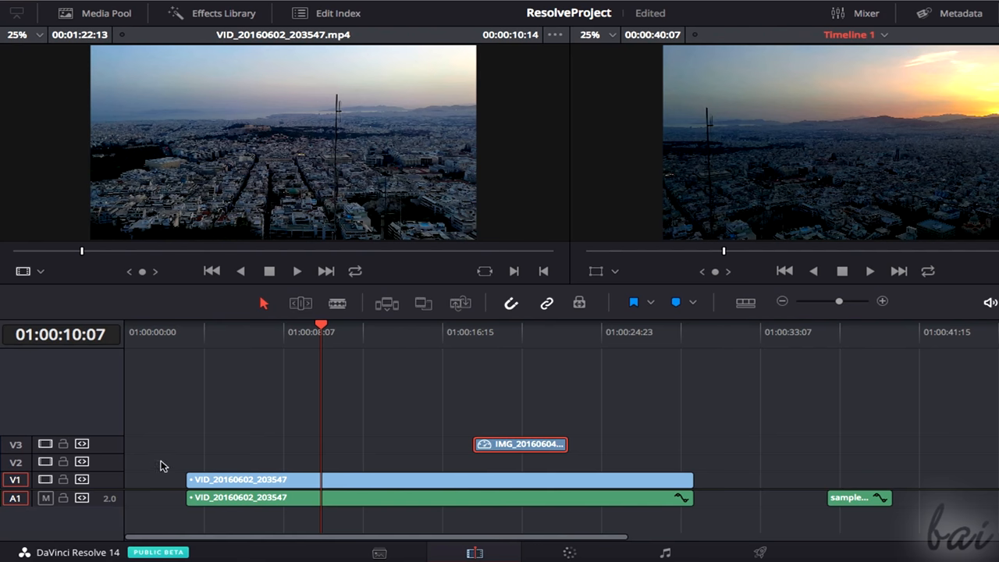
pyautogui.moveTo(404, 456)
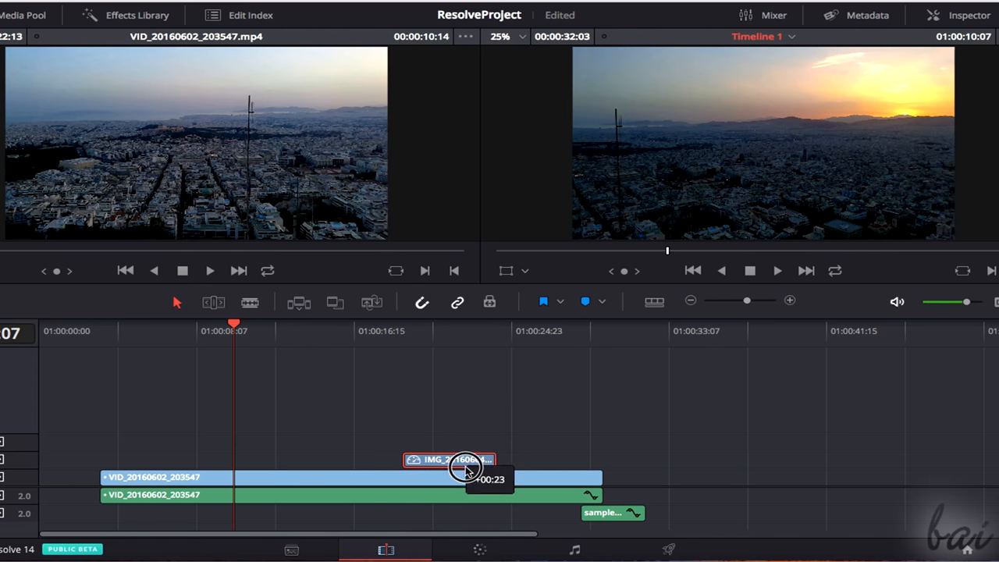
pyautogui.moveTo(450, 459); pyautogui.dragTo(440, 478)
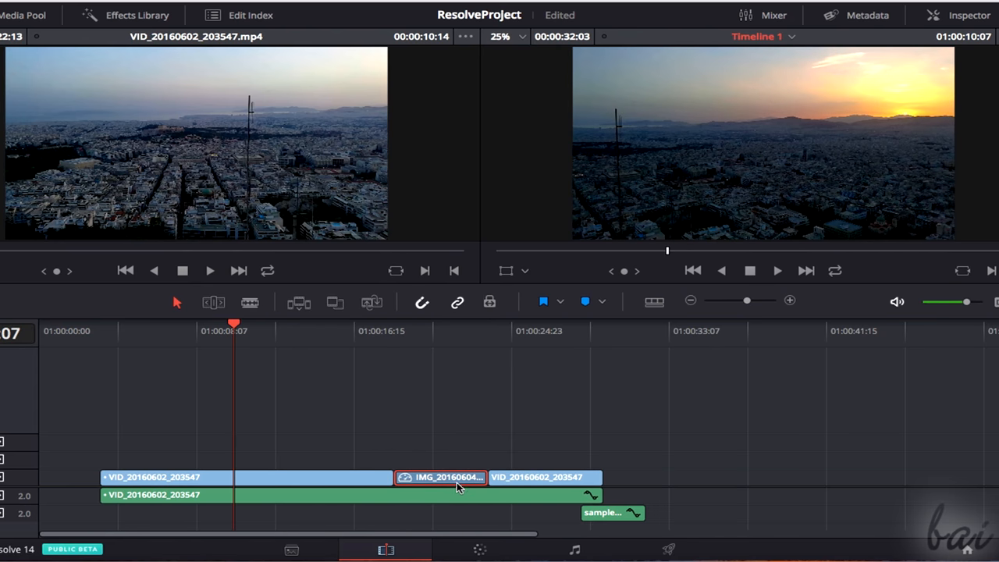
pyautogui.moveTo(440, 478); pyautogui.dragTo(683, 478)
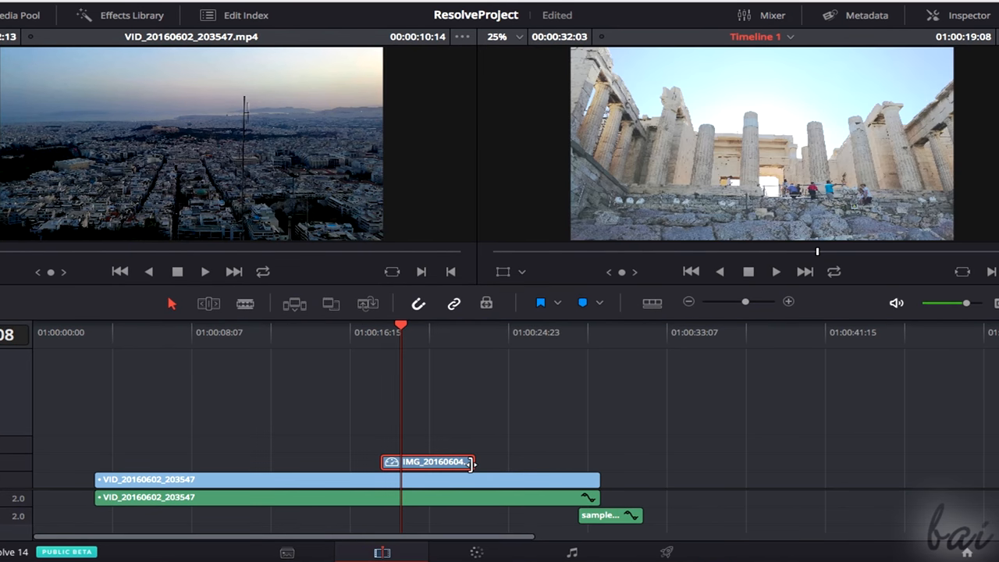
# Move the photo onto V1 right after the aerial clip and scrub to preview.
pyautogui.moveTo(471, 461); pyautogui.dragTo(607, 476)
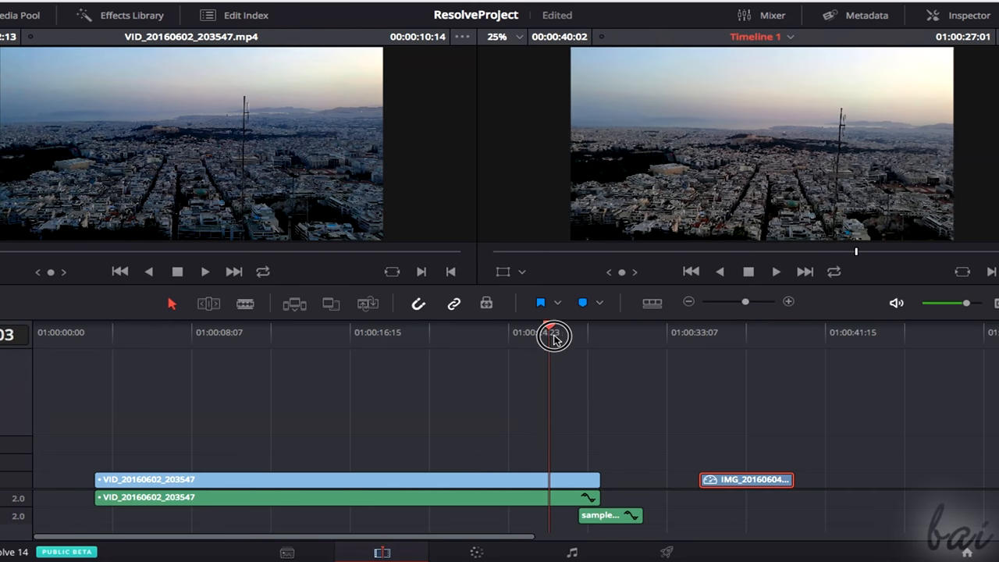
pyautogui.moveTo(553, 336); pyautogui.dragTo(529, 336)
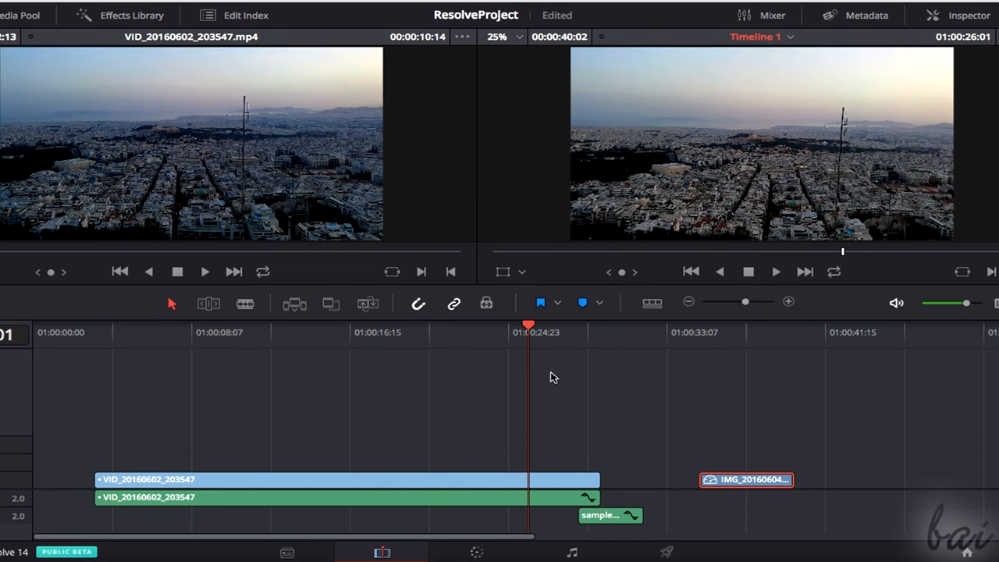
pyautogui.moveTo(601, 487); pyautogui.dragTo(408, 487)
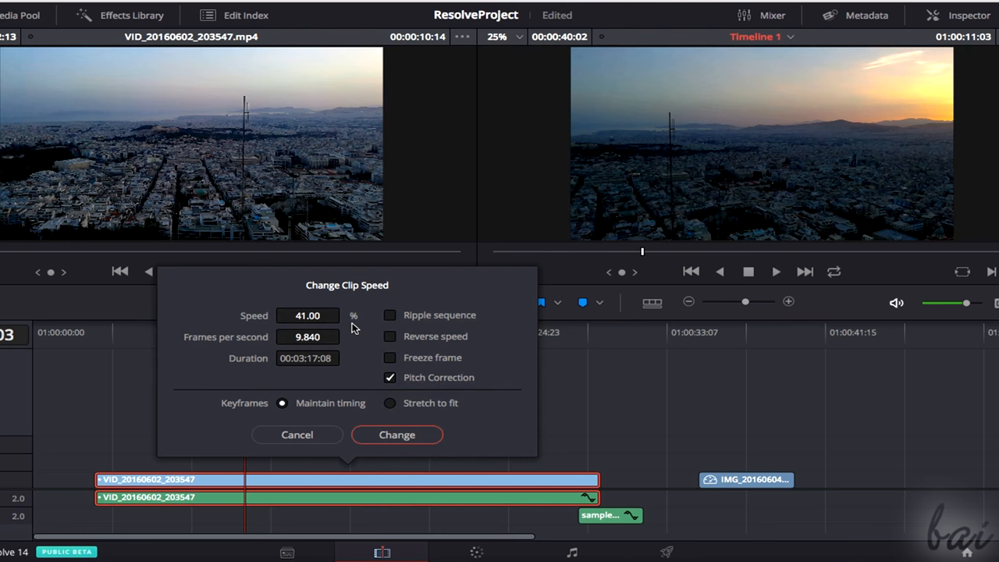
# Change the aerial clip's playback speed and play back the retimed result.
pyautogui.click(397, 434)
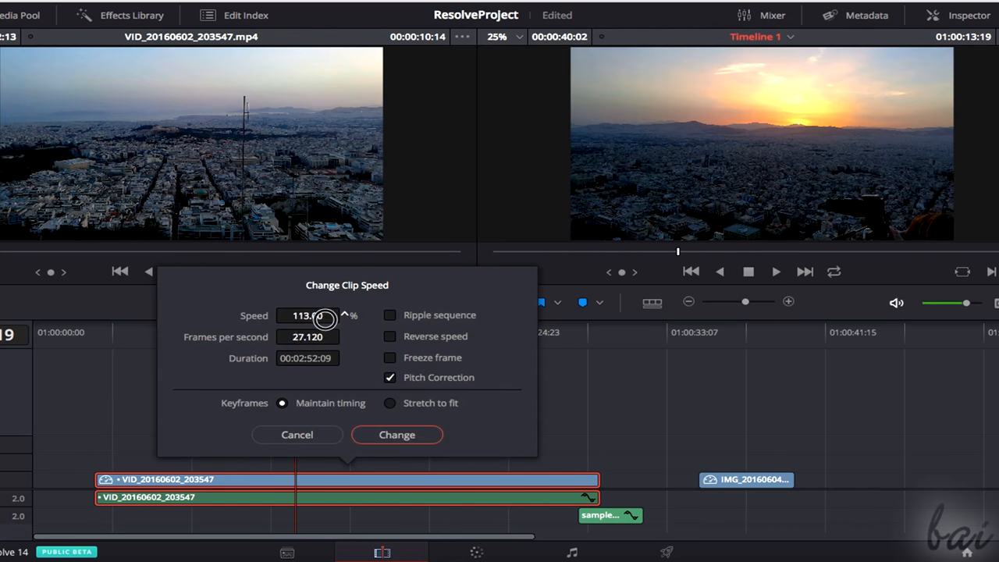
pyautogui.click(397, 434)
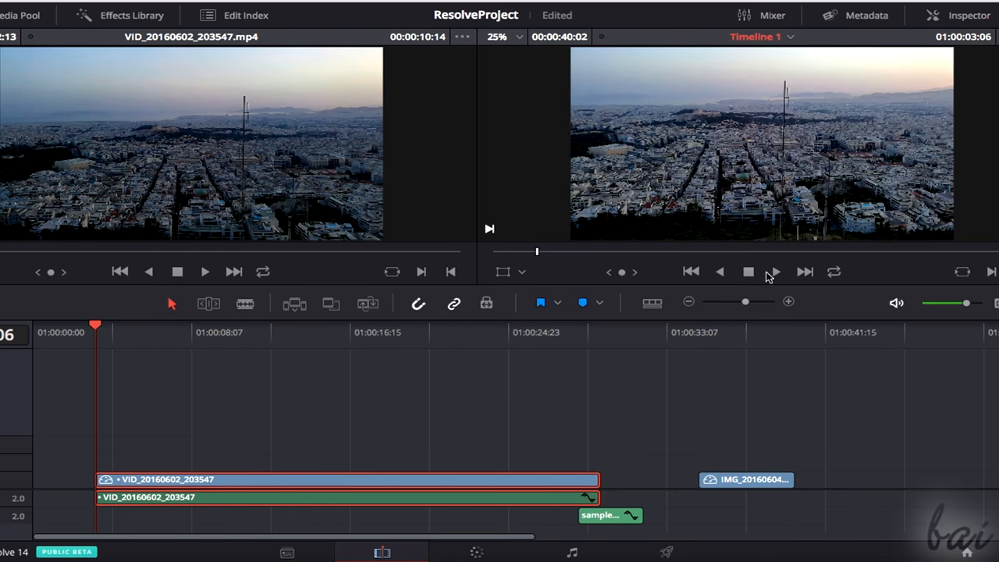
pyautogui.click(771, 272)
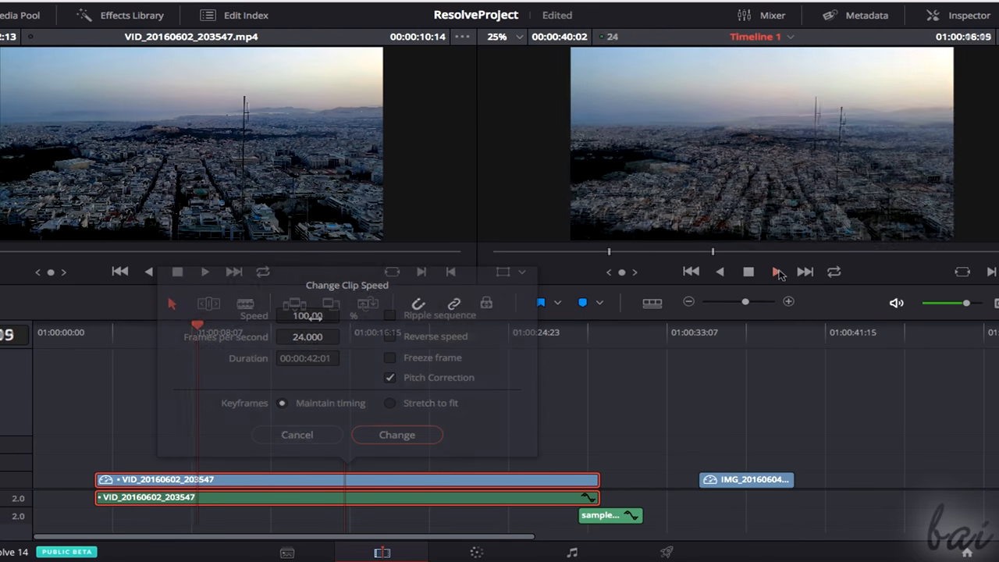
# Set the aerial clip to play in reverse at normal speed and apply the change.
pyautogui.click(390, 337)
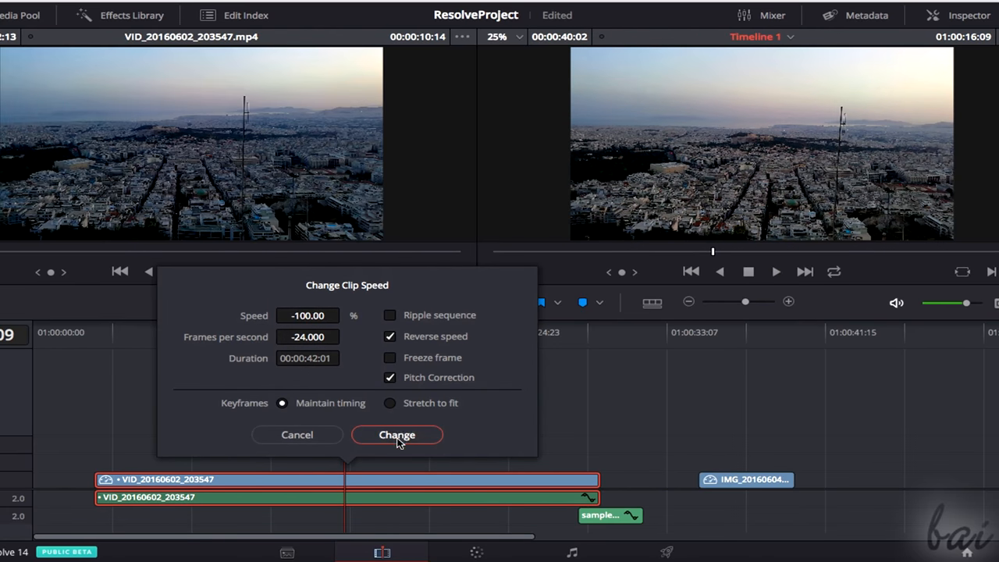
pyautogui.click(396, 433)
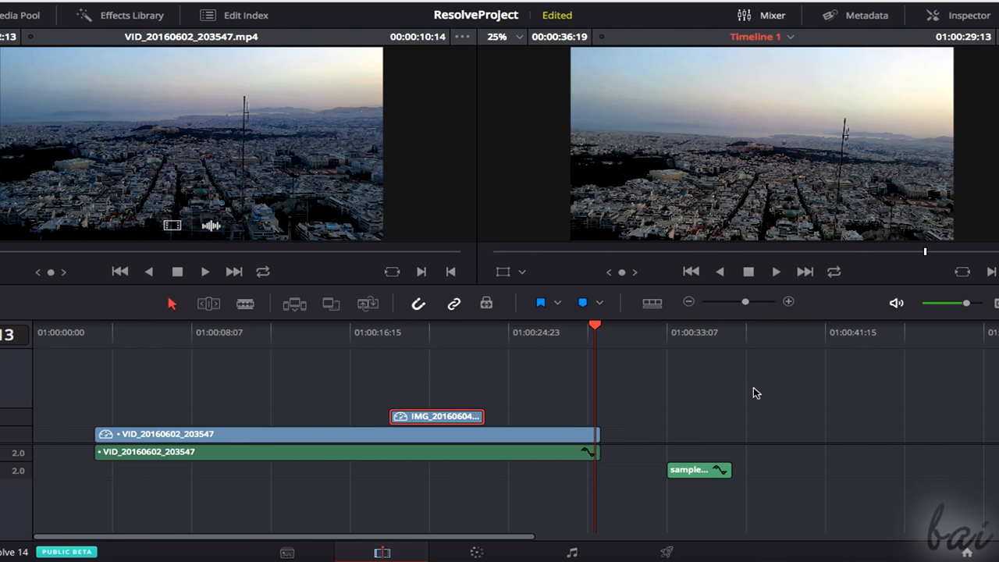
pyautogui.moveTo(741, 369)
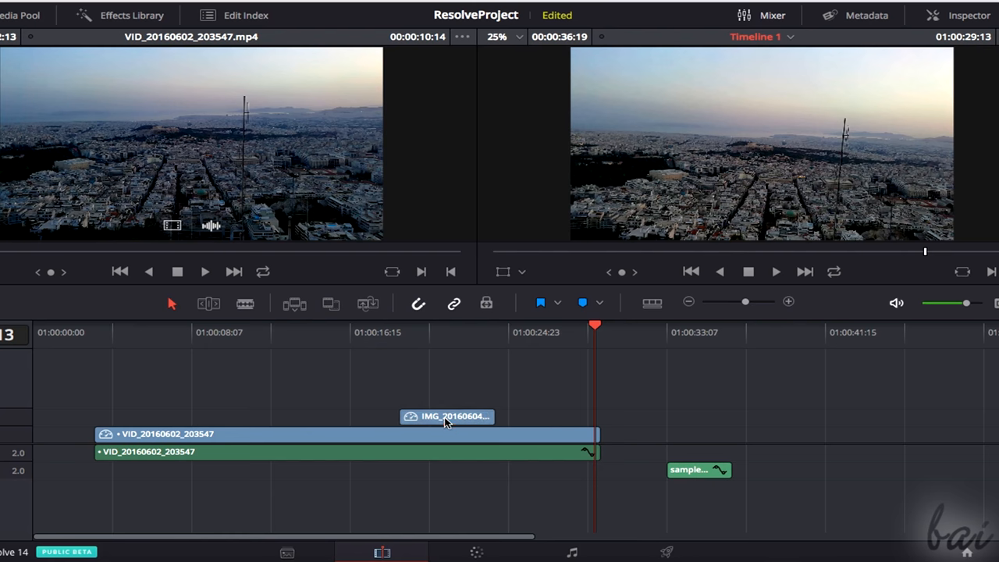
# Move the photo clip later on V2 so it sits near the aerial clip's end.
pyautogui.click(447, 415)
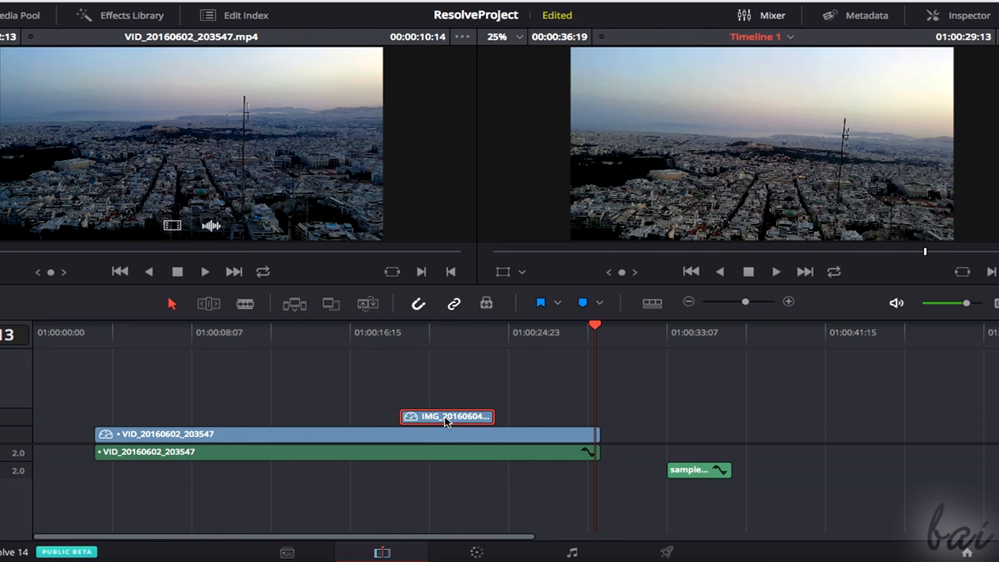
pyautogui.moveTo(446, 415); pyautogui.dragTo(546, 415)
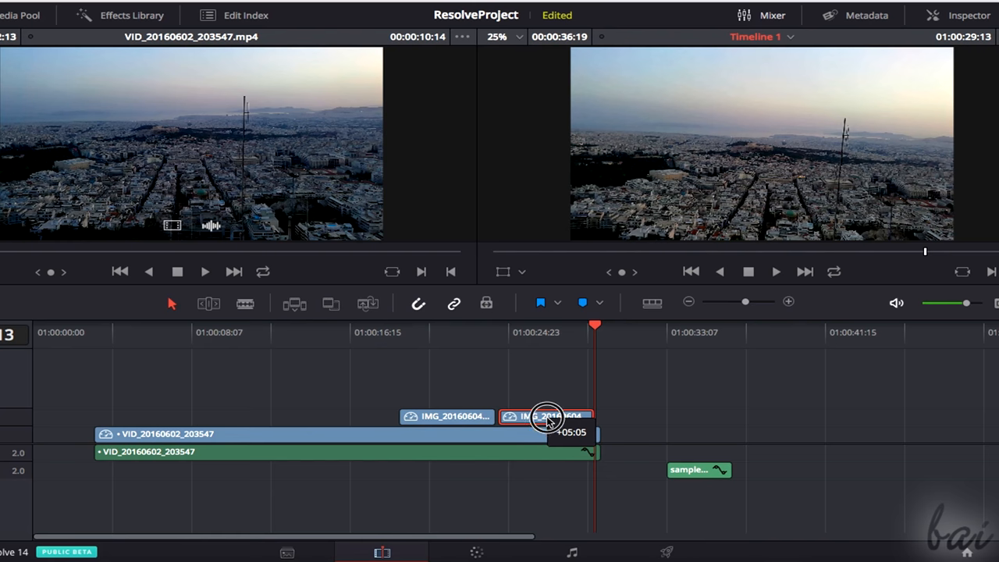
pyautogui.moveTo(546, 415); pyautogui.dragTo(625, 415)
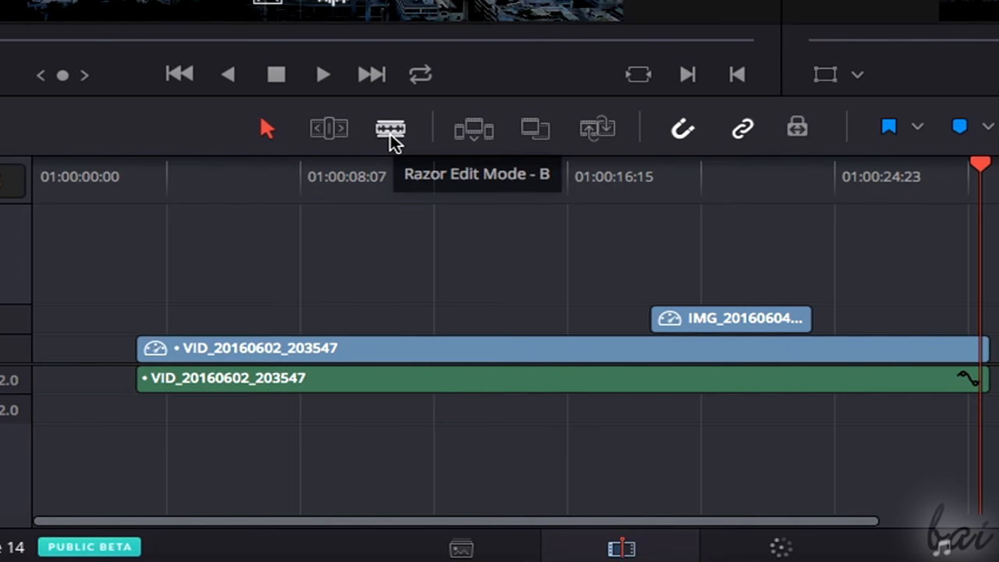
# Switch to Razor Edit Mode and split the aerial clip at one point.
pyautogui.click(391, 128)
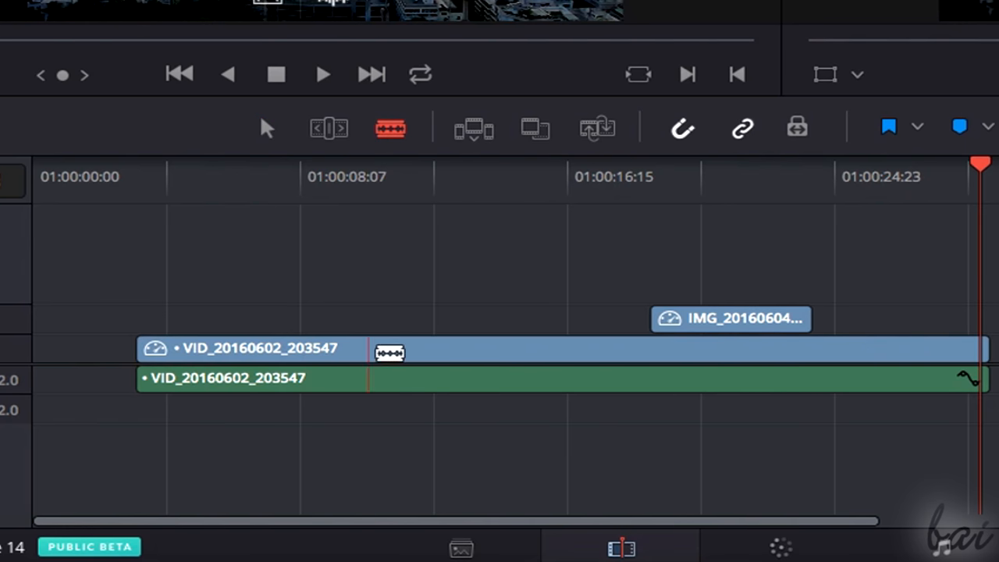
pyautogui.click(367, 353)
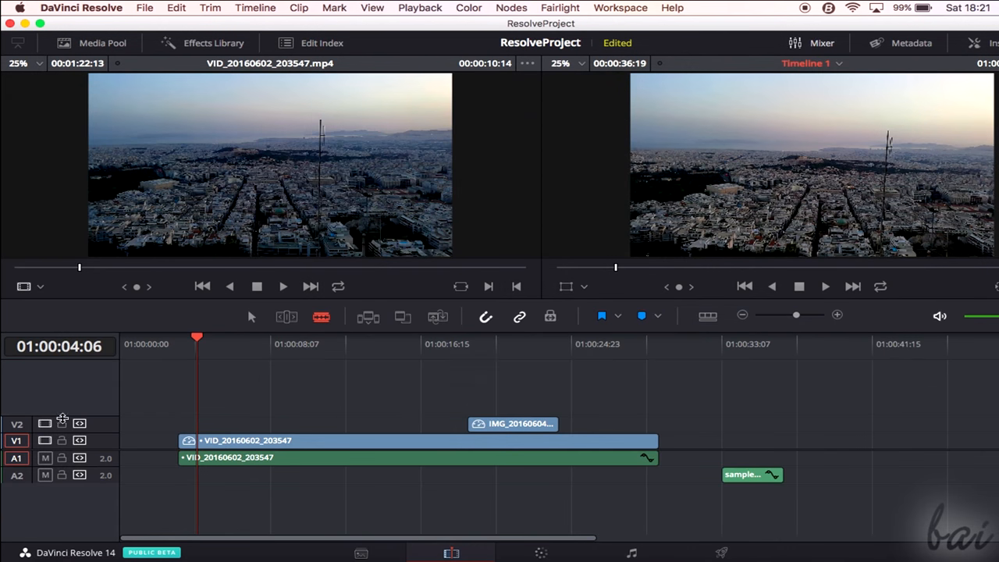
# Select the city clip and delete the V1 video track via its header menu, leaving only audio.
pyautogui.click(824, 285)
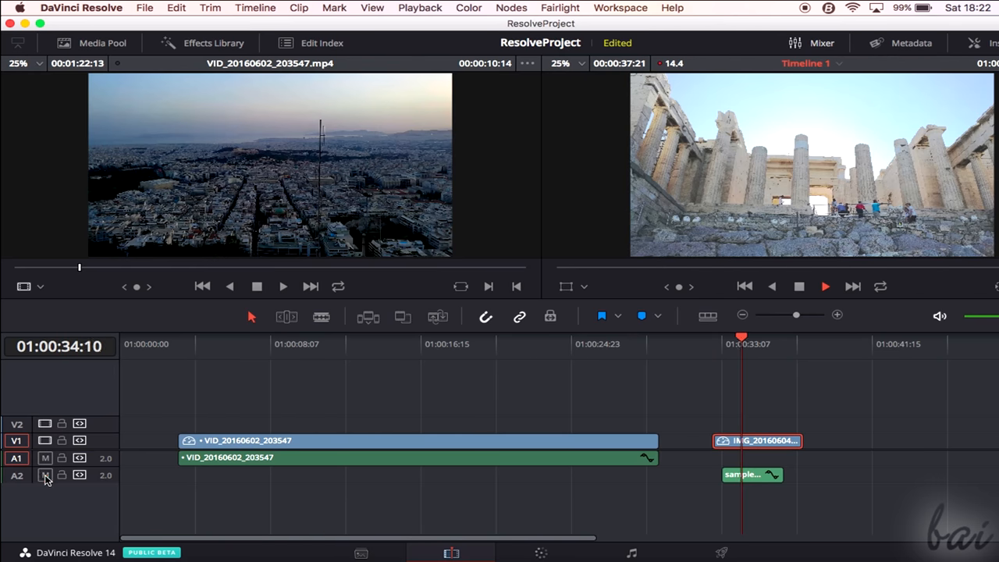
pyautogui.click(45, 475)
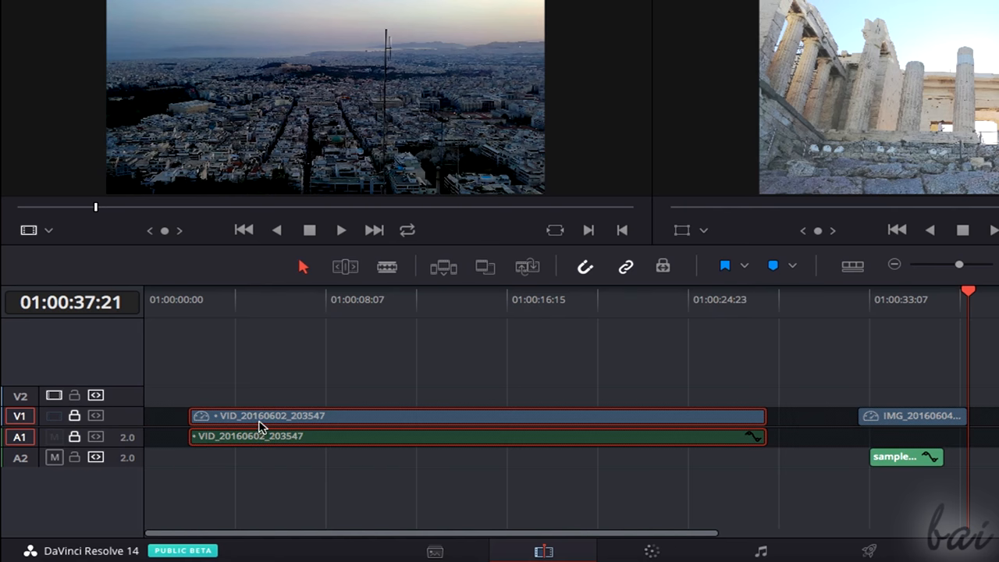
pyautogui.click(913, 415)
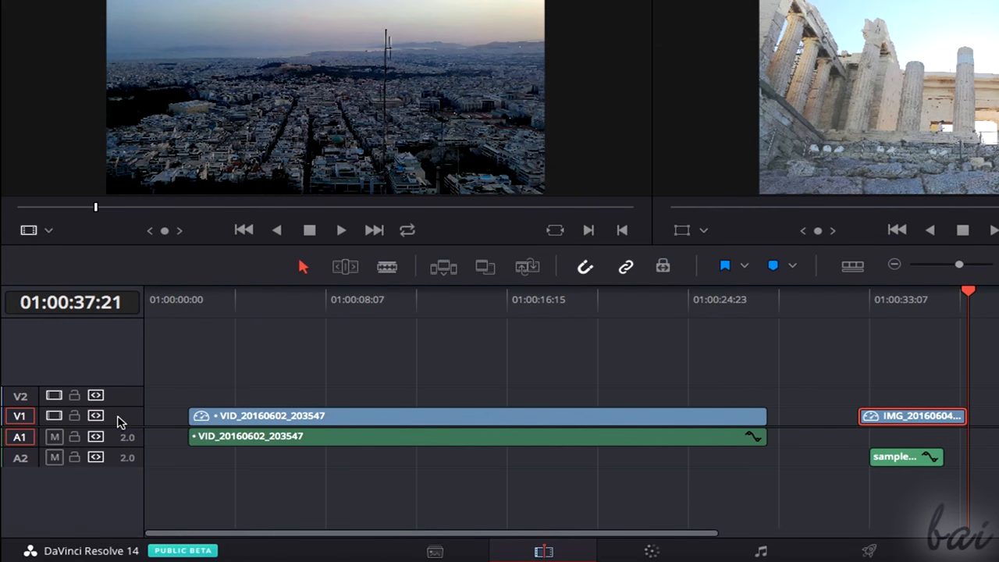
pyautogui.rightClick(119, 422)
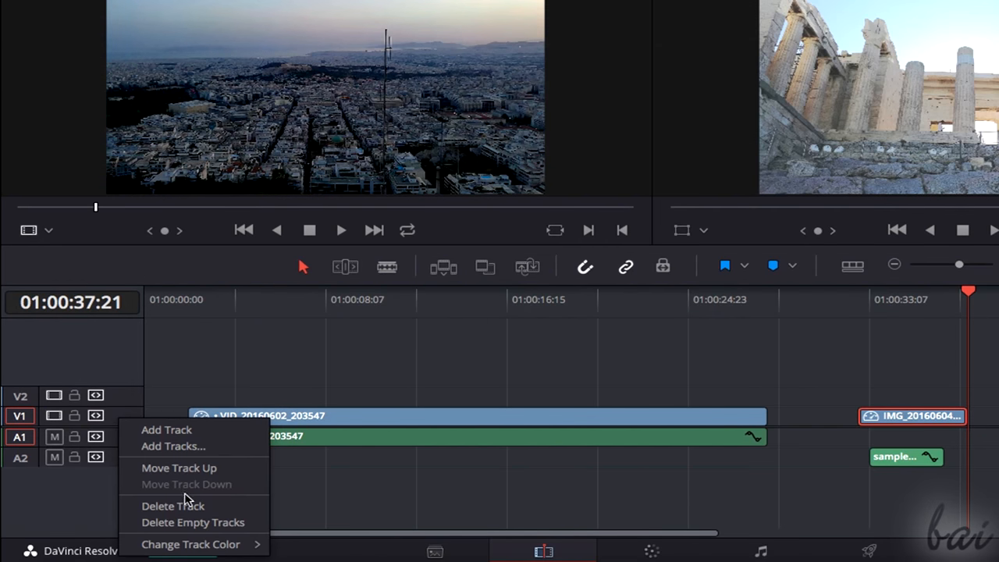
pyautogui.click(172, 505)
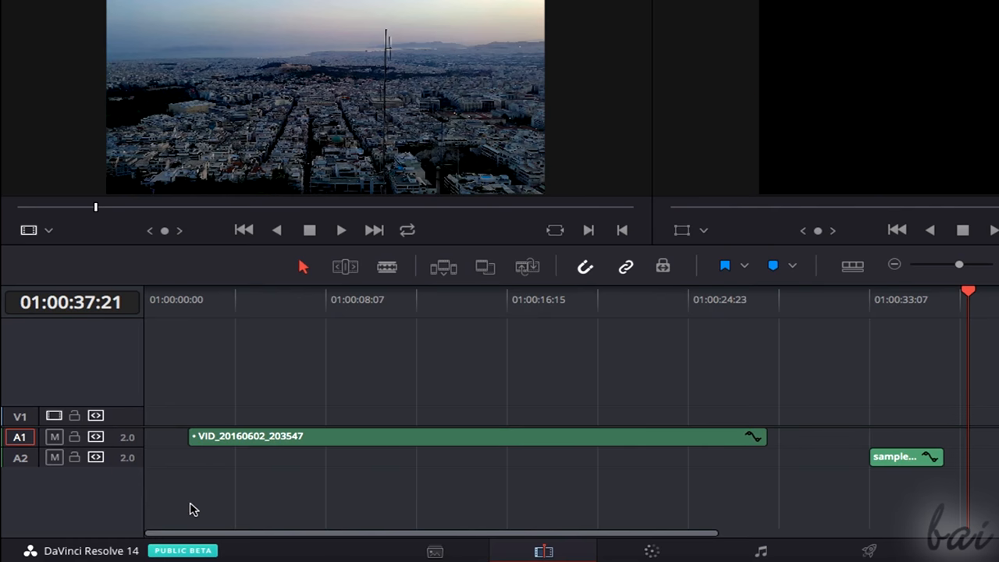
pyautogui.moveTo(258, 501)
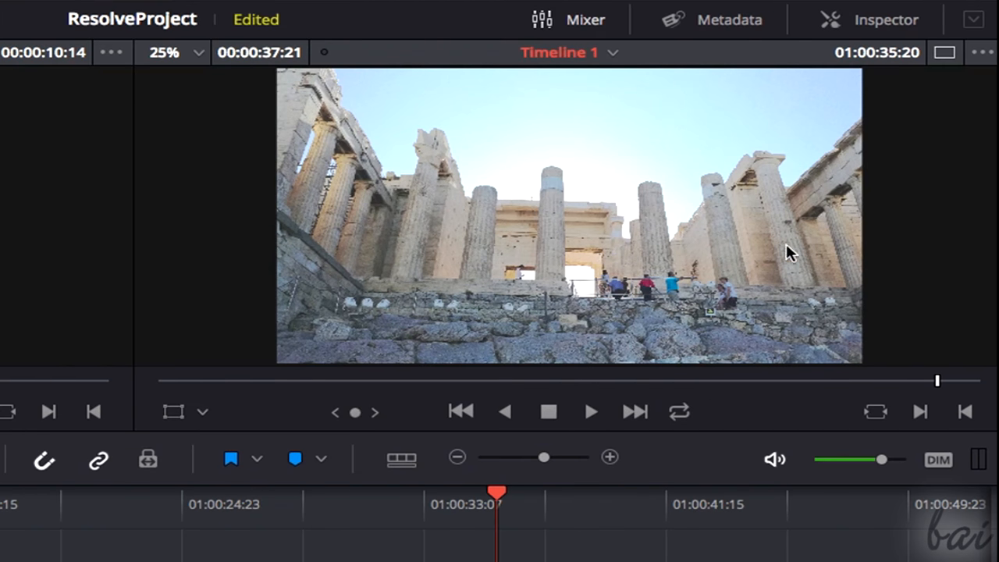
pyautogui.moveTo(225, 407)
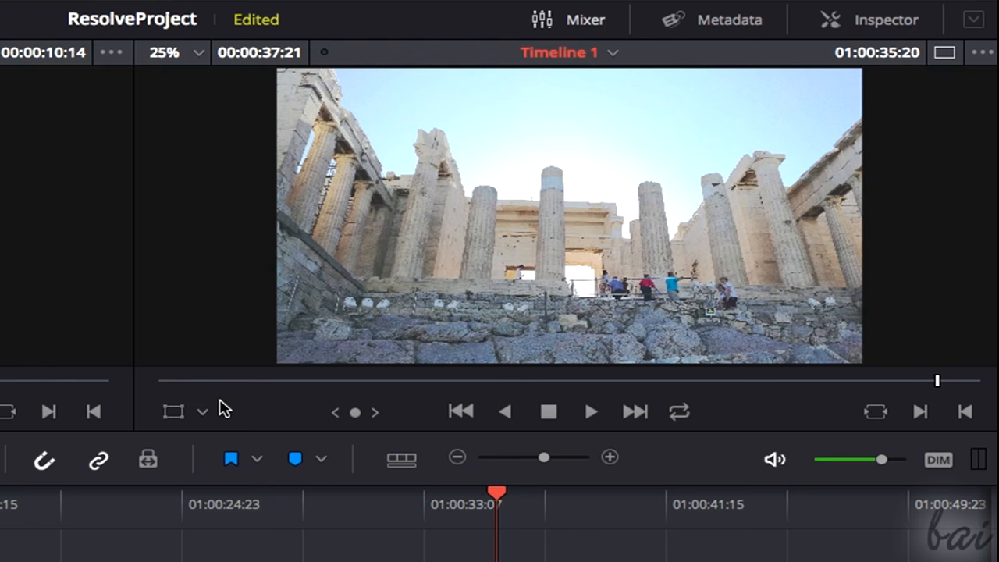
# Restore the clips, set the viewer overlay to Transform and shrink the Acropolis image with its on-screen handles.
pyautogui.click(202, 412)
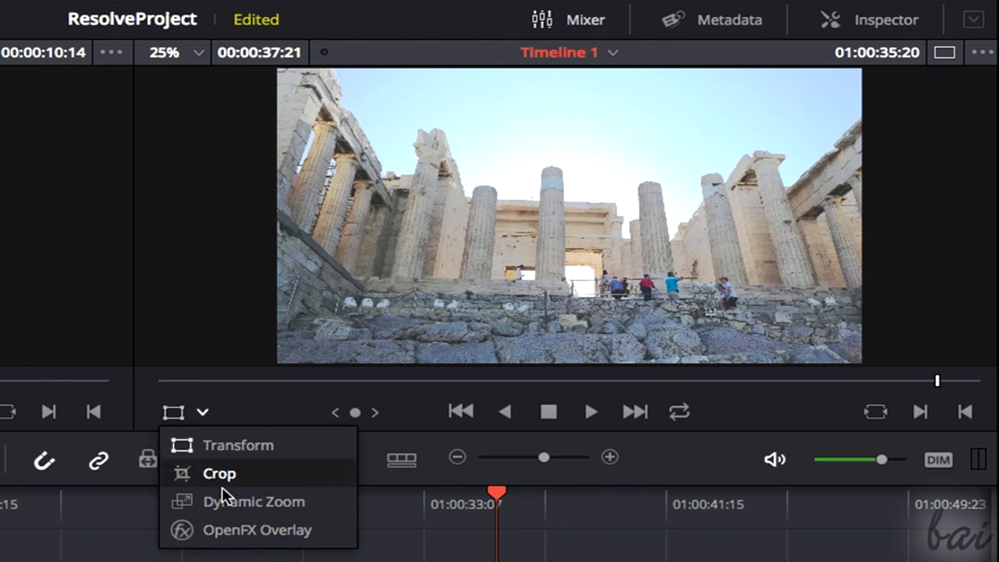
pyautogui.moveTo(237, 445)
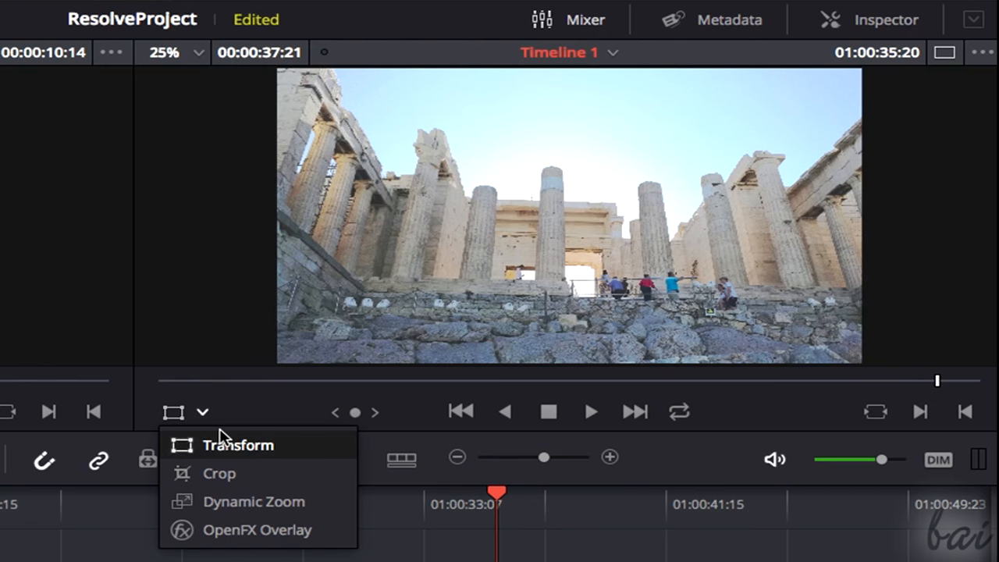
pyautogui.moveTo(253, 501)
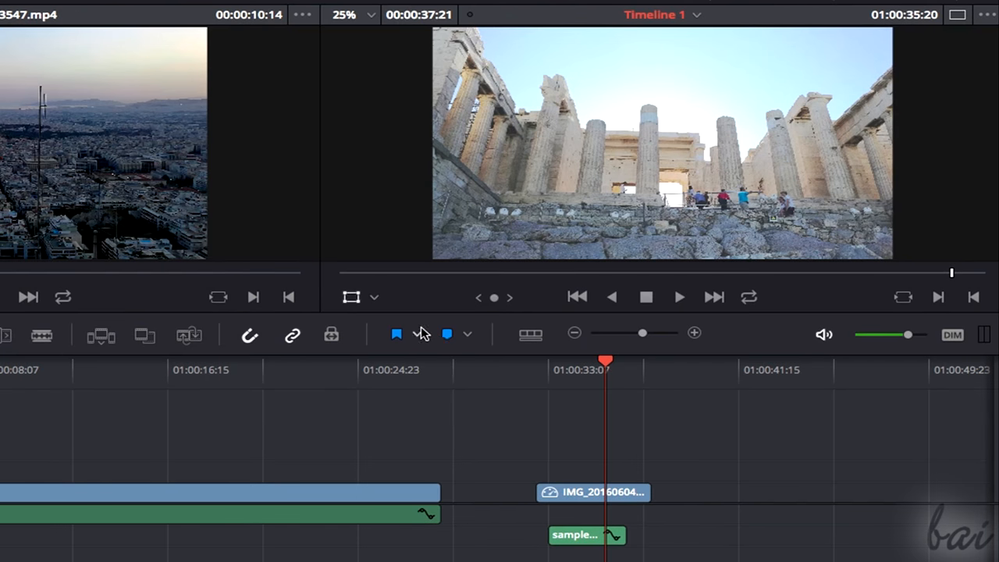
pyautogui.click(593, 492)
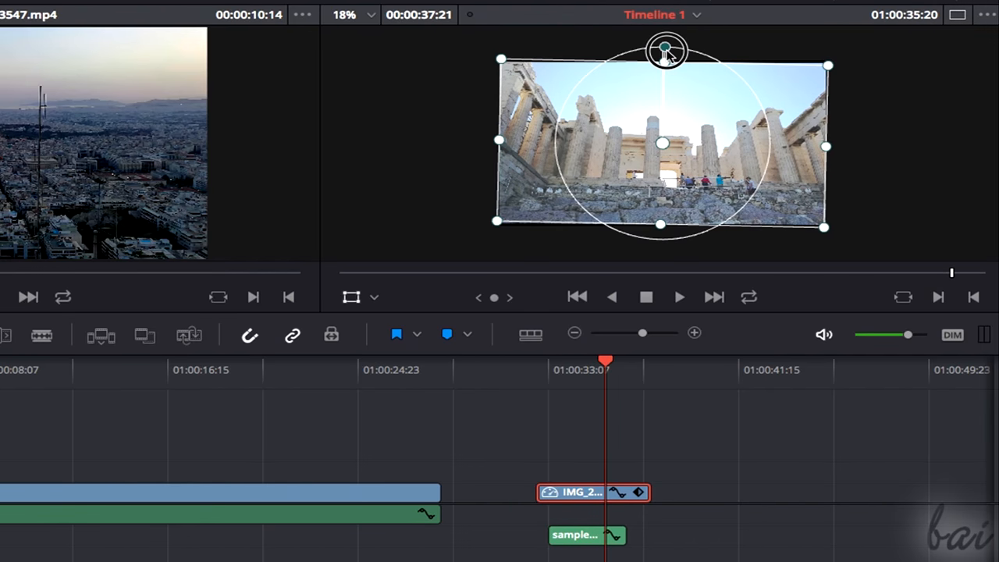
pyautogui.moveTo(665, 50); pyautogui.dragTo(725, 94)
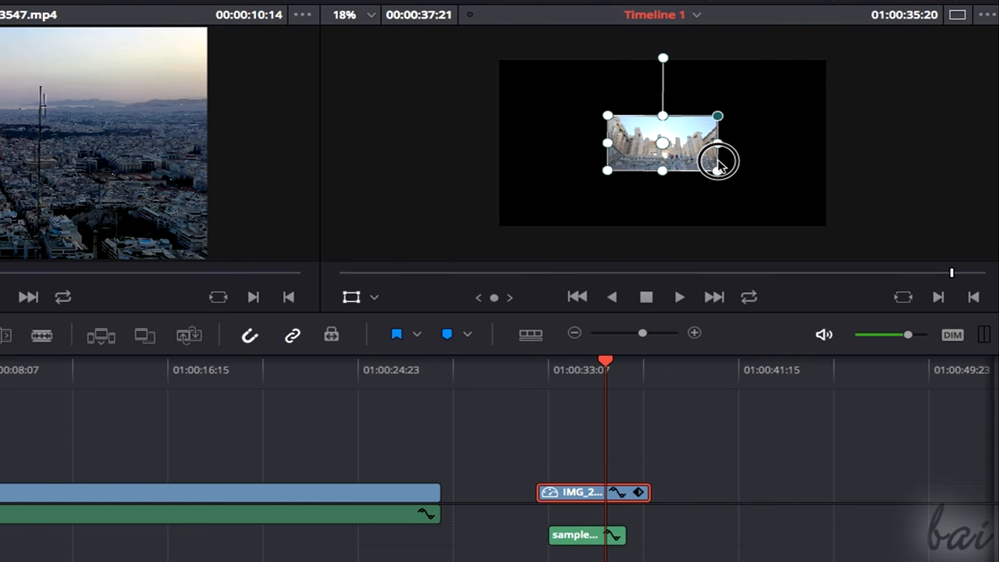
pyautogui.click(373, 296)
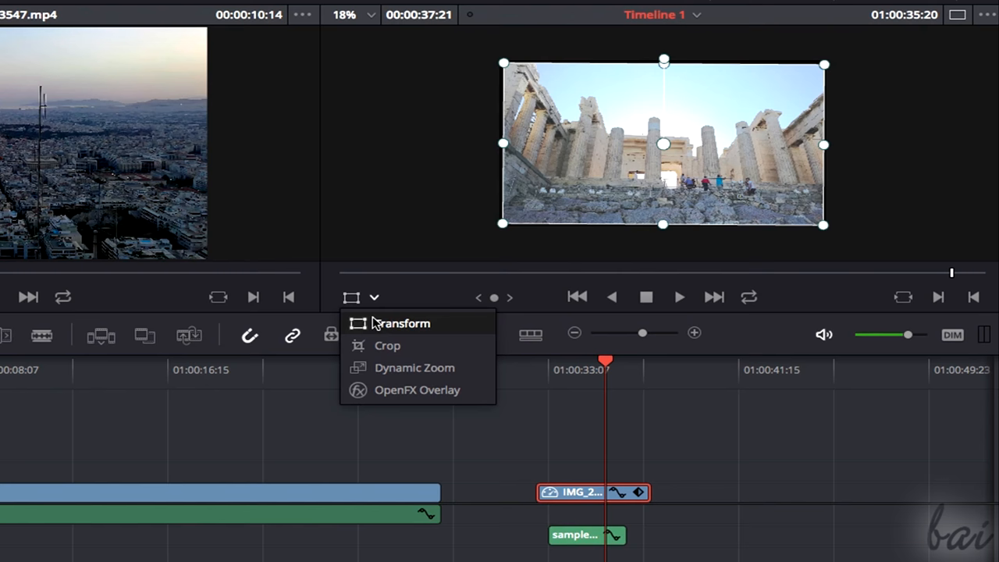
pyautogui.click(387, 344)
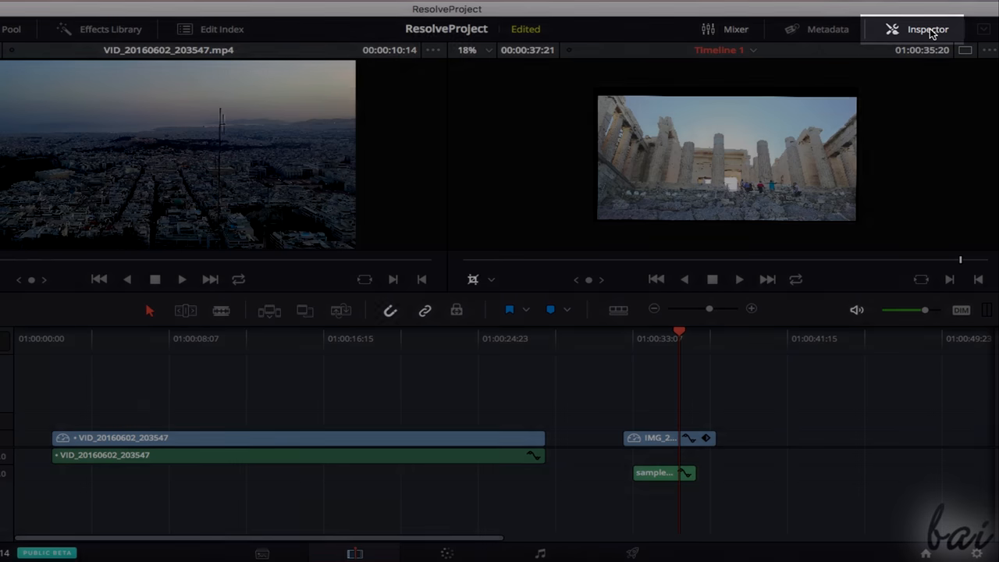
# Show the city clip's video properties in the Inspector.
pyautogui.click(927, 28)
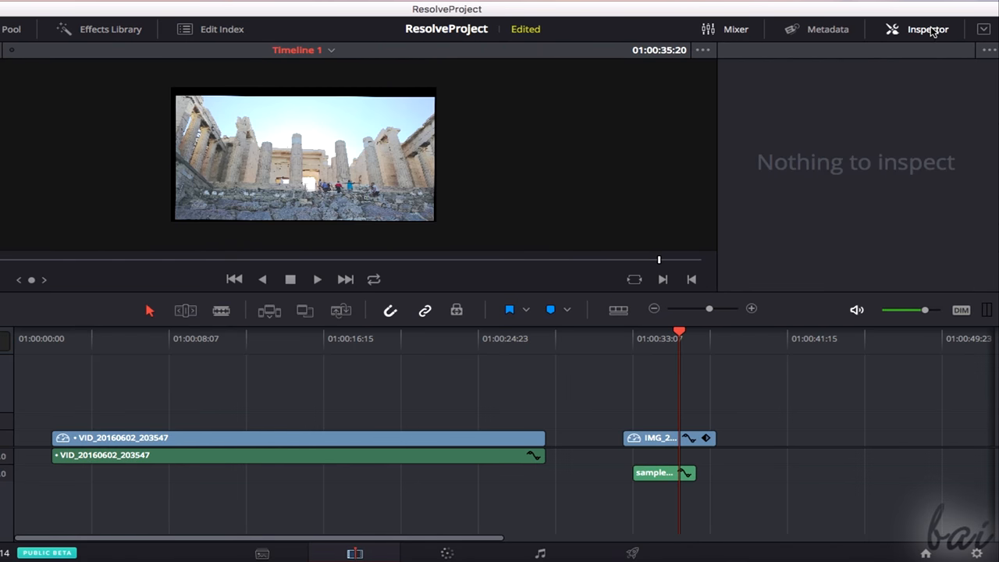
pyautogui.click(654, 471)
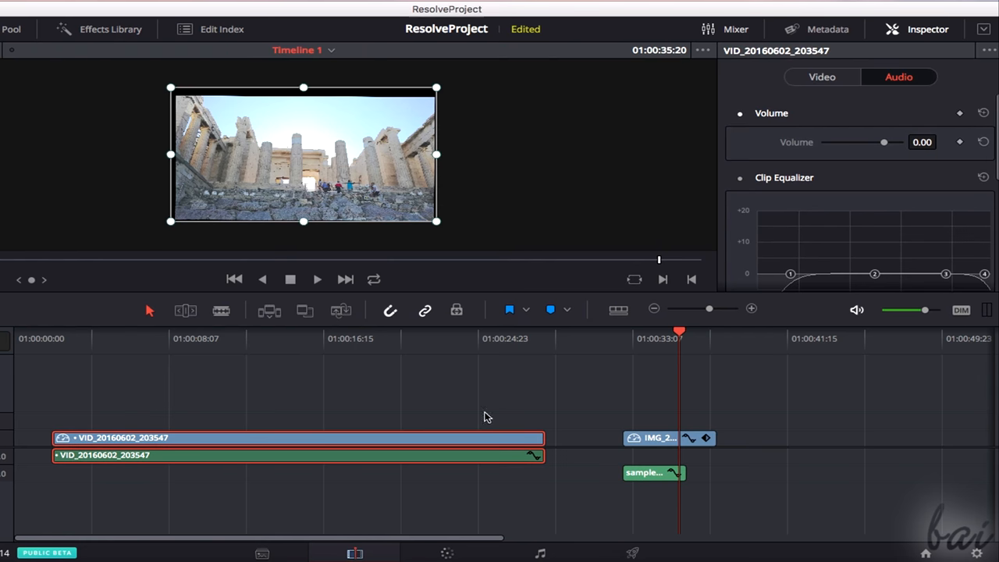
pyautogui.click(821, 77)
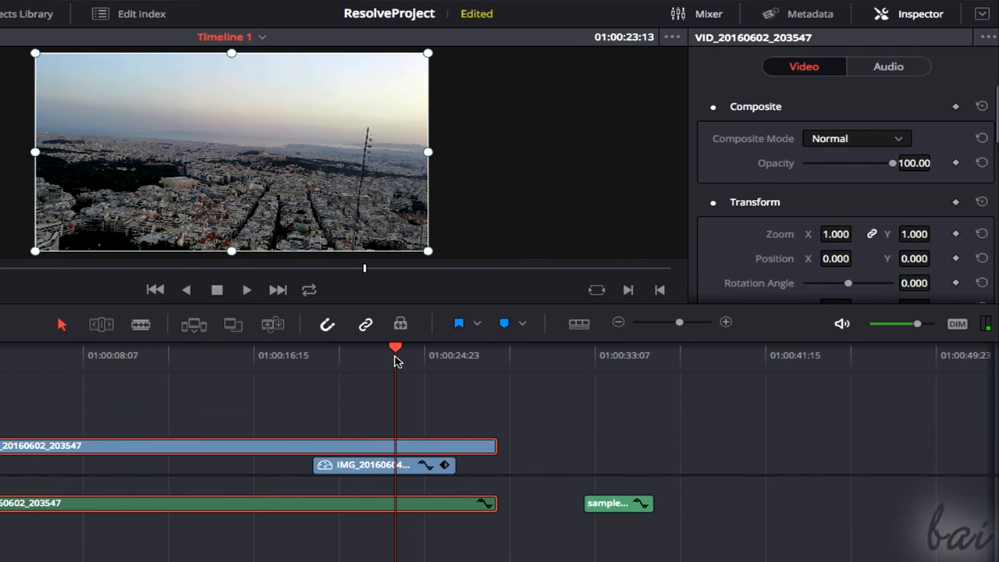
# Try a slight zoom and about 27 degrees rotation on the city clip, then return both to defaults.
pyautogui.moveTo(893, 163); pyautogui.dragTo(858, 162)
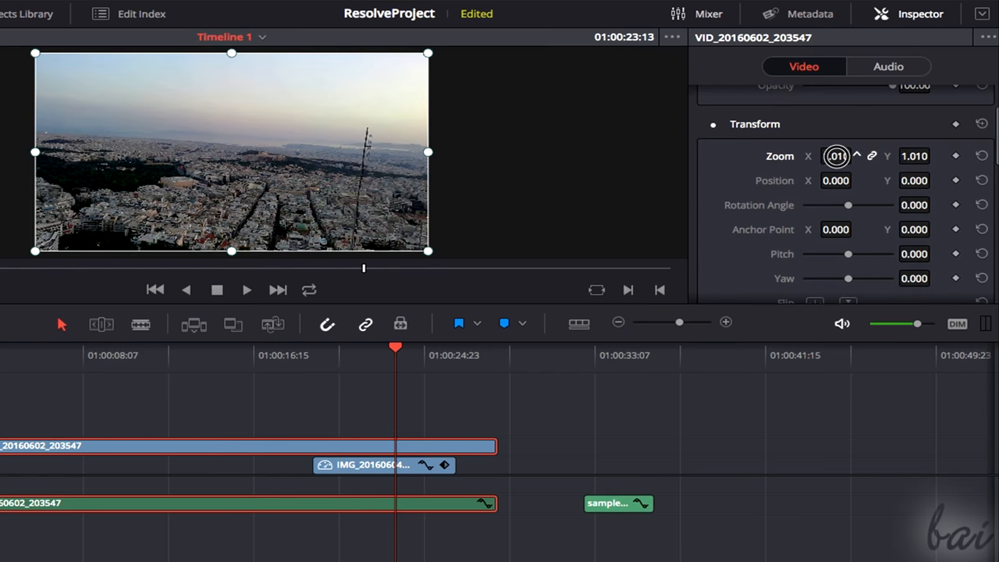
pyautogui.moveTo(836, 156); pyautogui.dragTo(801, 150)
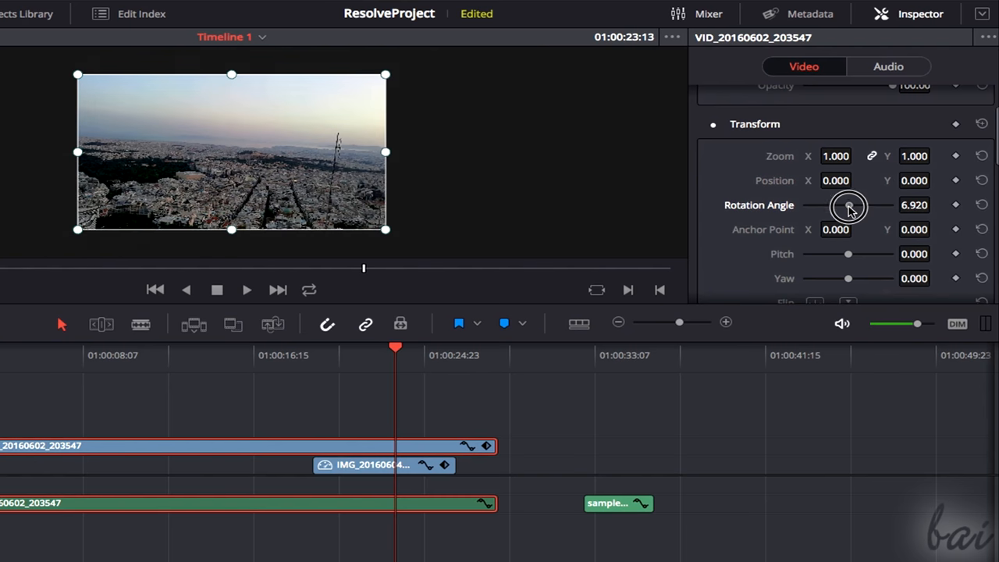
pyautogui.moveTo(849, 206); pyautogui.dragTo(849, 206)
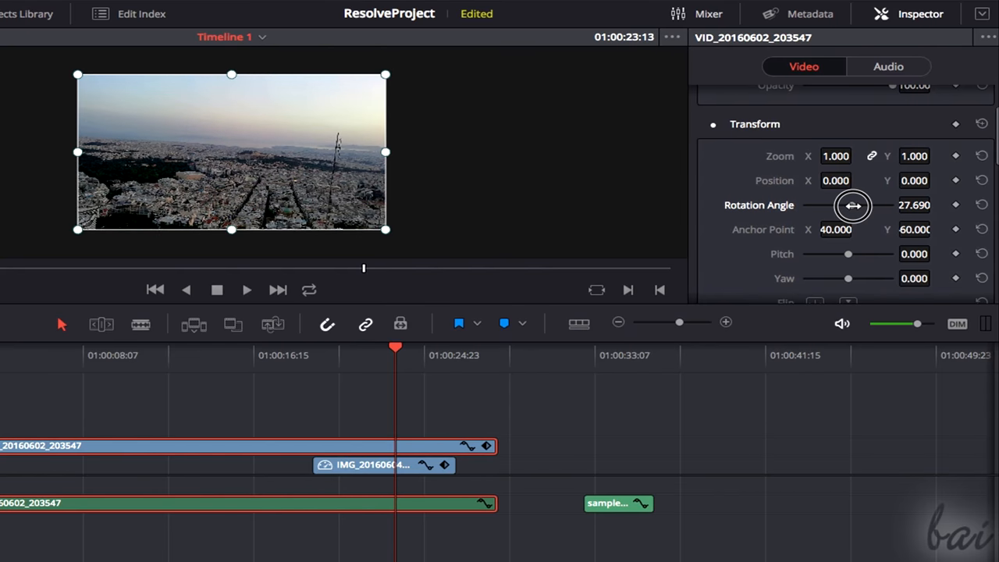
pyautogui.moveTo(853, 206); pyautogui.dragTo(841, 204)
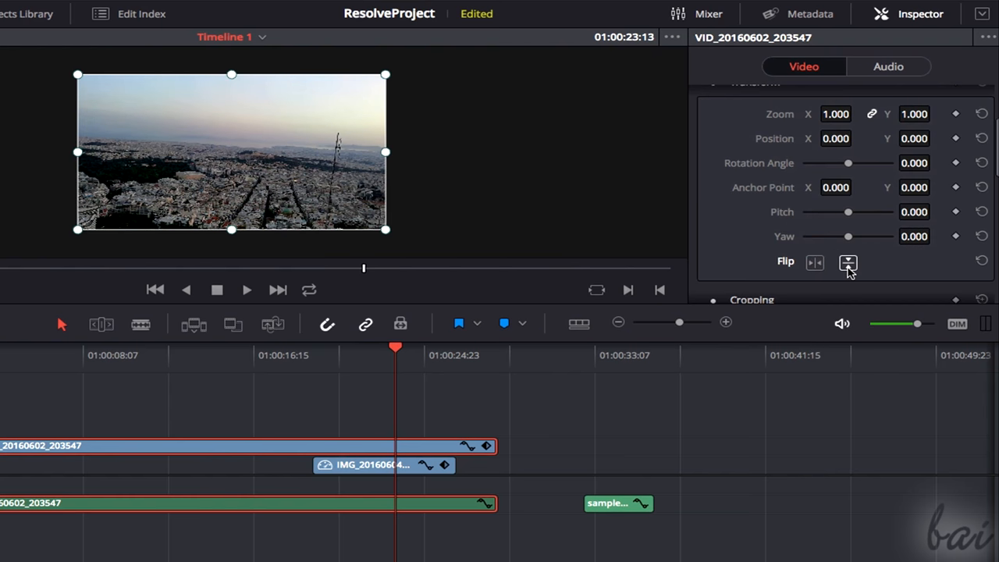
# Set the city clip's Crop Top to about 136 and Softness to about 65, then select the sample audio clip.
pyautogui.scroll(-3)
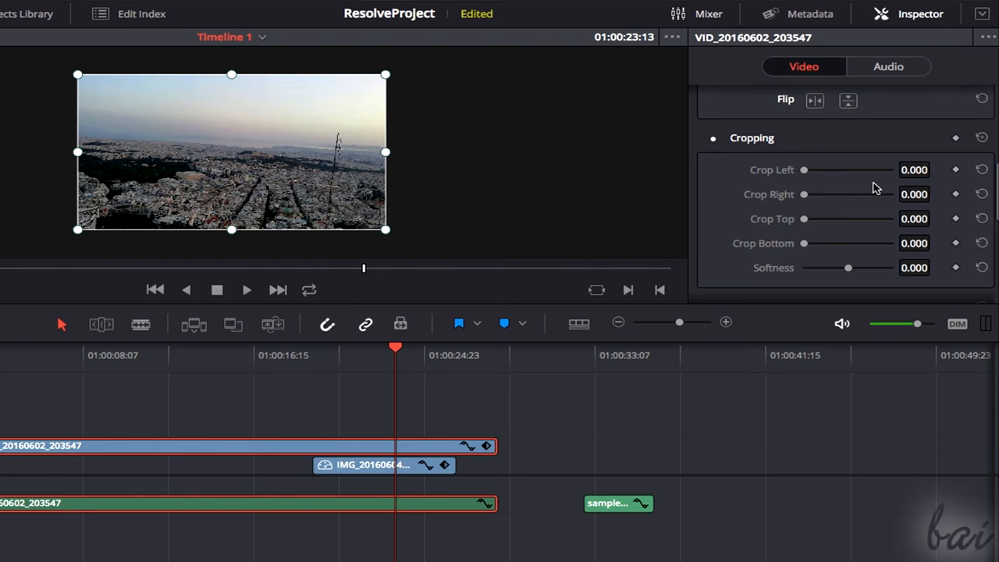
pyautogui.moveTo(802, 218); pyautogui.dragTo(819, 219)
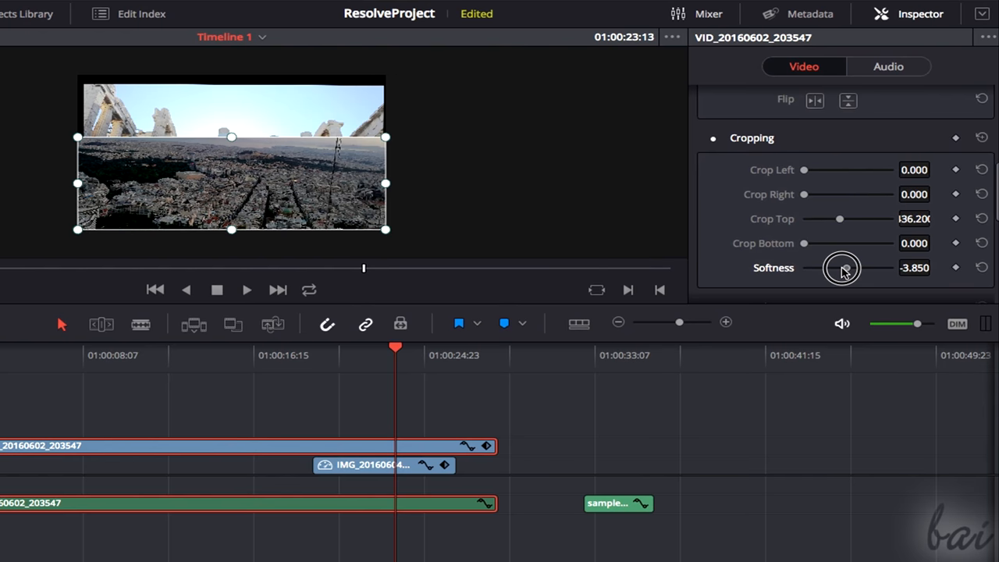
pyautogui.moveTo(841, 267); pyautogui.dragTo(821, 267)
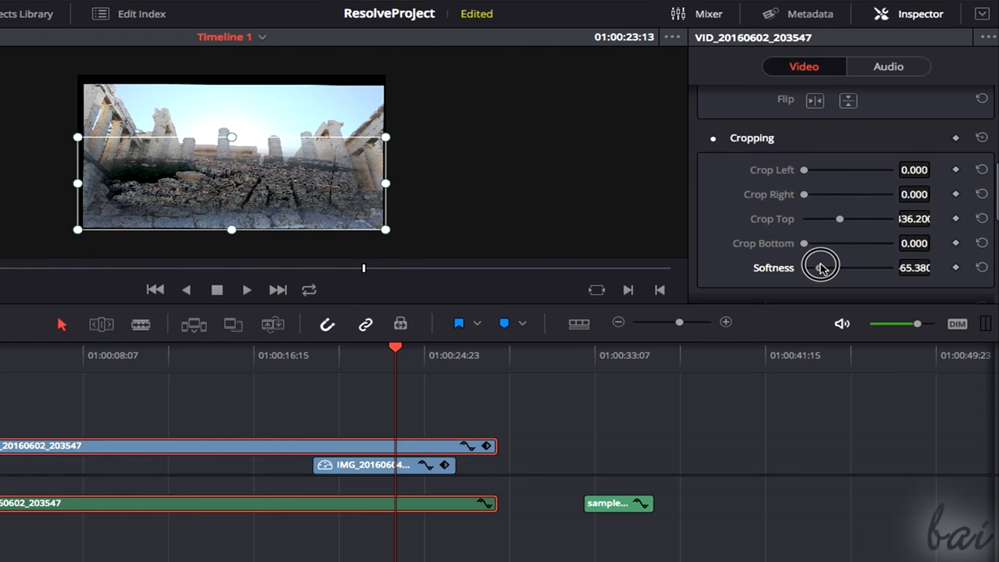
pyautogui.click(617, 503)
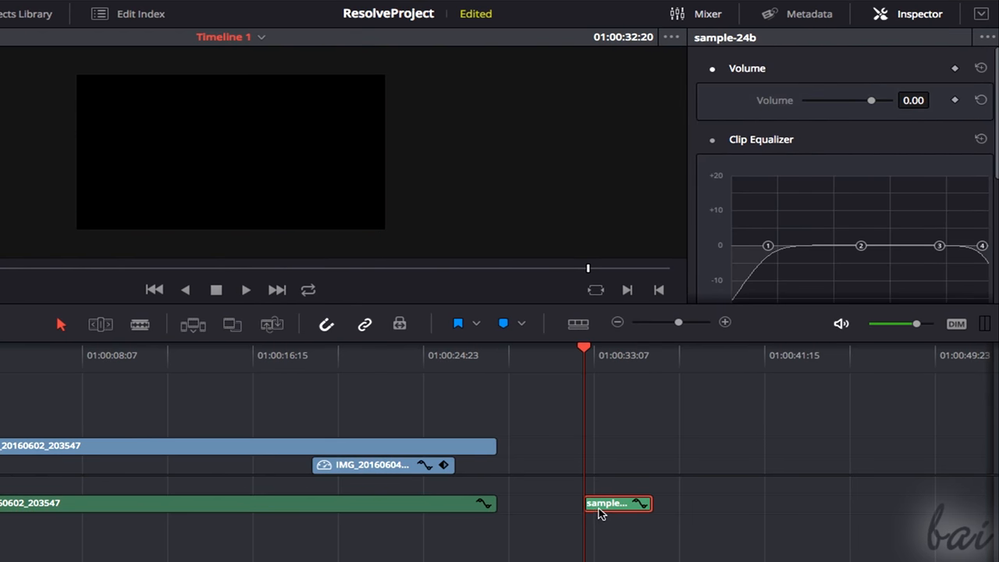
# Raise band 1 of the sample audio's Clip Equalizer, then return to the photo clip's composite settings.
pyautogui.moveTo(871, 100); pyautogui.dragTo(859, 103)
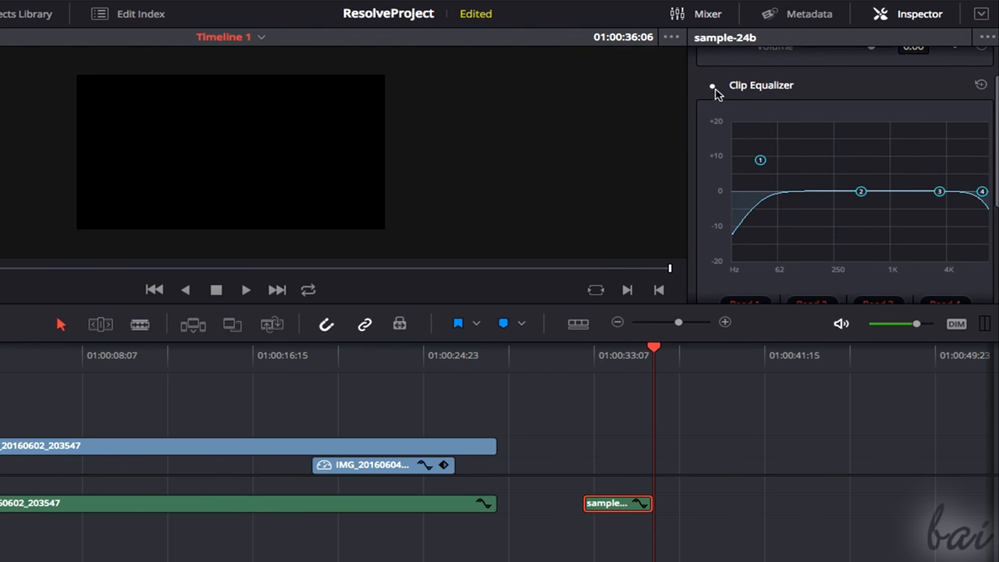
pyautogui.moveTo(760, 160); pyautogui.dragTo(773, 173)
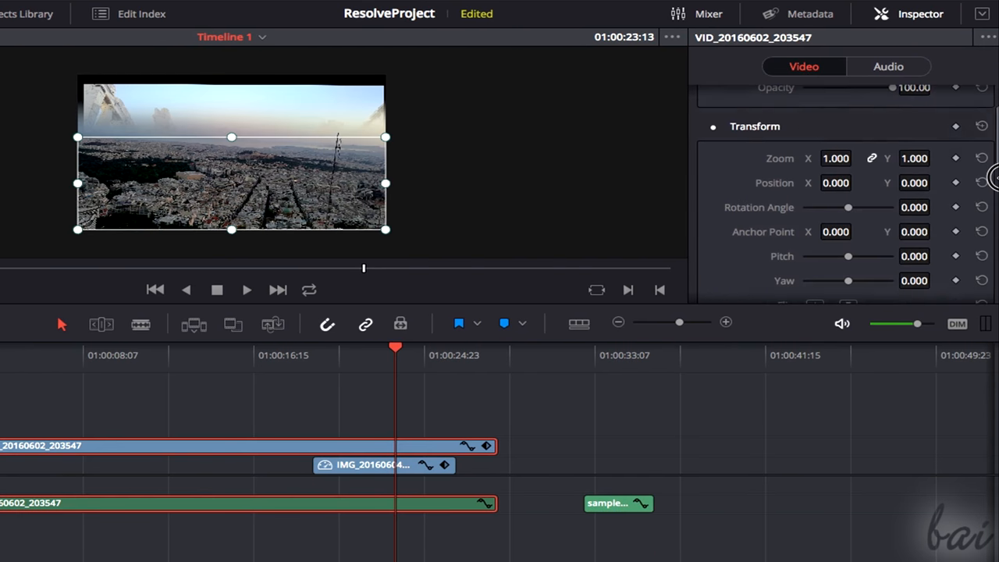
pyautogui.scroll(-3)
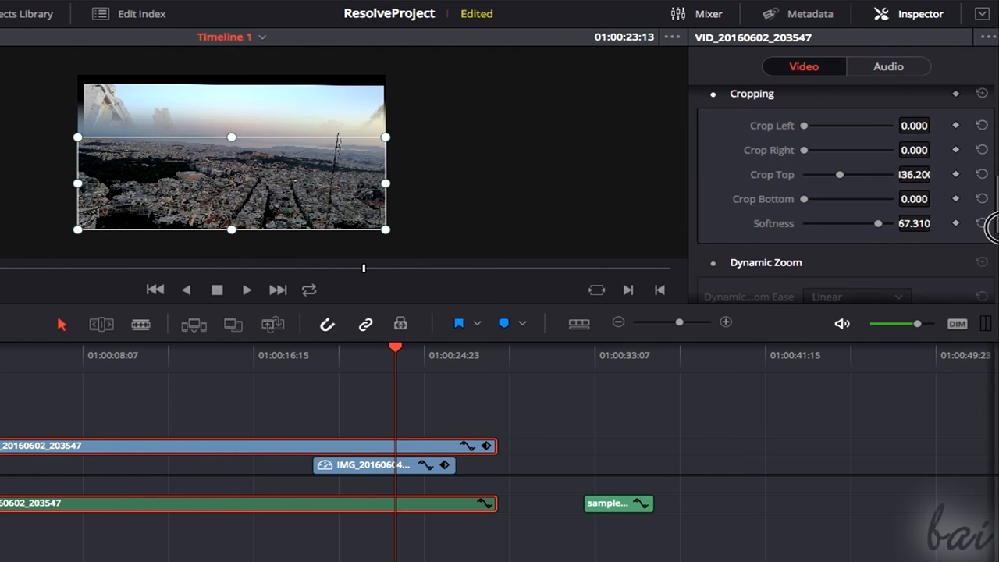
pyautogui.click(982, 223)
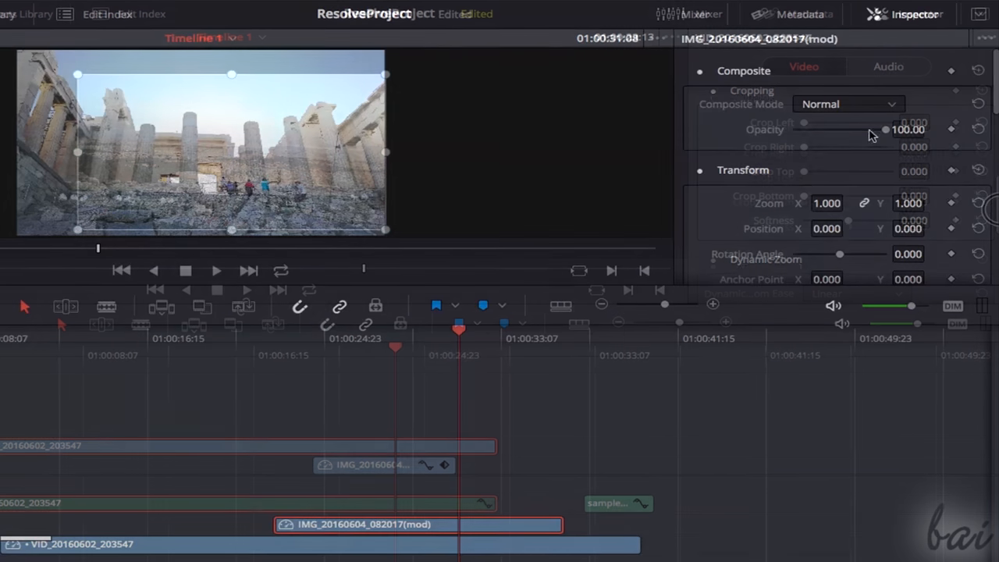
# Lower the Acropolis photo's Composite Opacity to 73.08 and move the playhead later in the clip.
pyautogui.moveTo(886, 130); pyautogui.dragTo(865, 129)
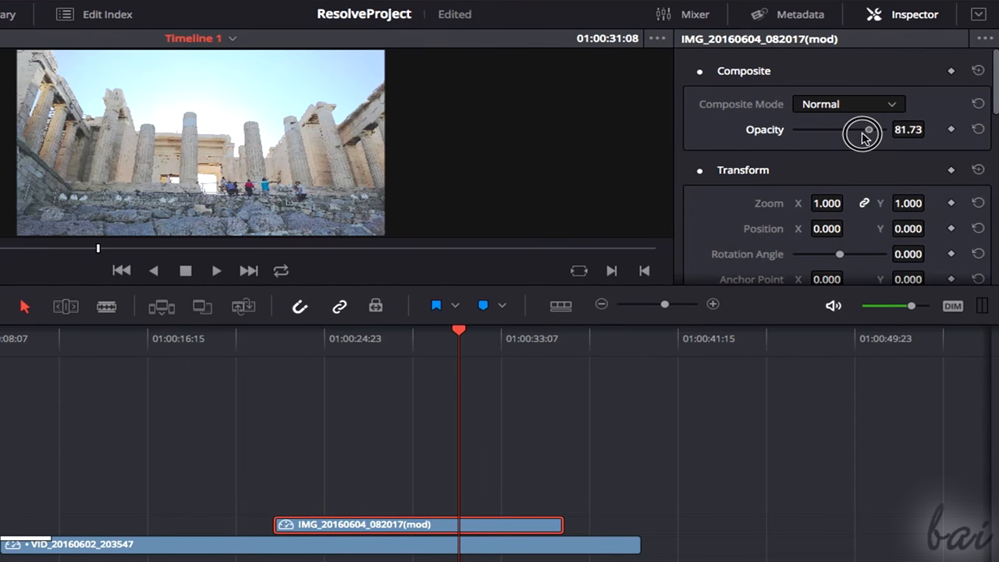
pyautogui.moveTo(865, 130); pyautogui.dragTo(862, 129)
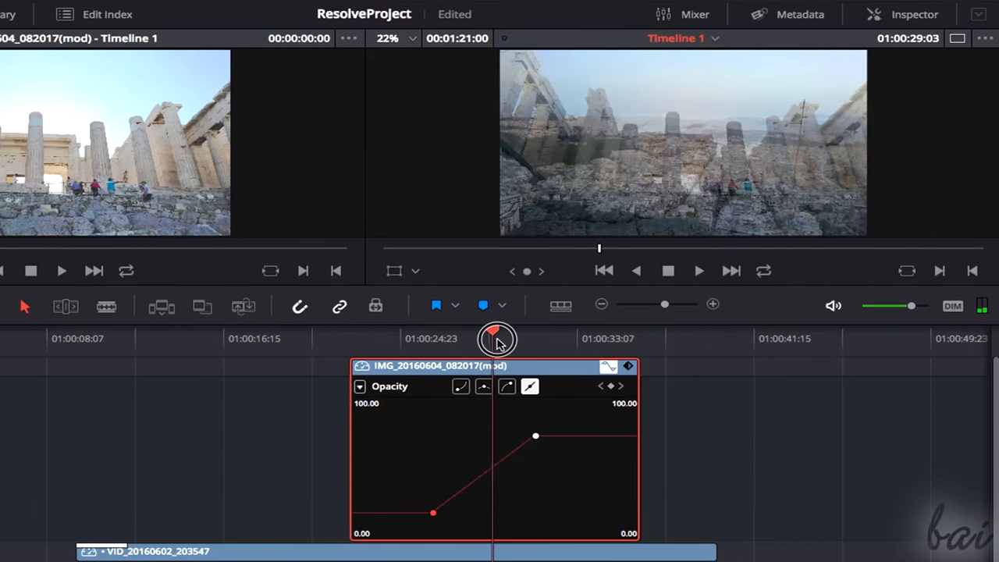
pyautogui.moveTo(496, 331); pyautogui.dragTo(537, 331)
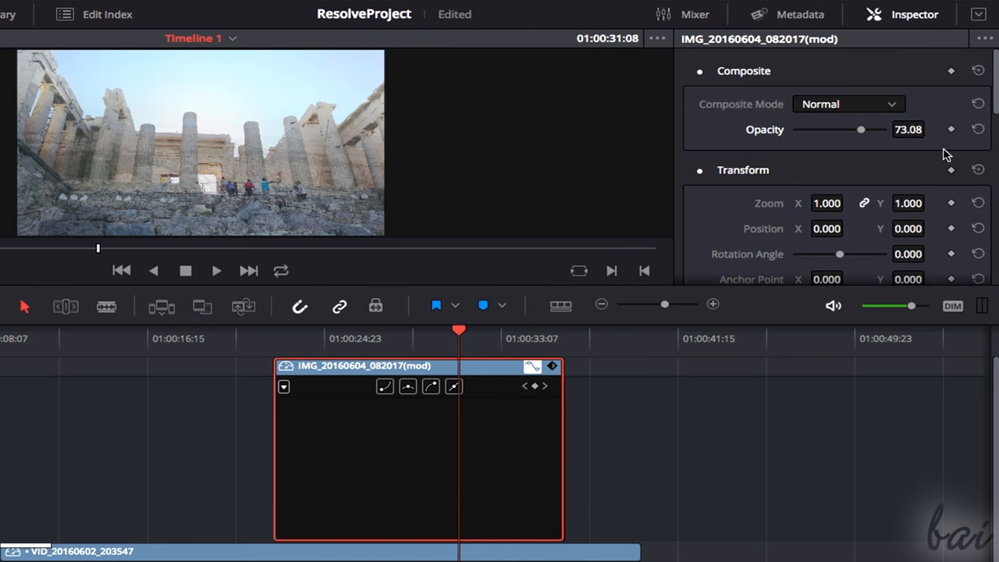
# Show the photo's opacity curve and settle its keyframe at 77.75 opacity.
pyautogui.click(950, 128)
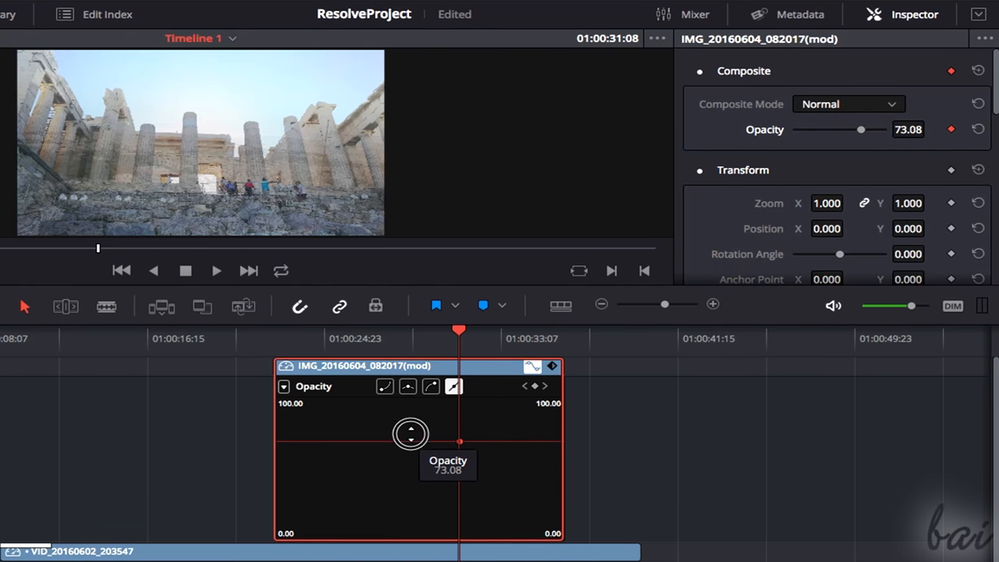
pyautogui.moveTo(409, 434); pyautogui.dragTo(420, 416)
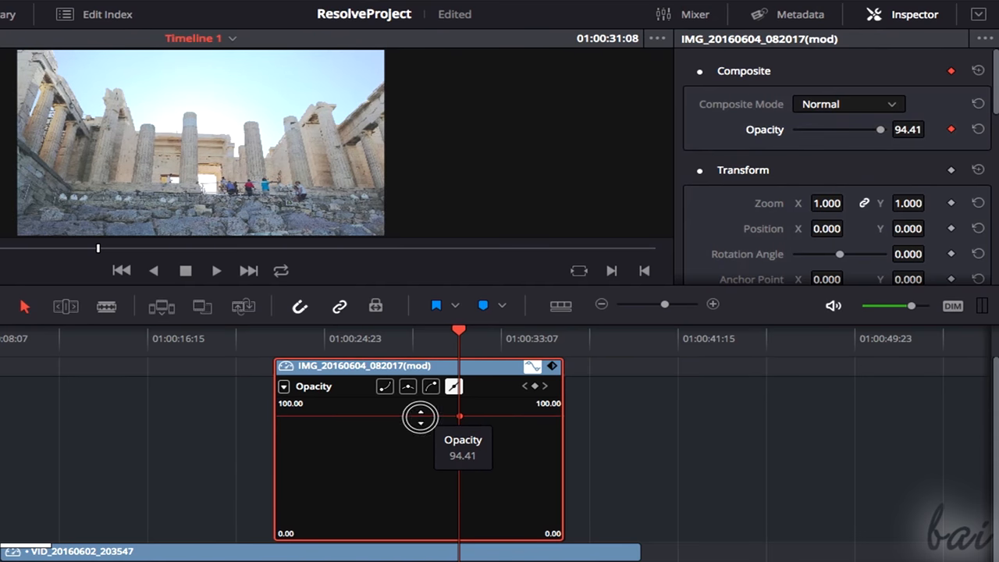
pyautogui.moveTo(420, 416); pyautogui.dragTo(406, 470)
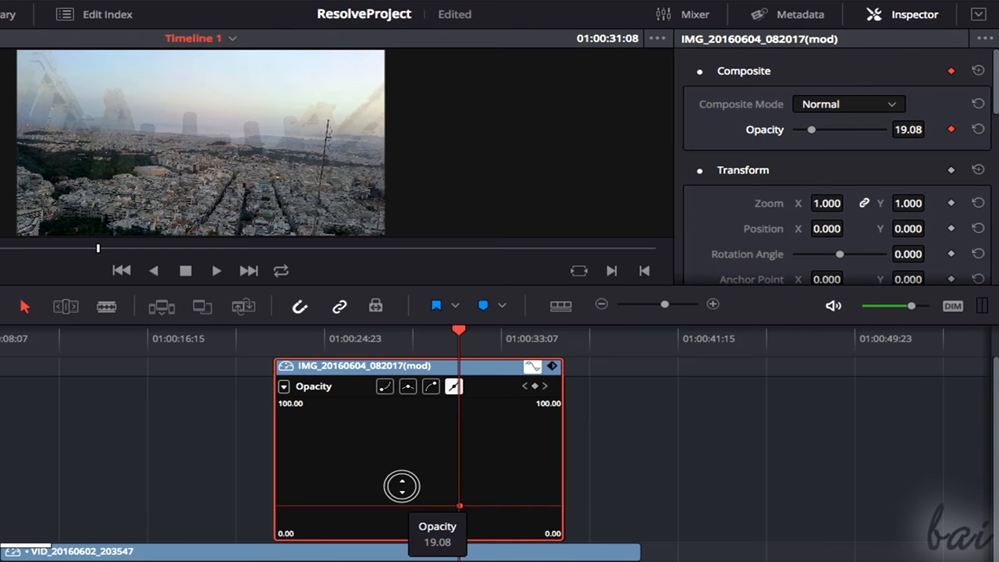
pyautogui.moveTo(401, 486); pyautogui.dragTo(415, 420)
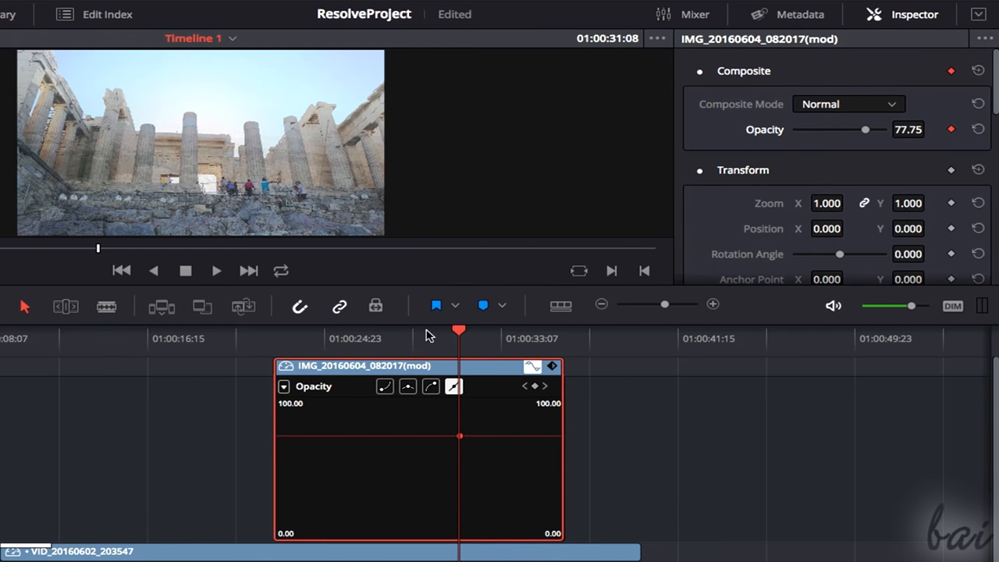
# Add an earlier opacity keyframe and drag it down near zero to create a fade-in.
pyautogui.moveTo(459, 331); pyautogui.dragTo(362, 331)
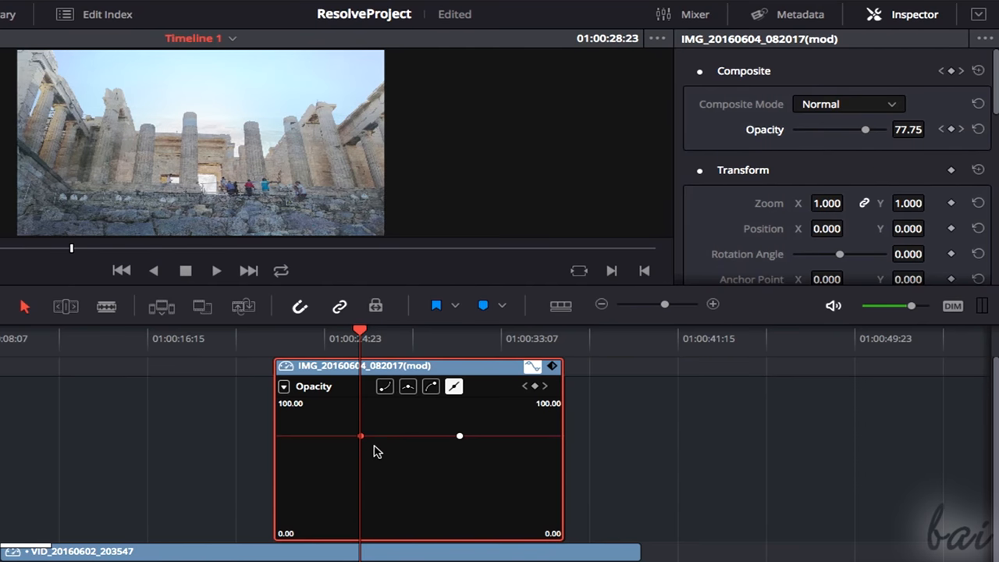
pyautogui.moveTo(359, 435); pyautogui.dragTo(352, 454)
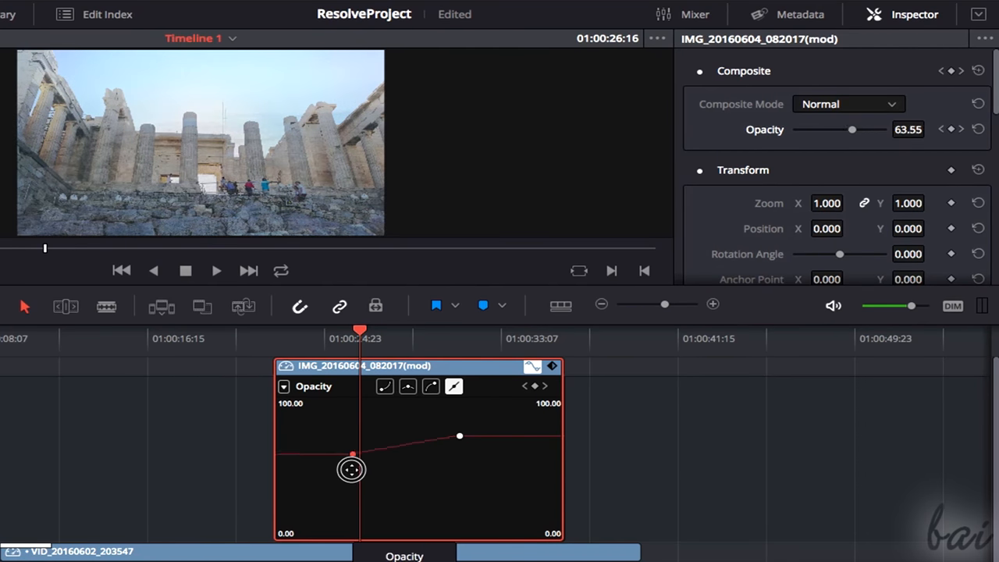
pyautogui.moveTo(351, 455); pyautogui.dragTo(356, 501)
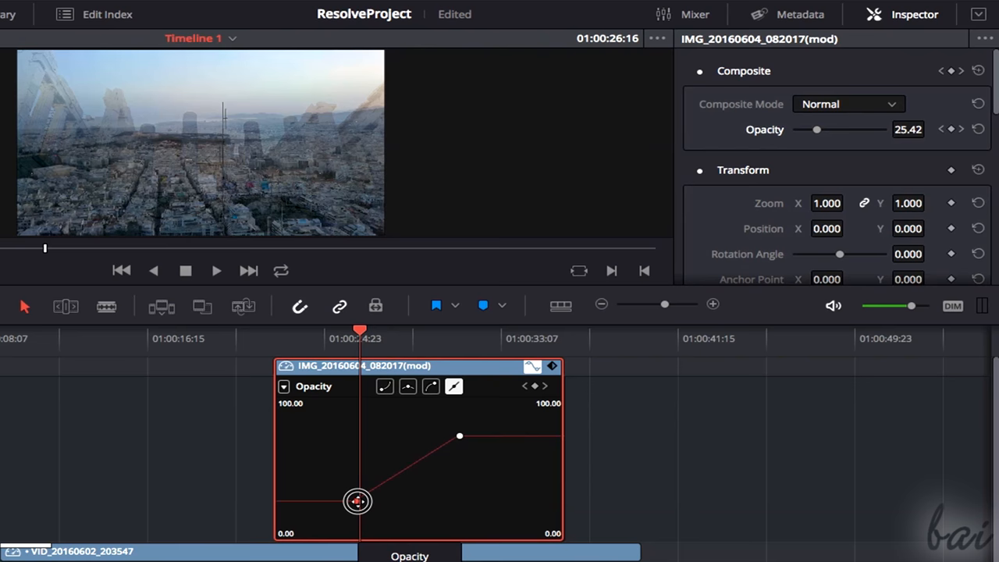
pyautogui.moveTo(356, 502); pyautogui.dragTo(365, 444)
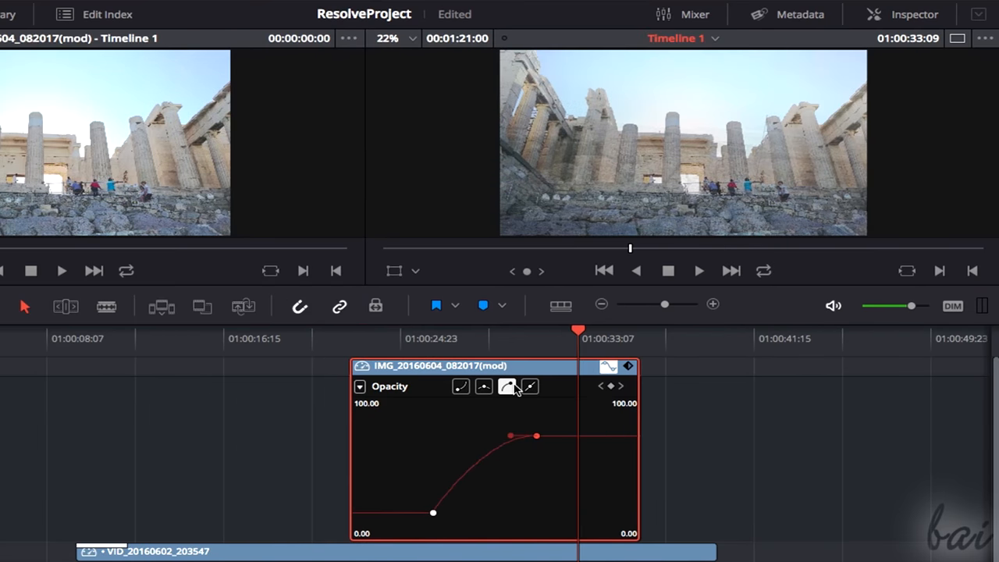
# Ease both opacity keyframes into a smooth S-curve and collapse the clip's curve editor.
pyautogui.click(506, 387)
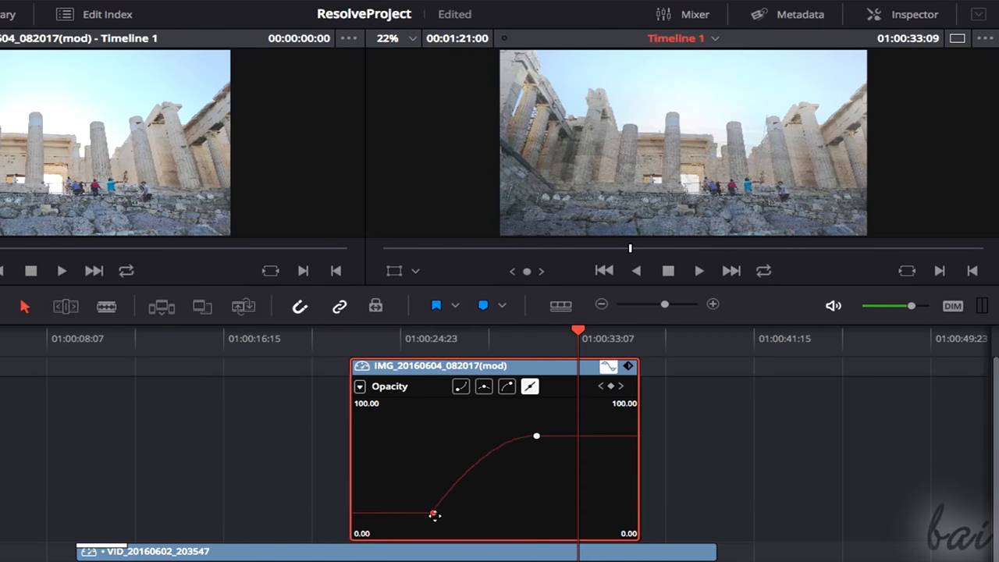
pyautogui.moveTo(434, 515); pyautogui.dragTo(531, 498)
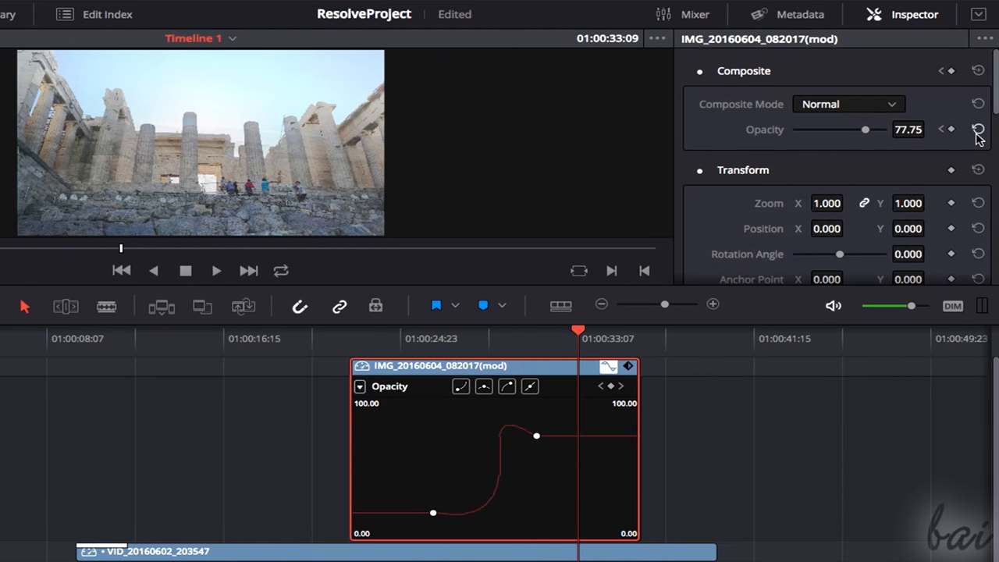
pyautogui.click(977, 129)
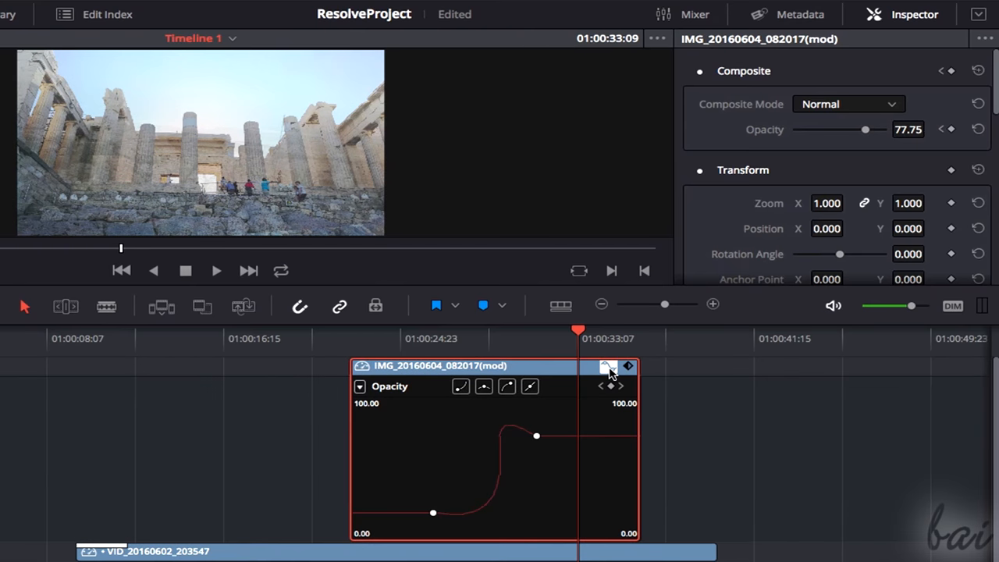
pyautogui.click(608, 367)
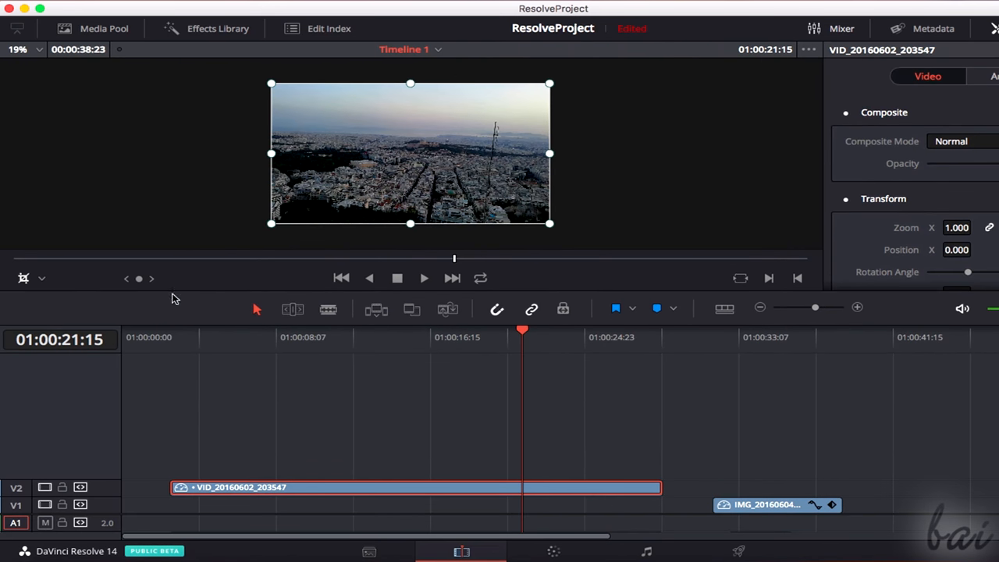
# Show the Effects Library with its audio and video transitions list.
pyautogui.click(219, 28)
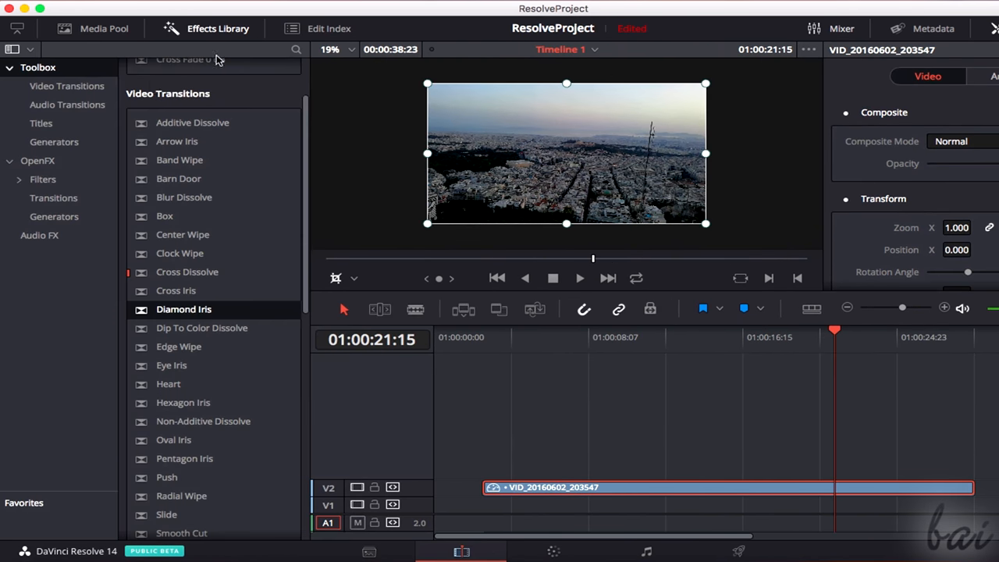
pyautogui.click(66, 103)
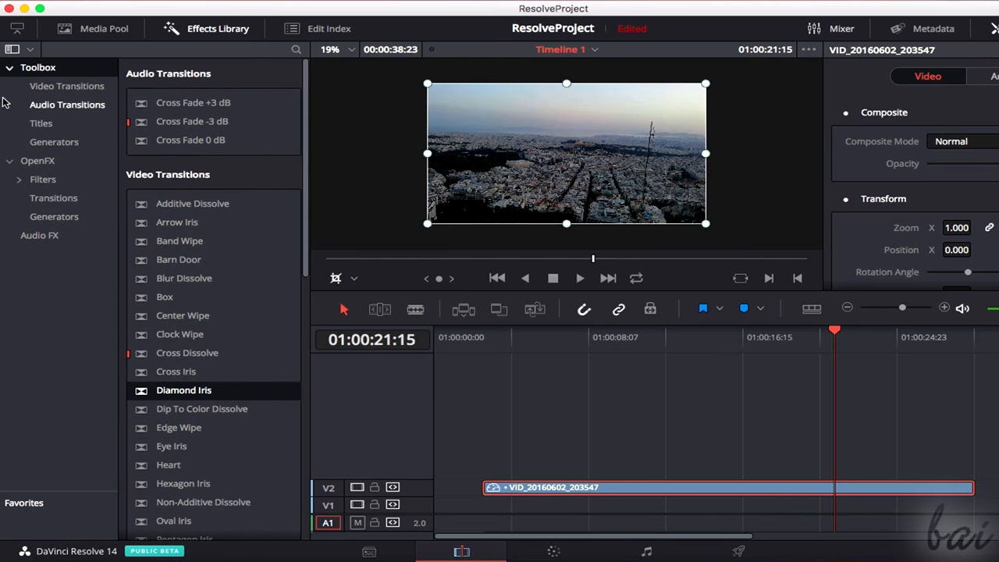
# Scrub the playhead from the timeline start through the aerial city clip.
pyautogui.click(512, 335)
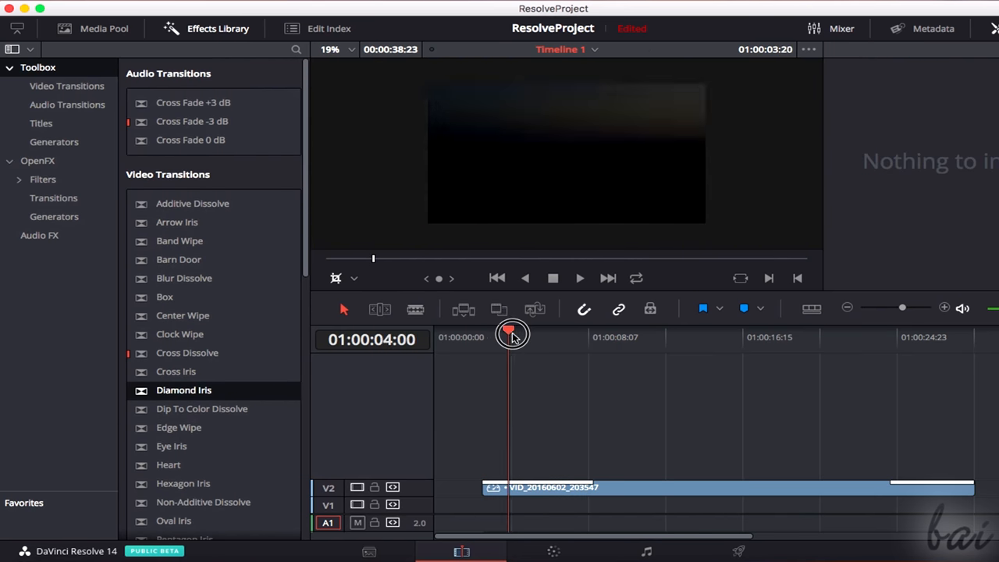
pyautogui.moveTo(512, 328); pyautogui.dragTo(596, 328)
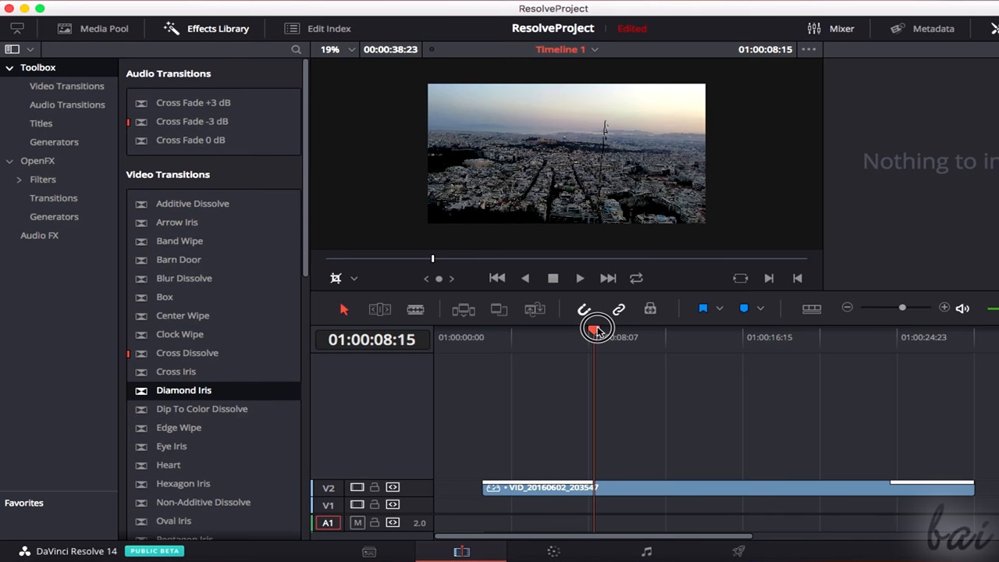
pyautogui.moveTo(596, 328); pyautogui.dragTo(888, 331)
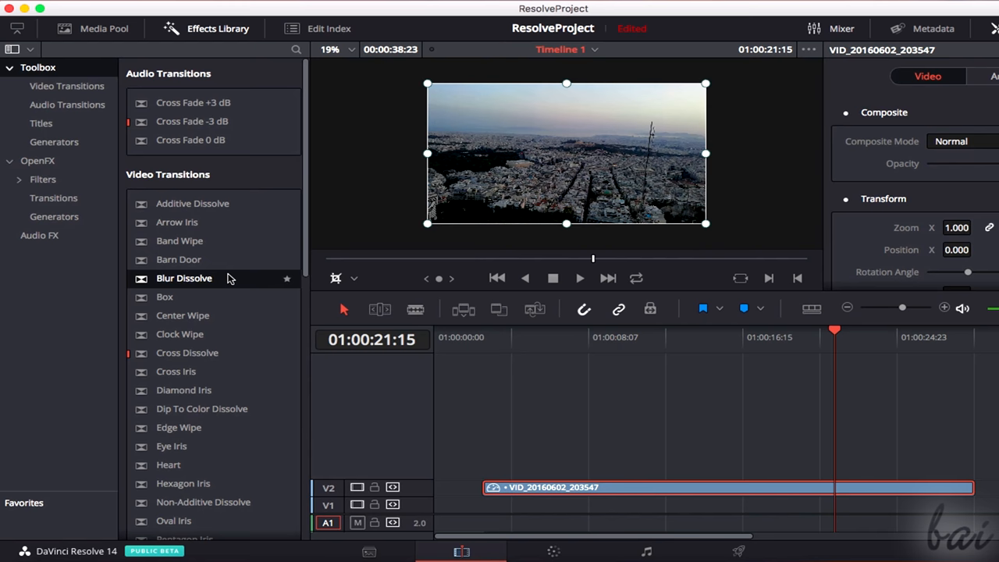
# Apply a one-second Diamond Iris transition to the end of the aerial city clip.
pyautogui.moveTo(184, 278); pyautogui.dragTo(487, 487)
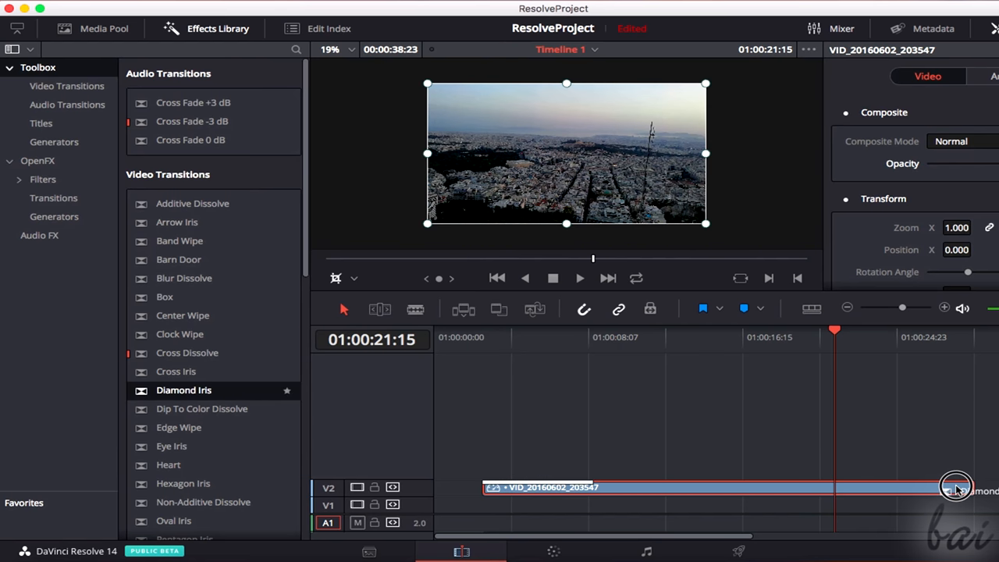
pyautogui.click(956, 487)
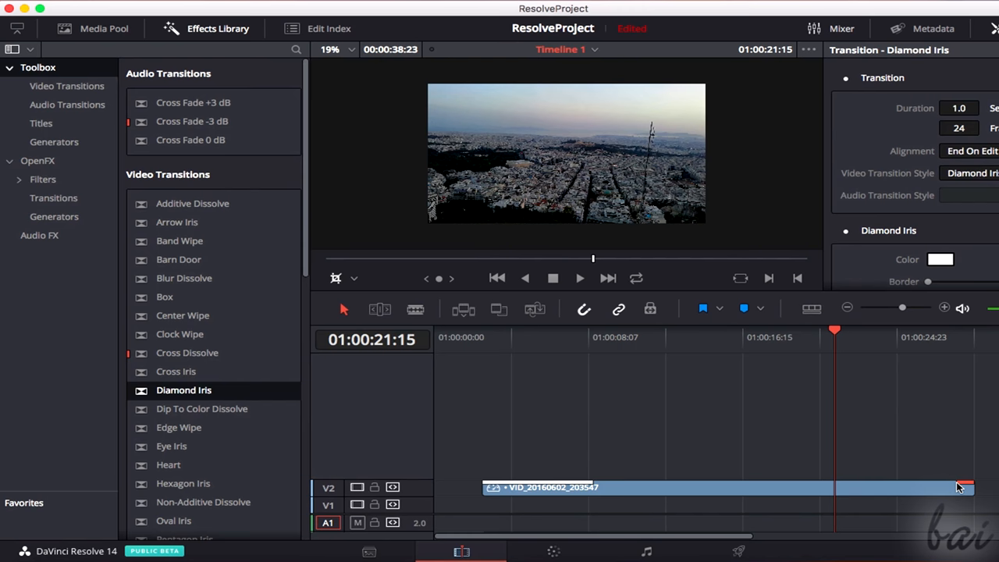
pyautogui.moveTo(965, 480); pyautogui.dragTo(918, 481)
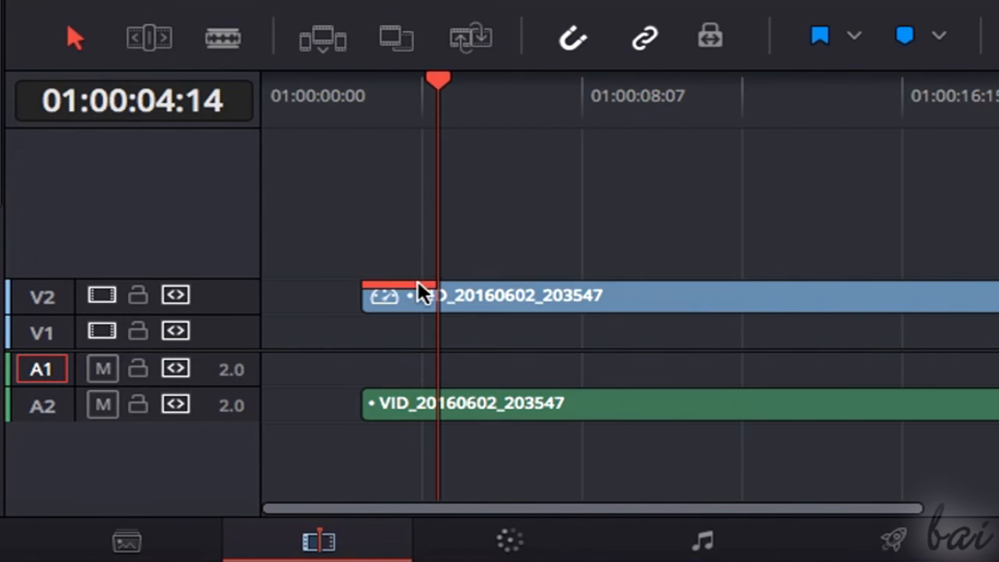
# Bring up transition options at the aerial clip's start edit.
pyautogui.rightClick(421, 295)
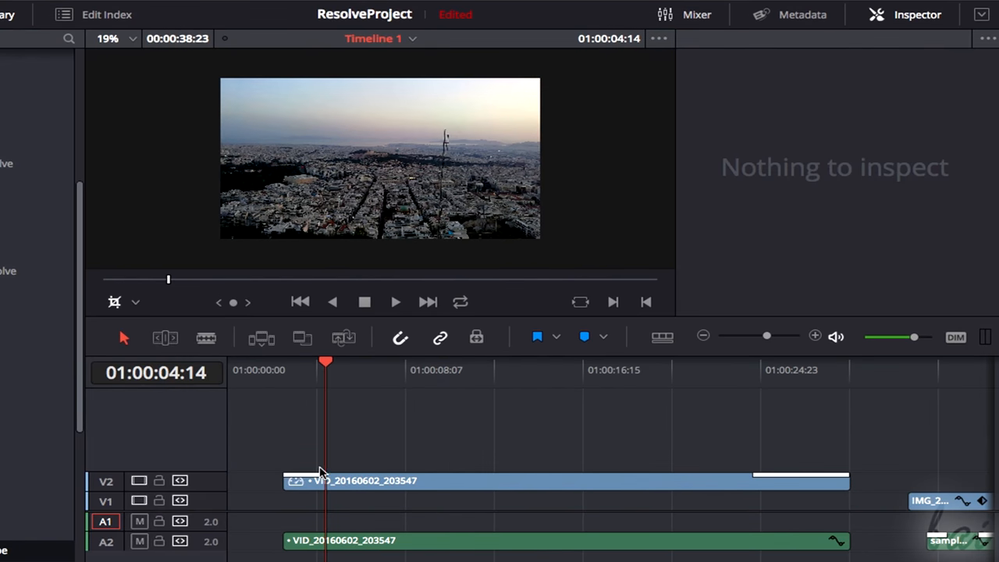
# Reshape the Venetian Blind Wipe's progress curve by moving its keyframe.
pyautogui.click(296, 480)
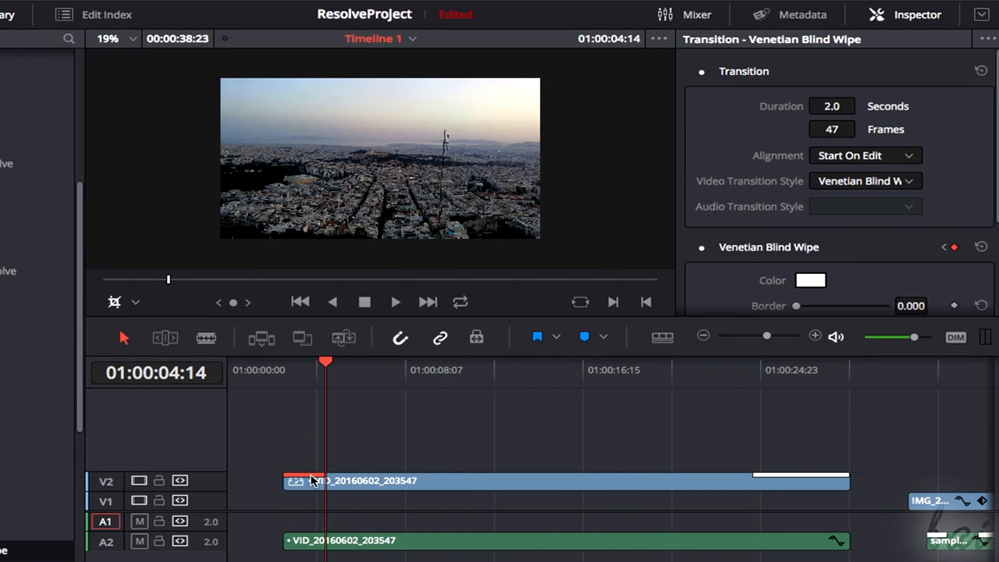
pyautogui.moveTo(842, 49)
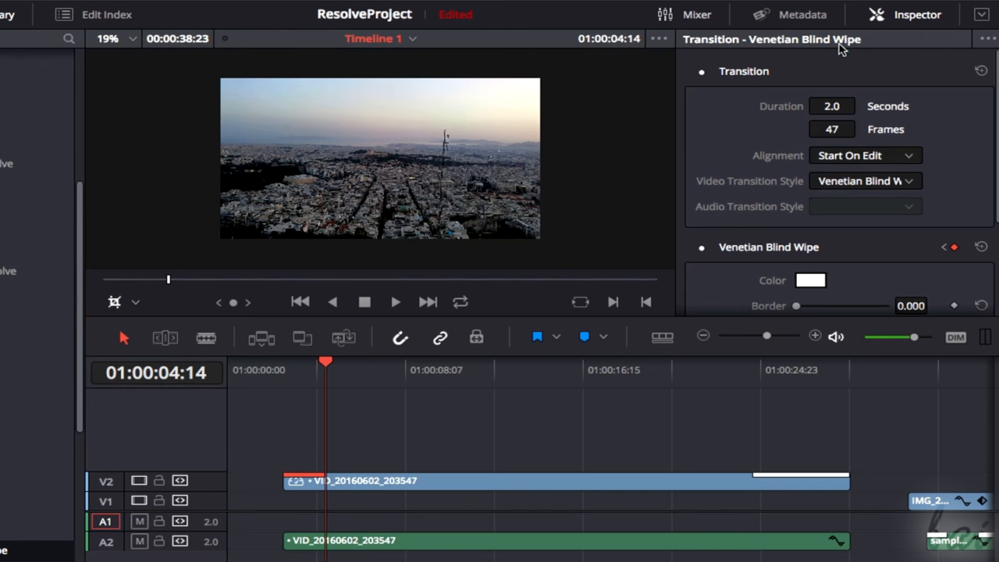
pyautogui.moveTo(852, 107)
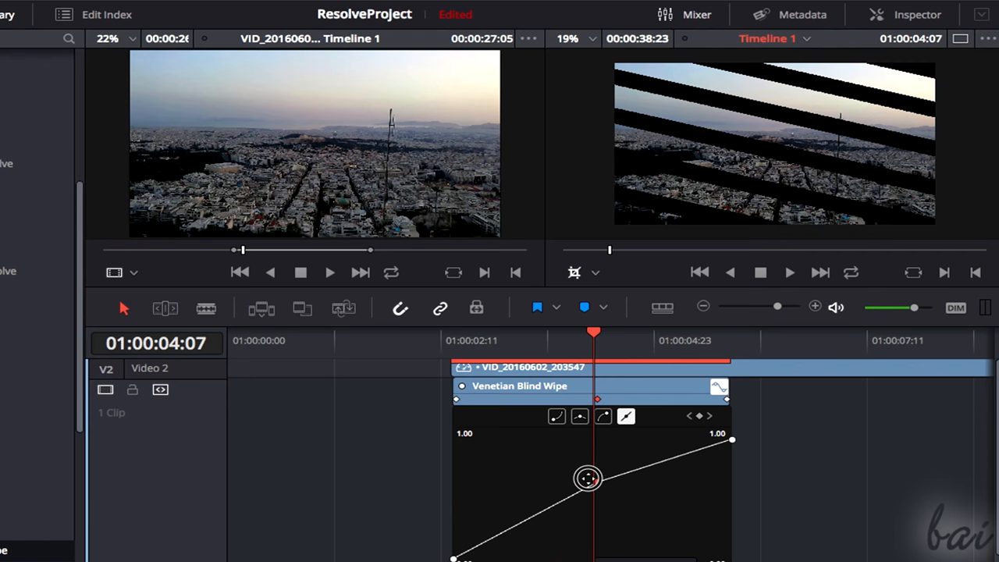
pyautogui.moveTo(590, 478); pyautogui.dragTo(538, 469)
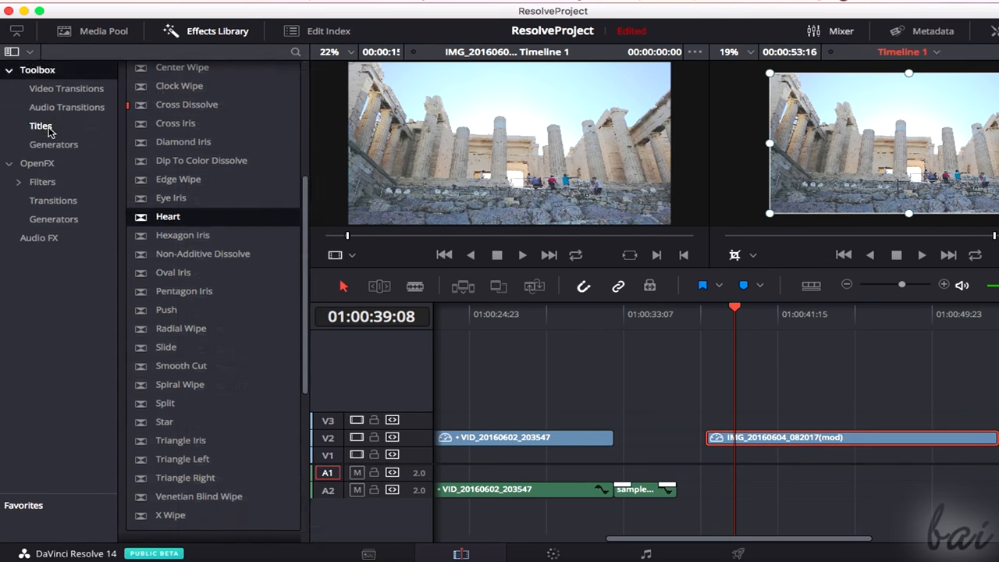
# Place a Text title from Toolbox Titles on V3 above the Acropolis photo and select it.
pyautogui.click(40, 125)
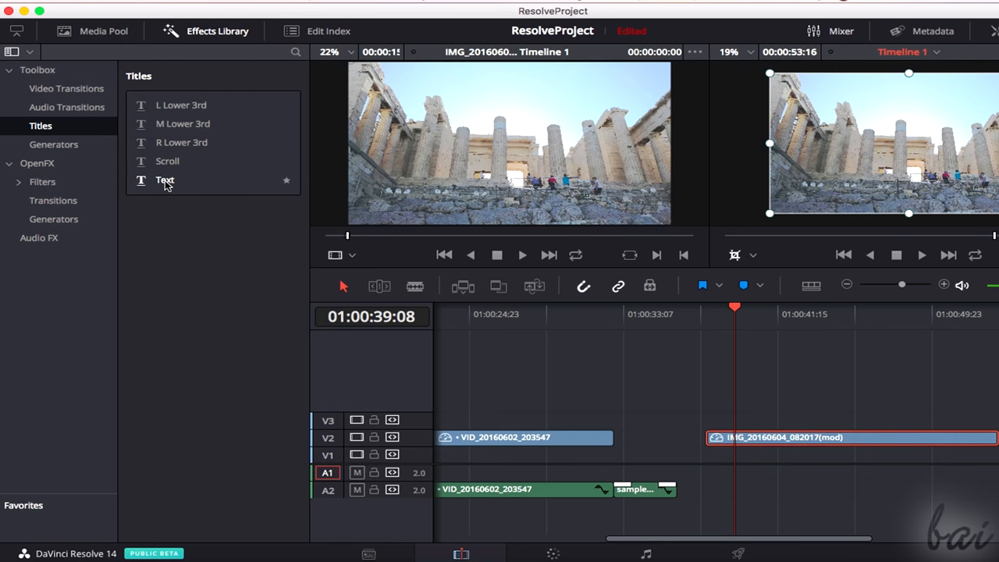
pyautogui.moveTo(166, 179); pyautogui.dragTo(671, 403)
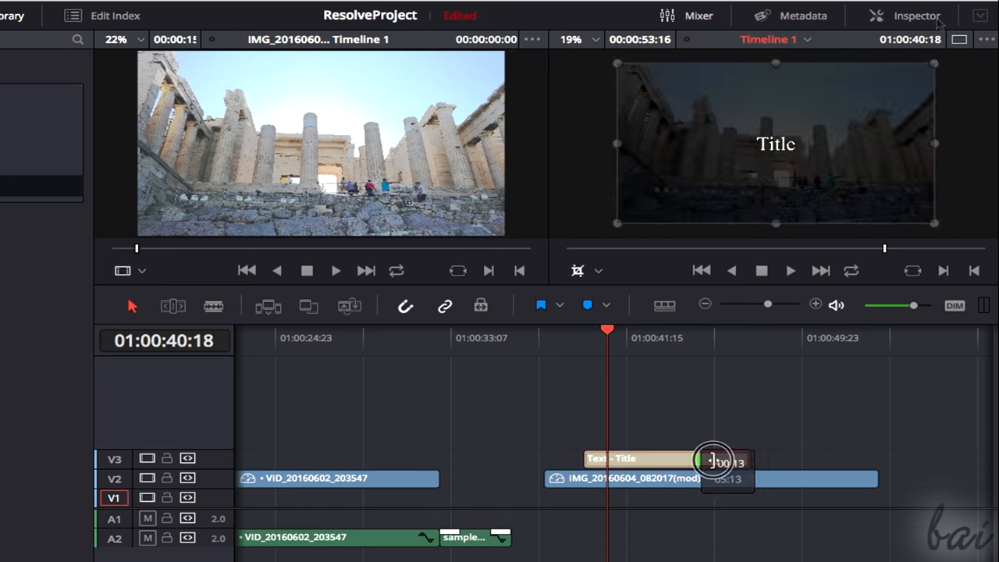
pyautogui.click(916, 15)
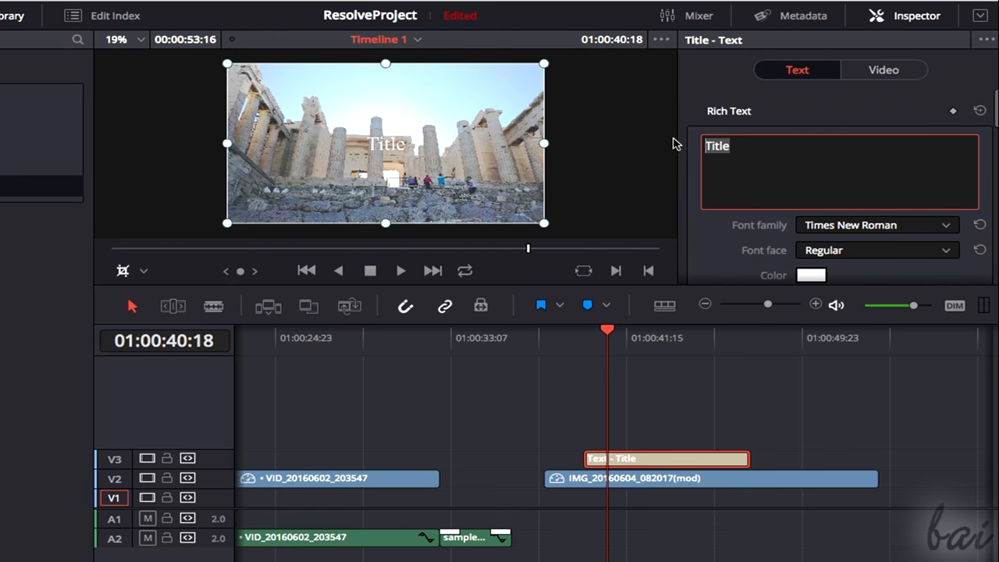
# Set the title text to 'My Vacations' and colour it red.
pyautogui.write('My Vacations')
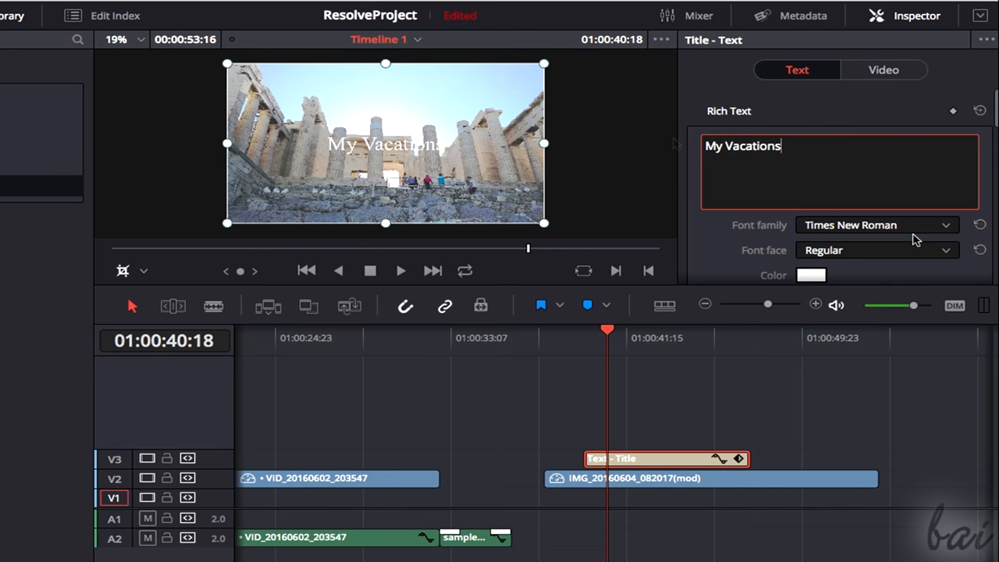
pyautogui.click(873, 225)
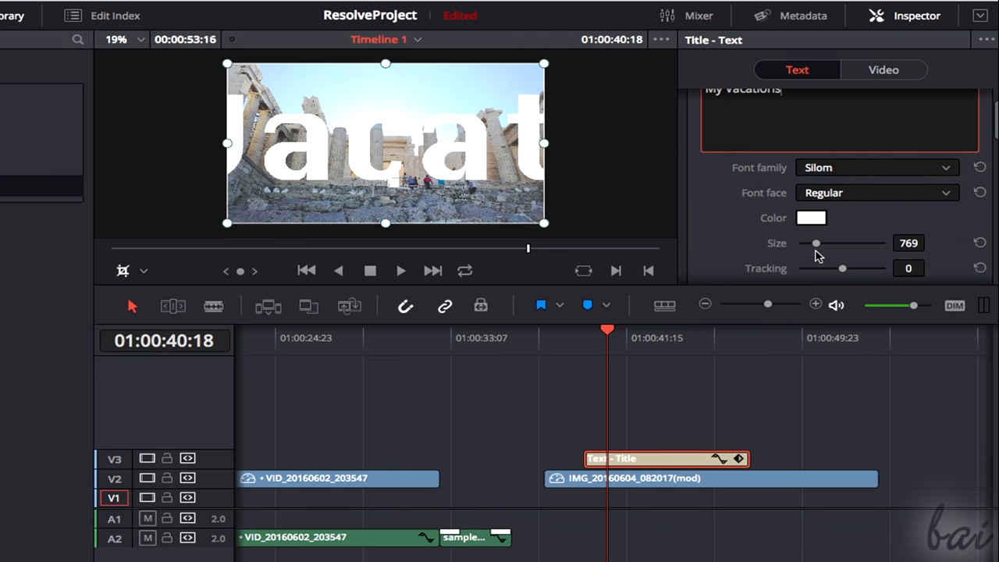
pyautogui.click(810, 219)
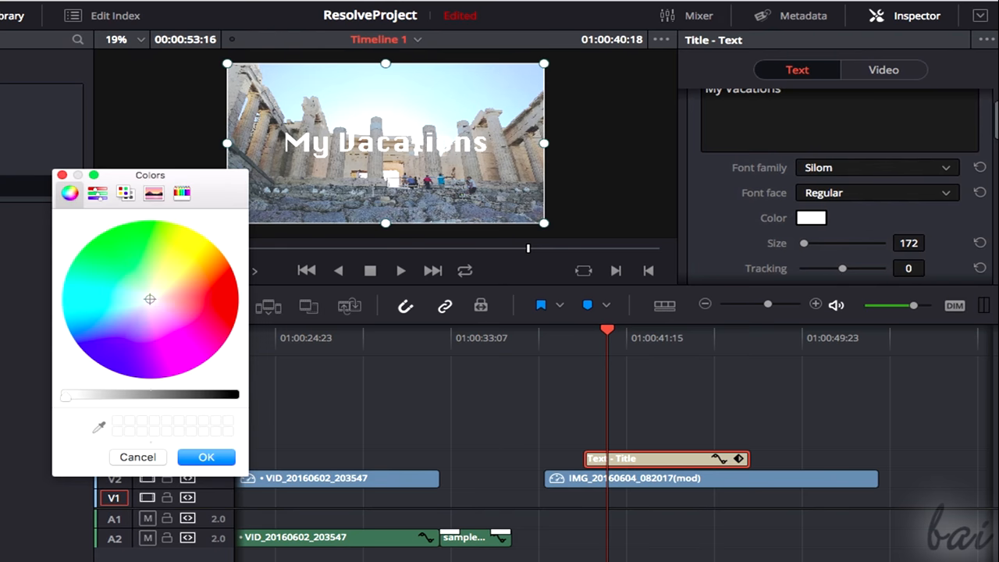
pyautogui.click(225, 298)
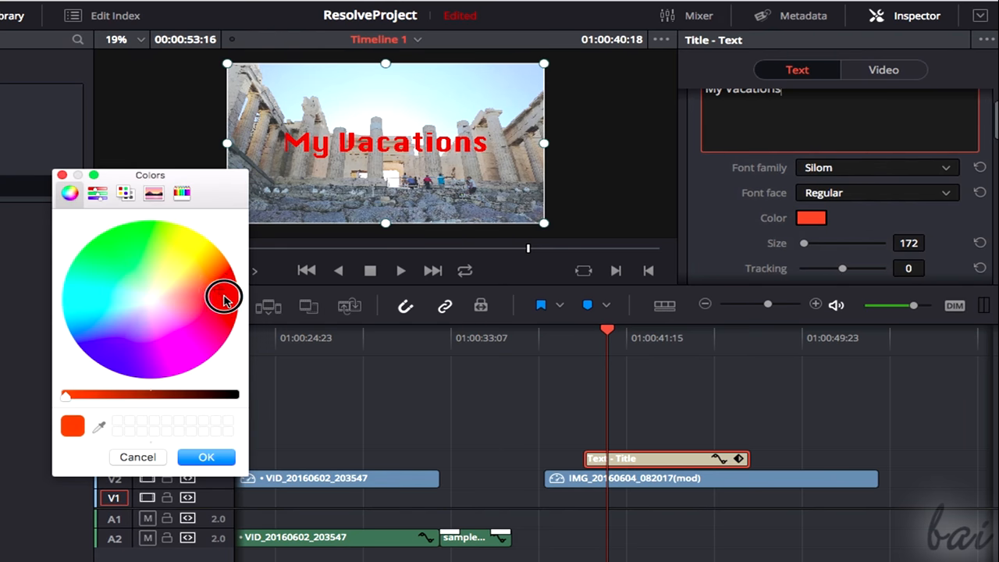
pyautogui.click(206, 456)
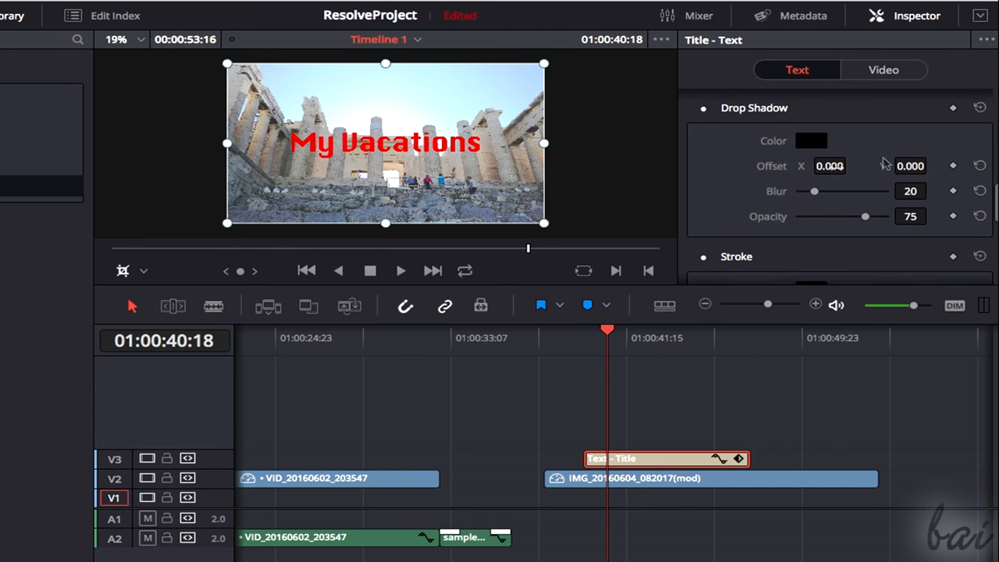
# Adjust the height of the title's blue background box.
pyautogui.moveTo(908, 165); pyautogui.dragTo(908, 179)
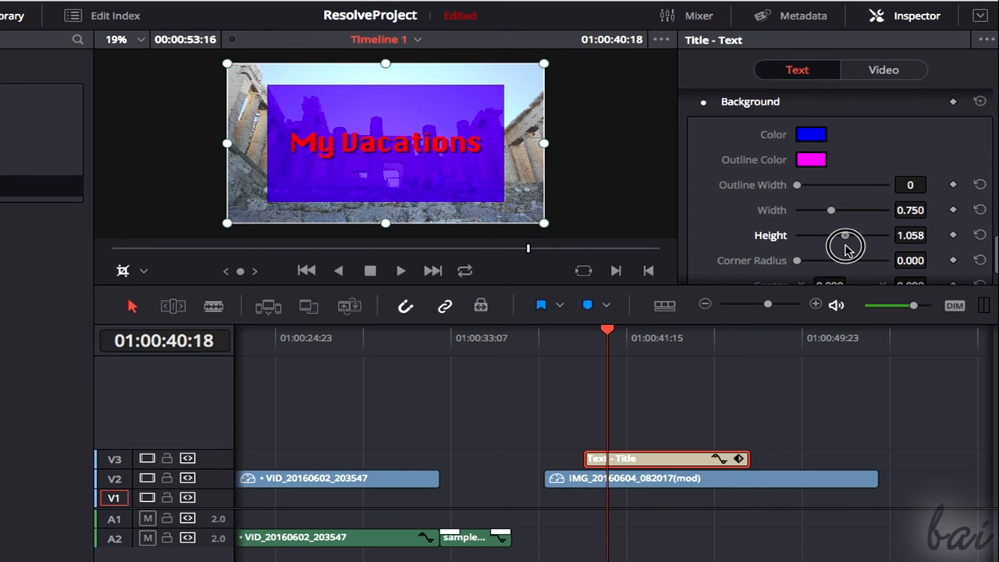
pyautogui.moveTo(846, 235); pyautogui.dragTo(841, 234)
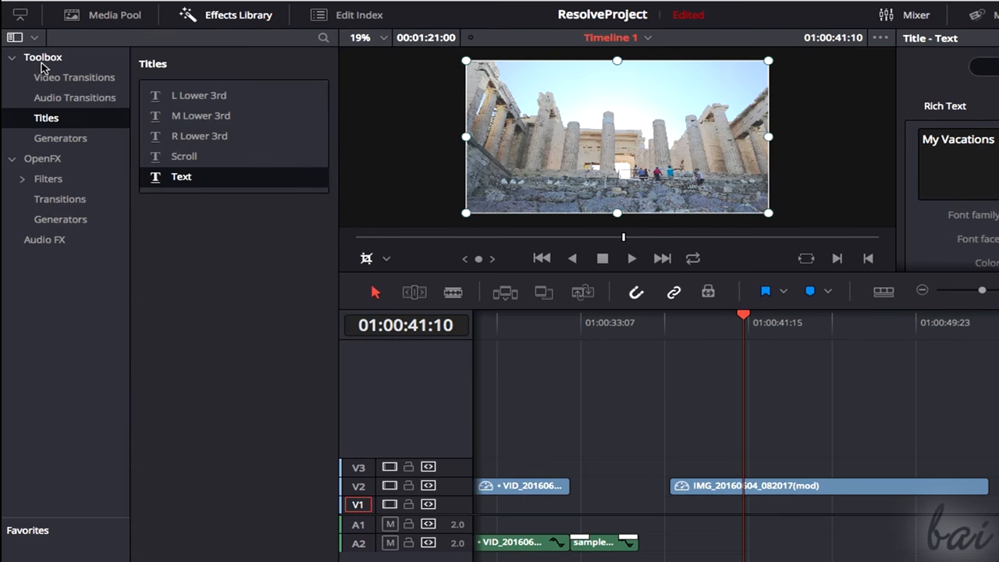
# Apply Gaussian Blur from OpenFX Filters to the Acropolis photo clip and show its effects.
pyautogui.click(42, 159)
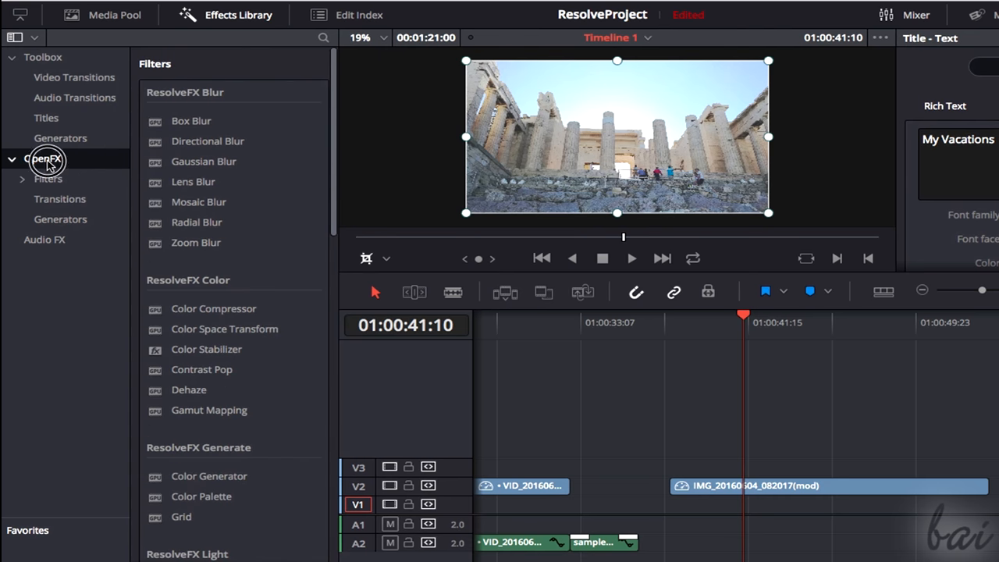
pyautogui.scroll(-3)
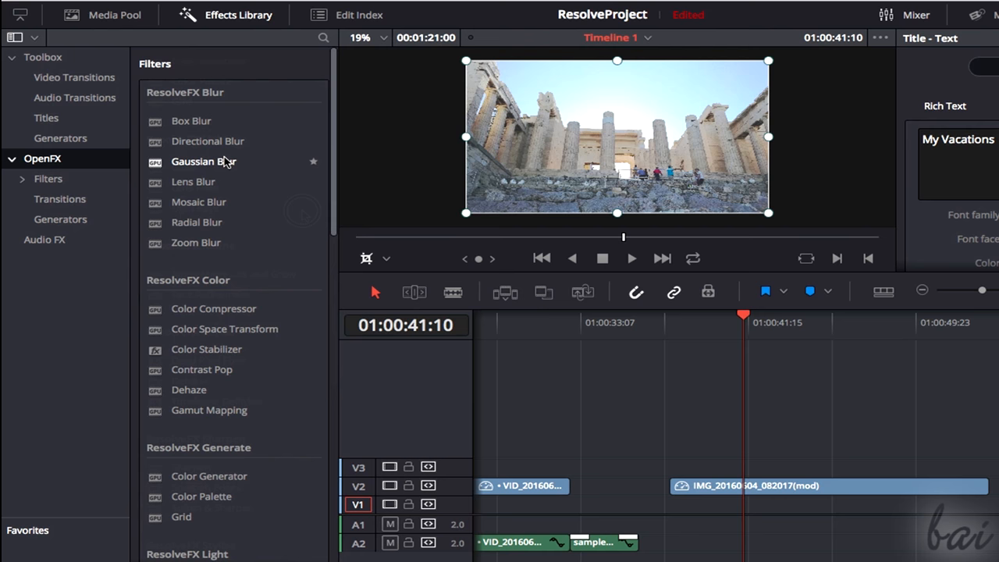
pyautogui.moveTo(203, 160); pyautogui.dragTo(621, 372)
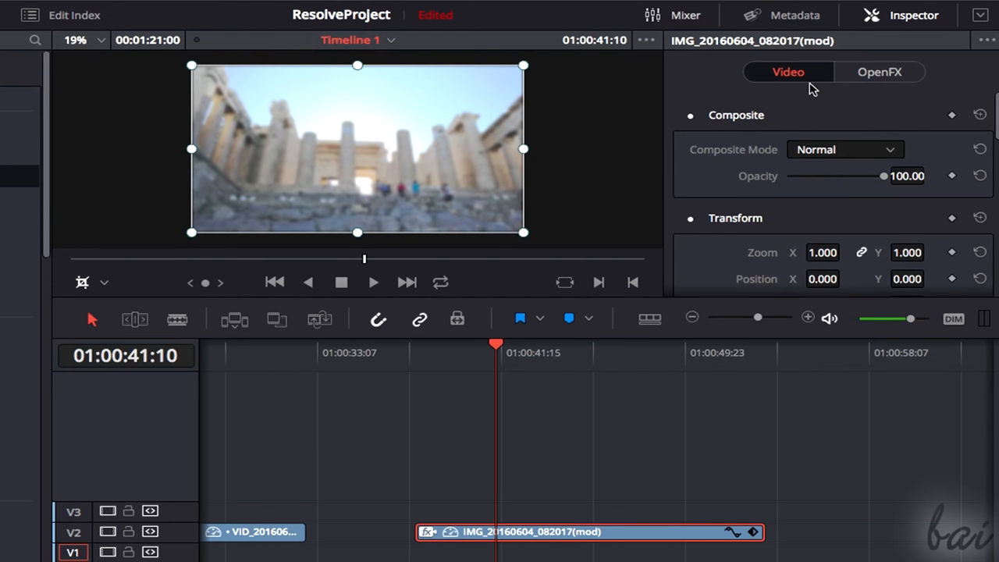
pyautogui.click(881, 72)
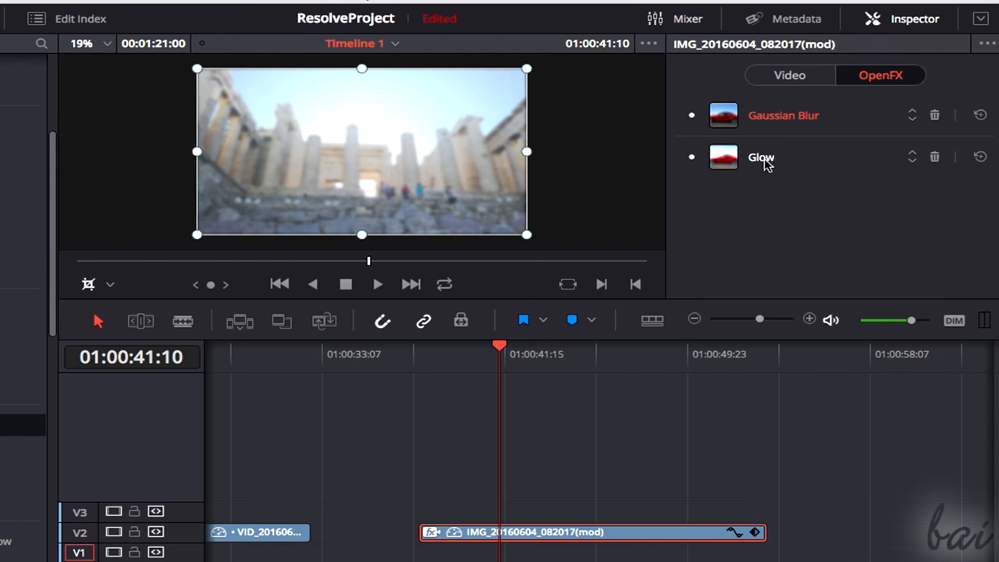
# Raise the Gaussian Blur strength on the photo clip and delete the Glow filter.
pyautogui.click(783, 115)
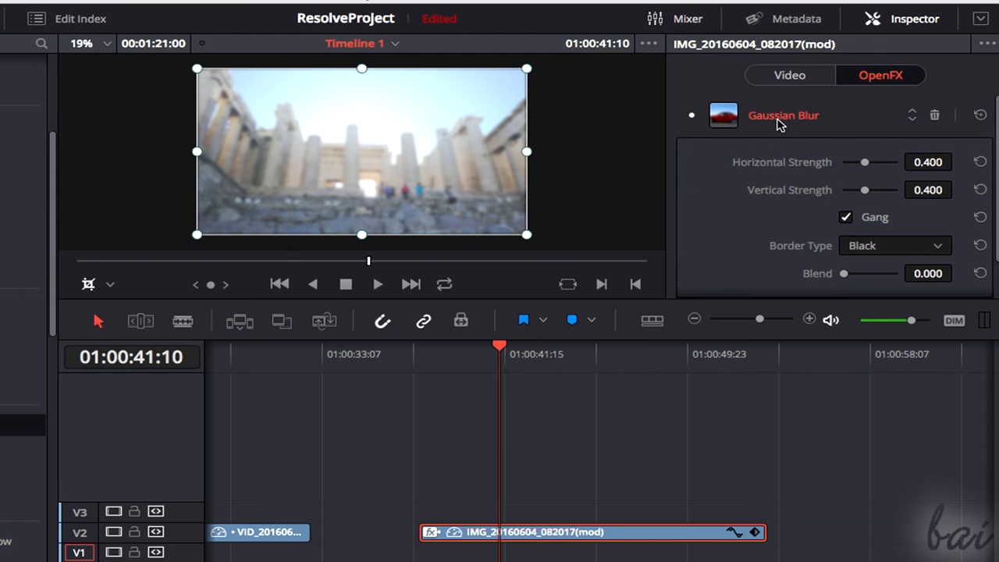
pyautogui.moveTo(865, 161); pyautogui.dragTo(886, 161)
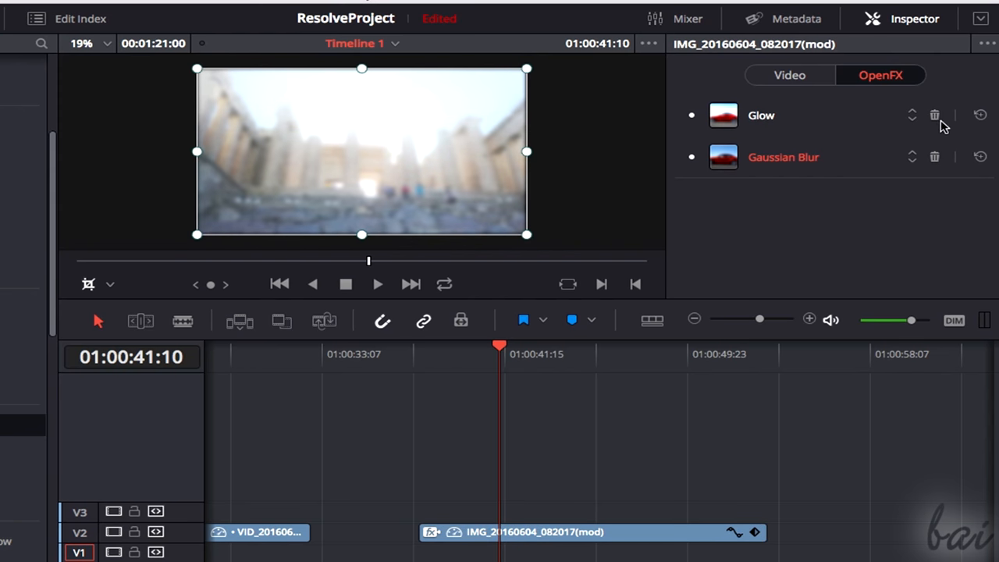
pyautogui.moveTo(933, 116)
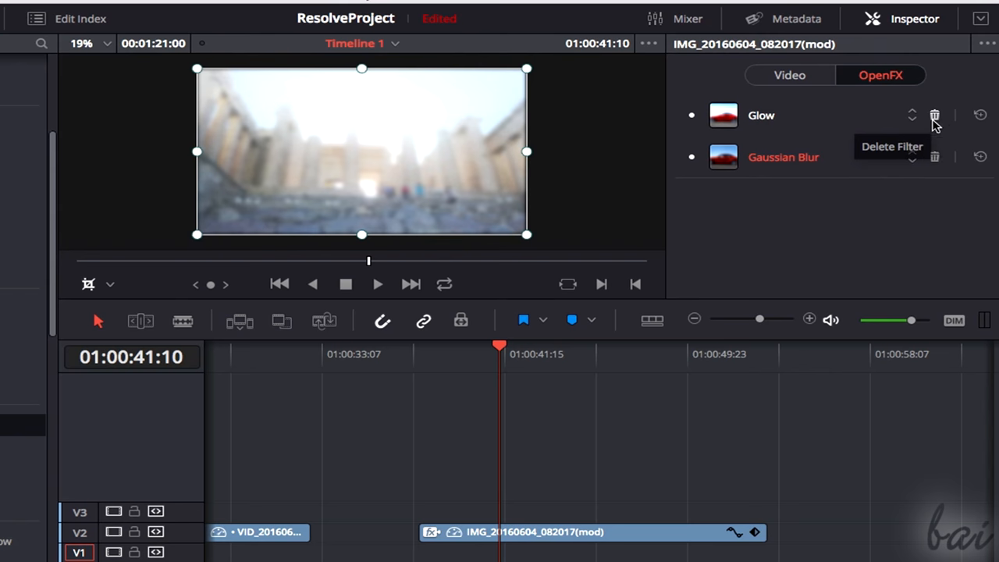
pyautogui.click(933, 115)
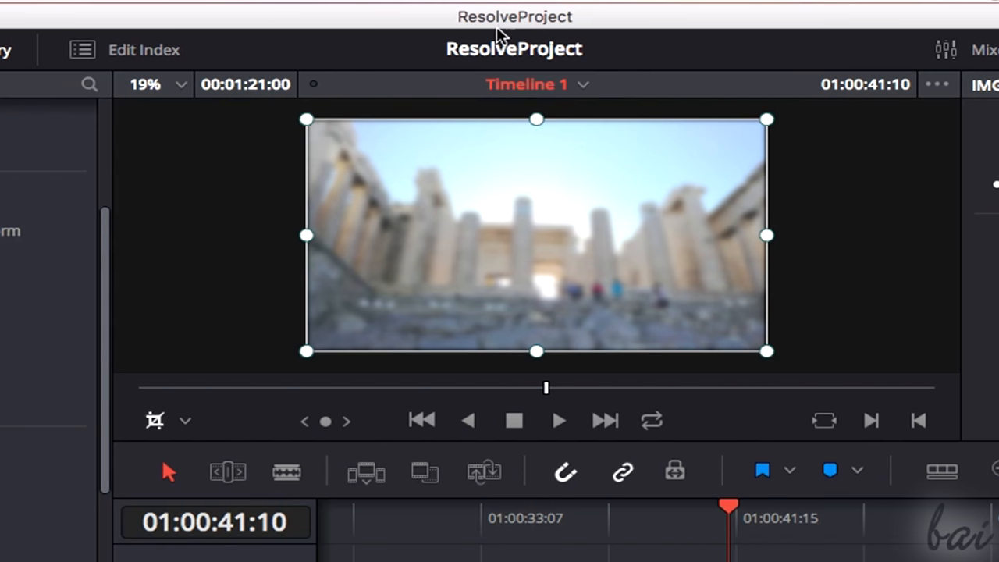
pyautogui.moveTo(534, 92)
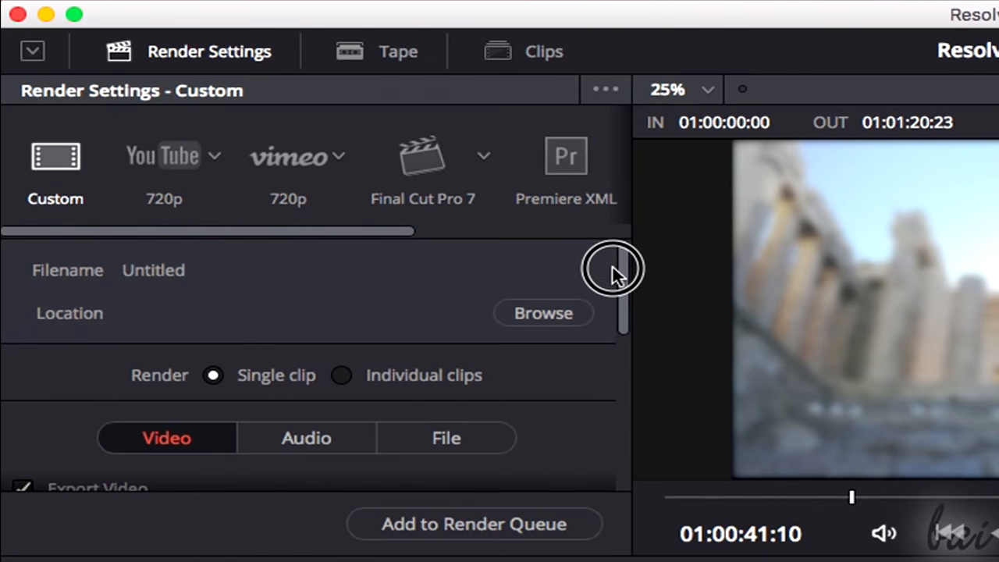
# Compare the YouTube 720p render preset, then return to custom settings.
pyautogui.click(162, 169)
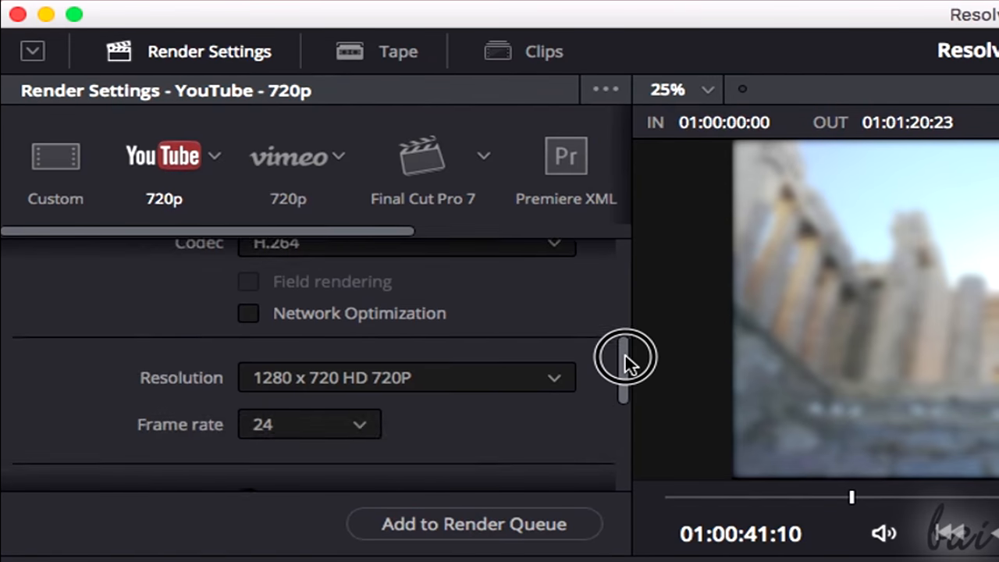
pyautogui.click(287, 169)
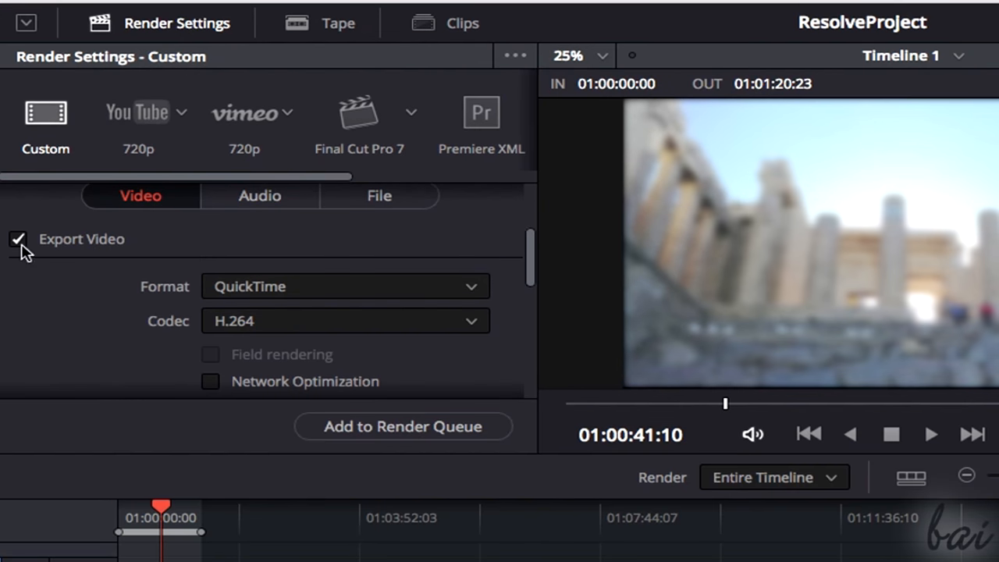
# Change the custom render format from QuickTime to MP4, keeping H.264 at 1280x720.
pyautogui.click(343, 287)
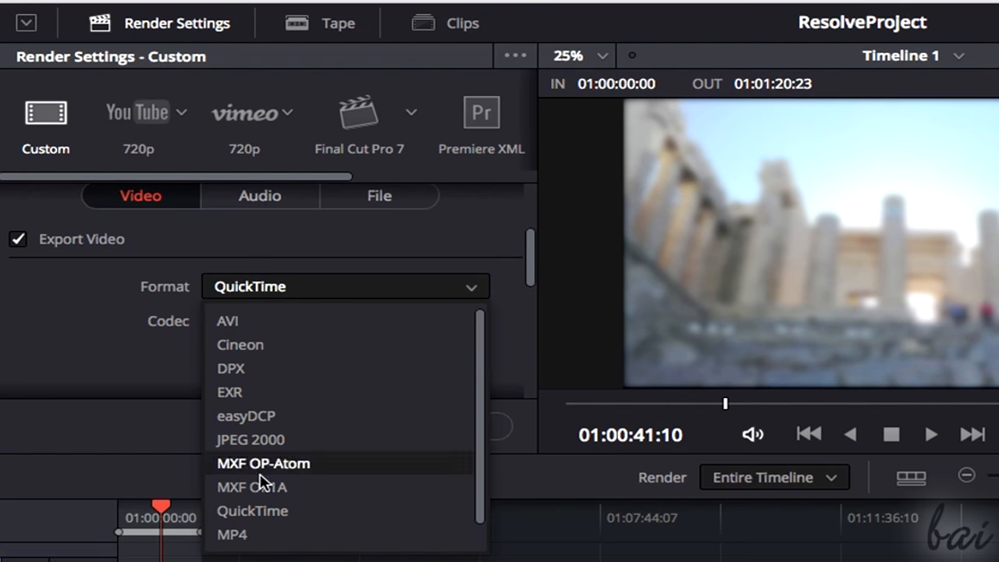
pyautogui.click(231, 534)
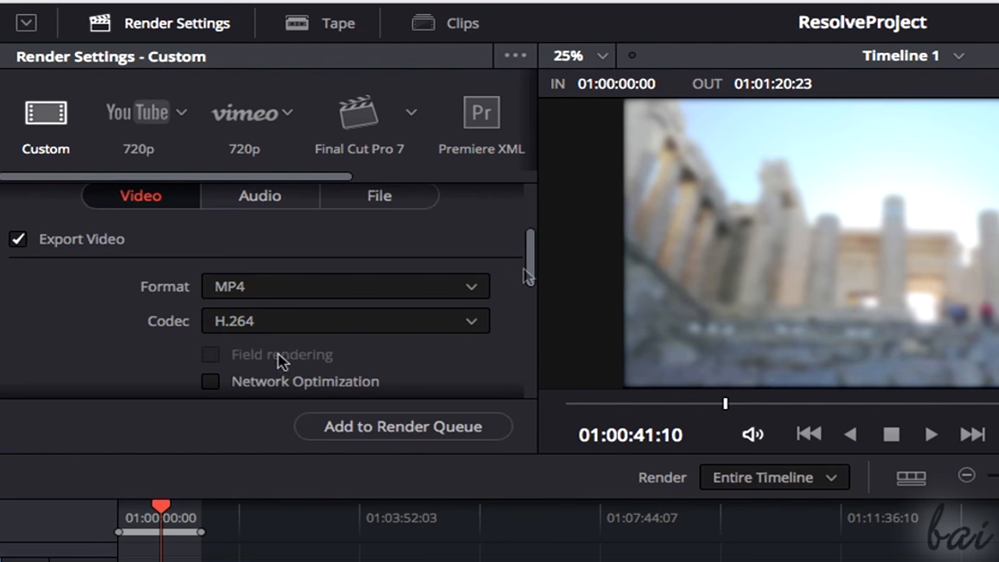
pyautogui.moveTo(529, 258); pyautogui.dragTo(529, 297)
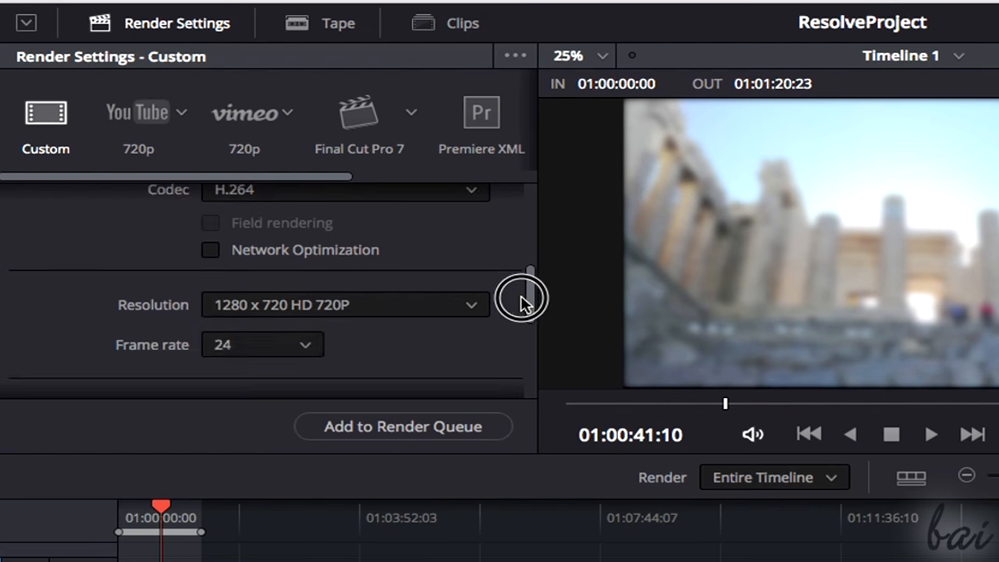
pyautogui.click(346, 304)
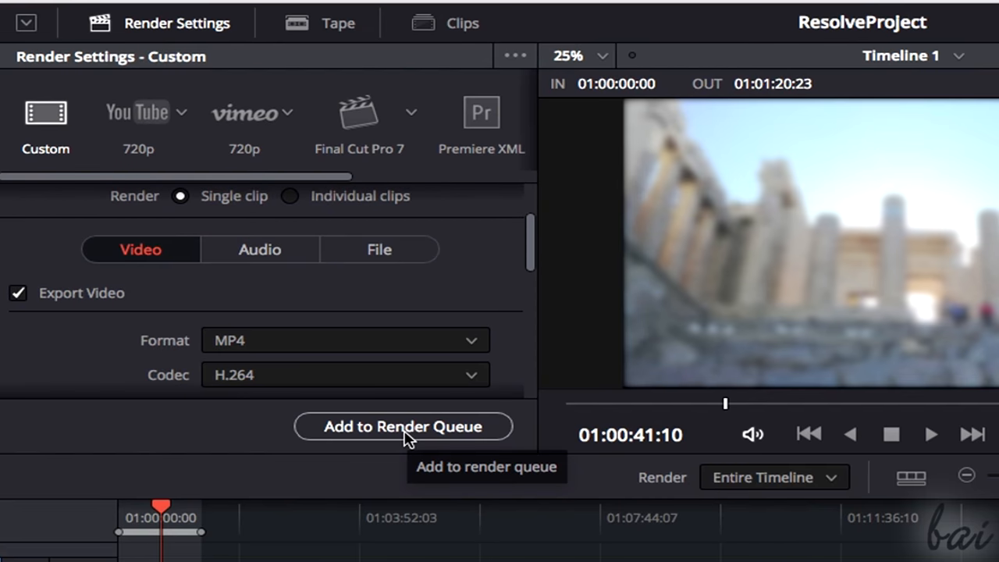
# Queue the custom render to the DaVinci Resolve documents folder and reopen Job 2's settings.
pyautogui.click(403, 426)
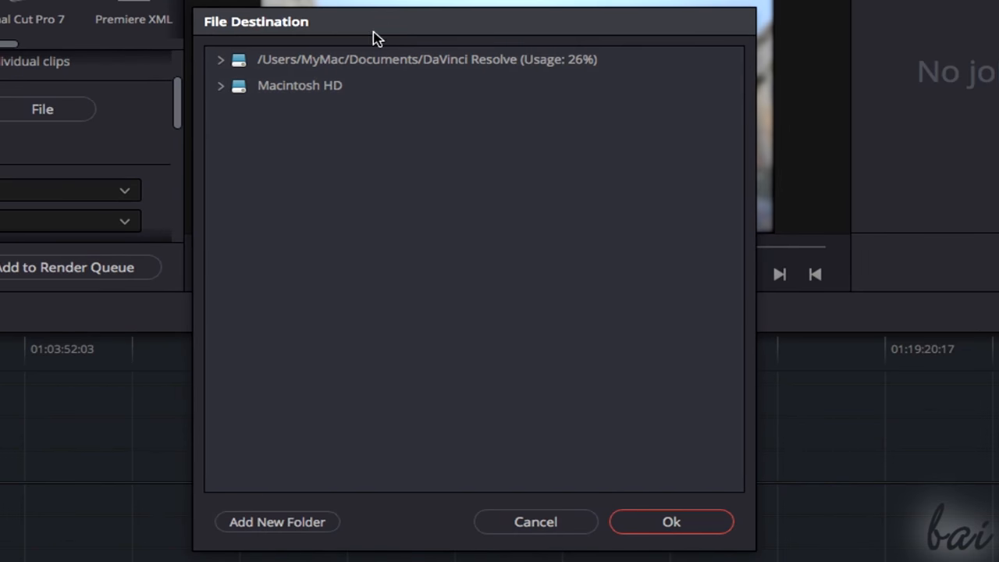
pyautogui.click(424, 60)
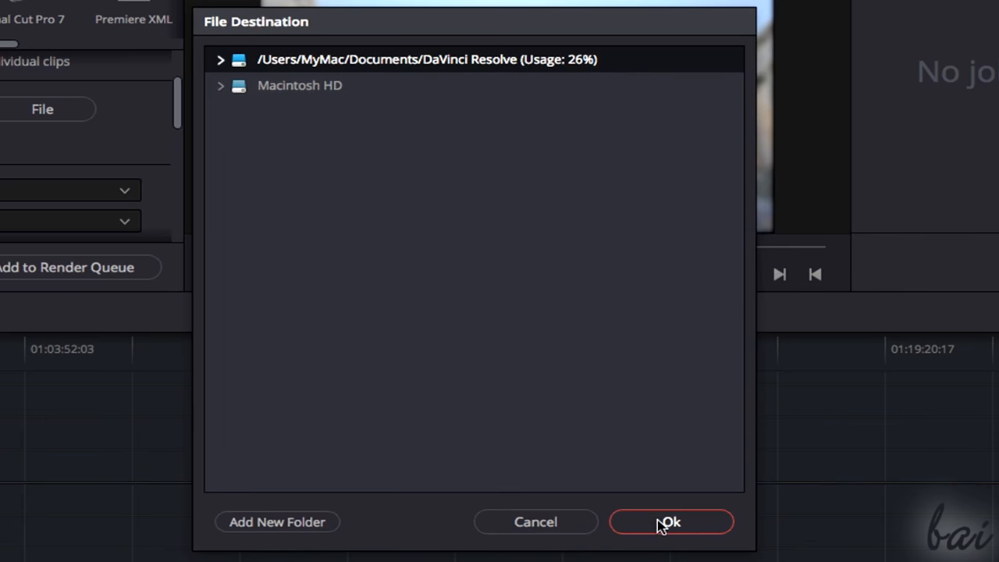
pyautogui.click(671, 521)
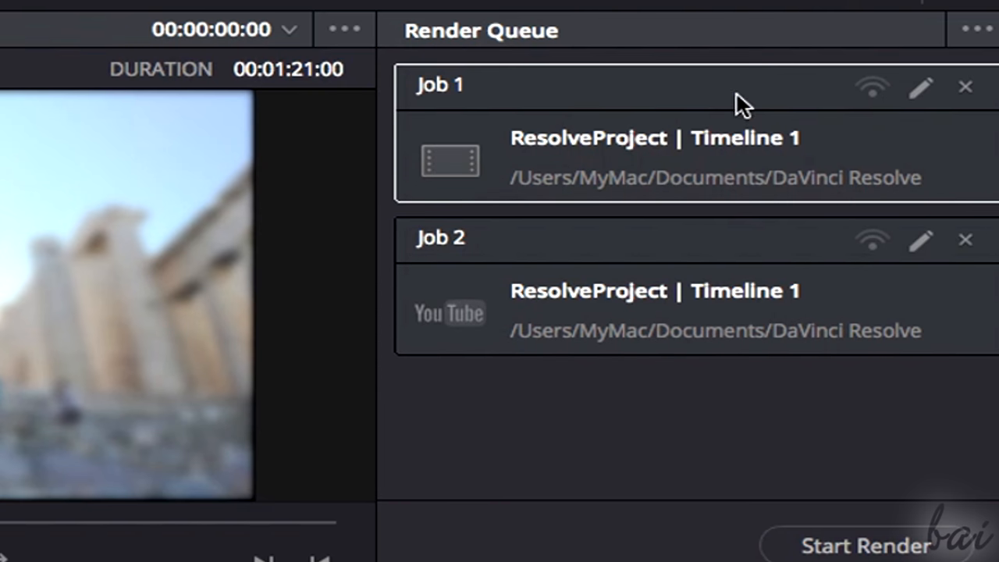
pyautogui.moveTo(924, 247)
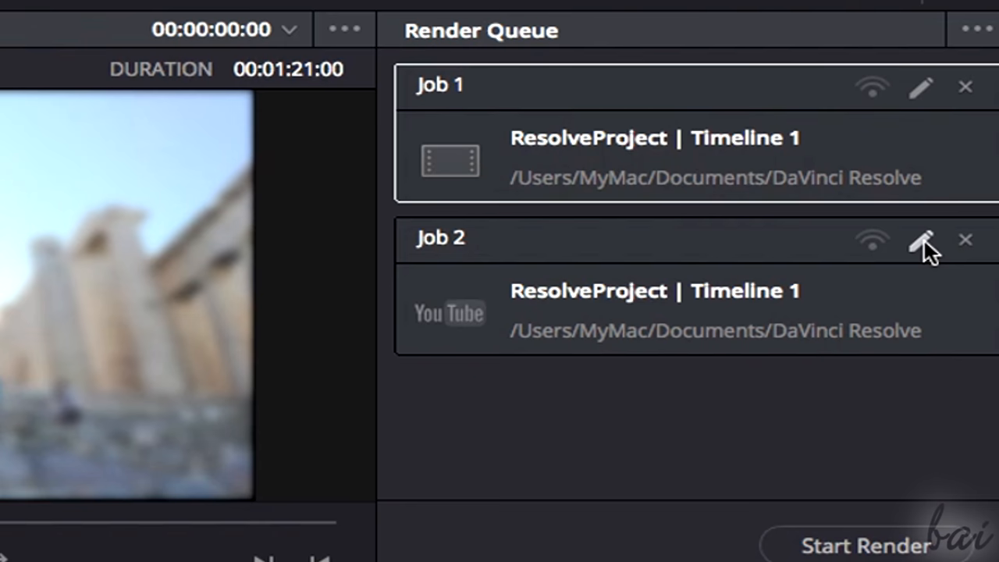
pyautogui.click(920, 240)
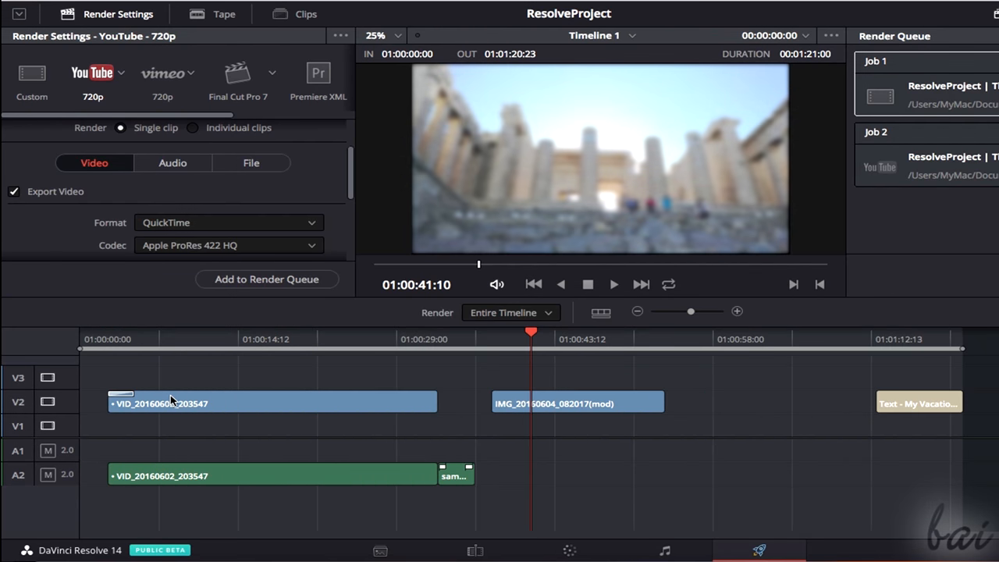
# Render only the in/out range, starting at the photo clip around 01:00:37:05.
pyautogui.click(512, 312)
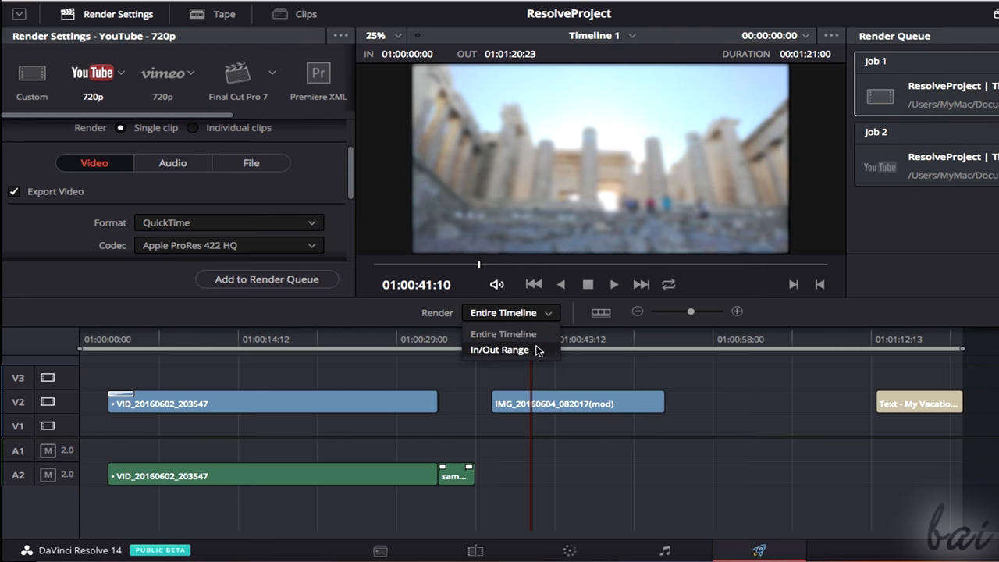
pyautogui.click(503, 334)
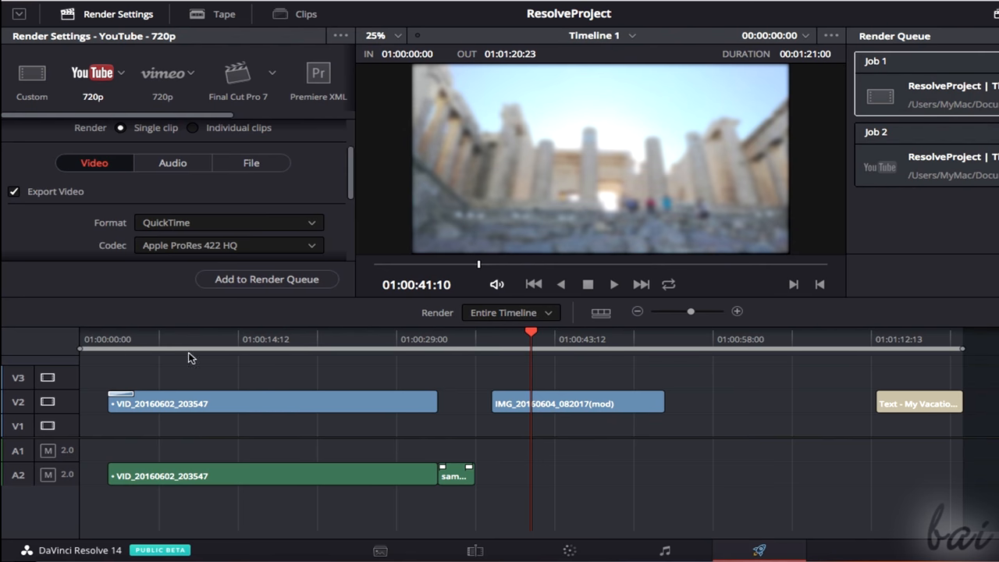
pyautogui.moveTo(919, 354)
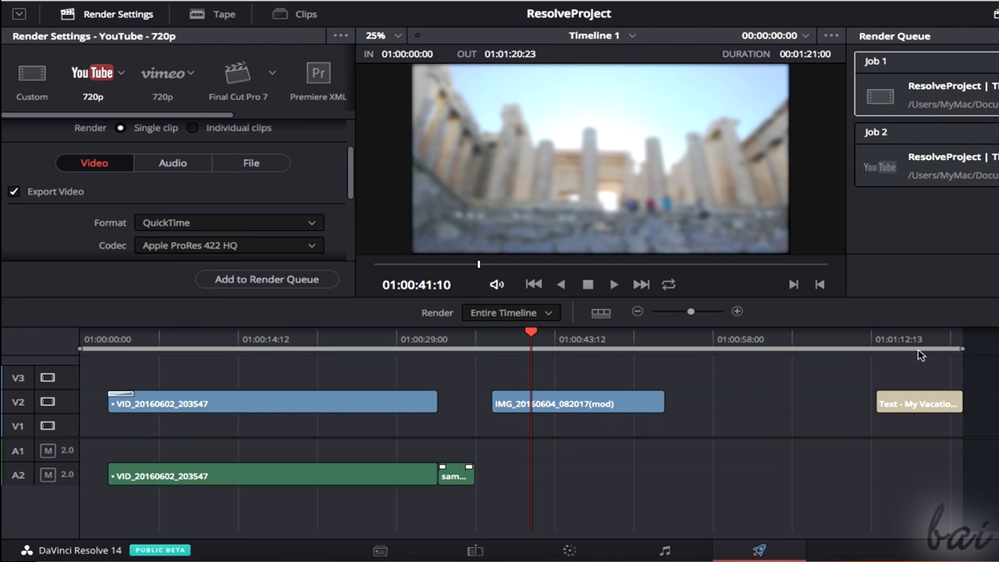
pyautogui.click(511, 312)
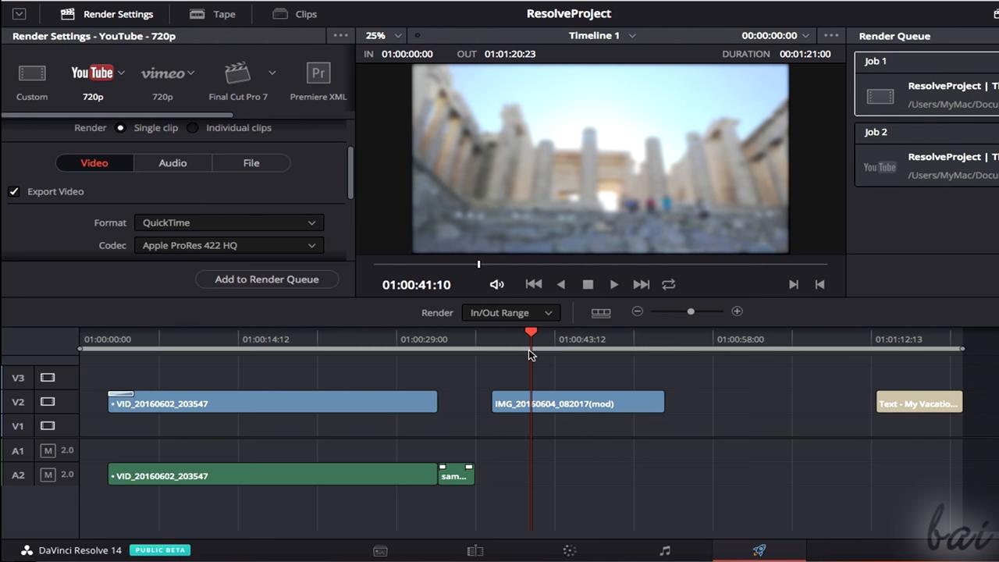
pyautogui.moveTo(530, 331); pyautogui.dragTo(82, 331)
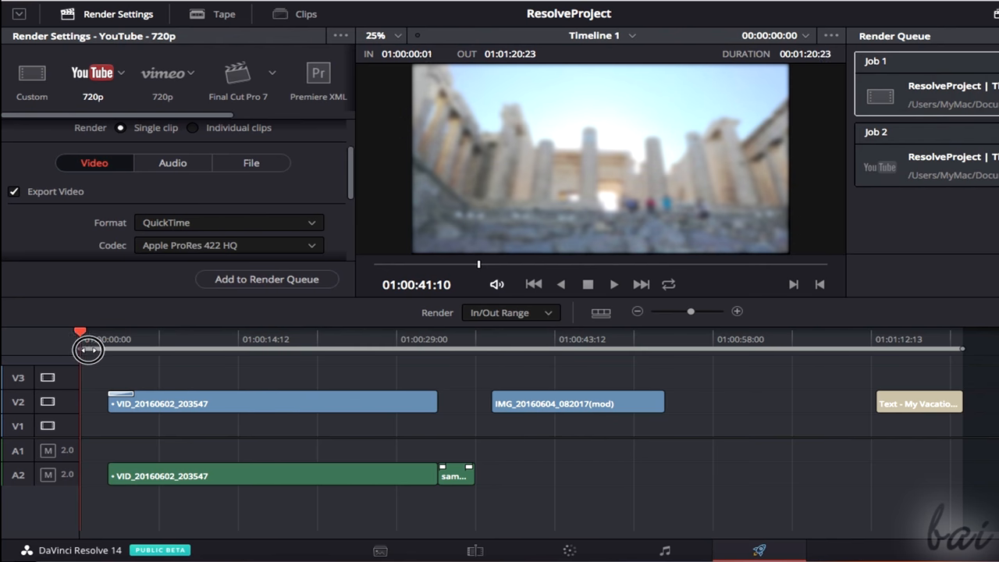
pyautogui.moveTo(87, 350); pyautogui.dragTo(490, 349)
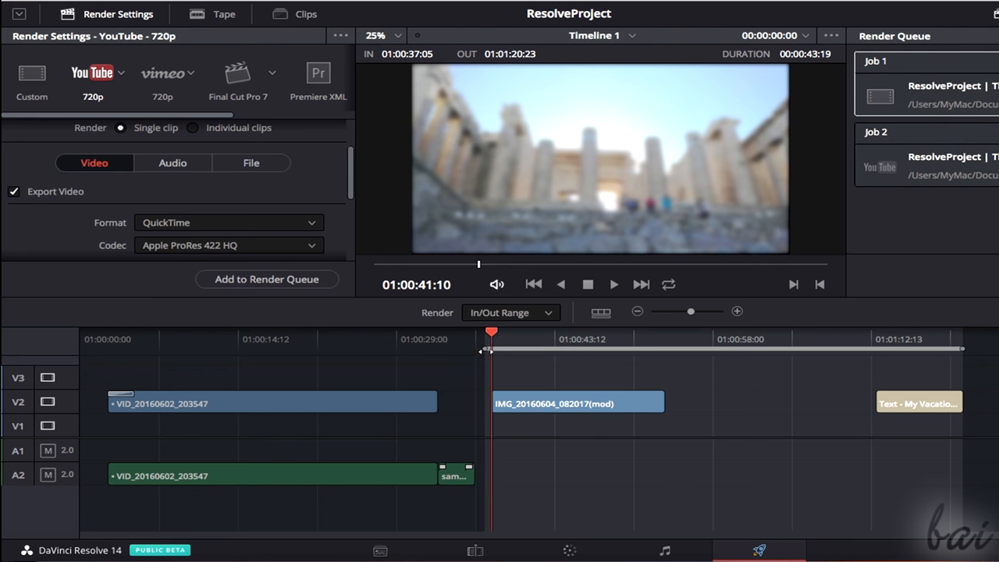